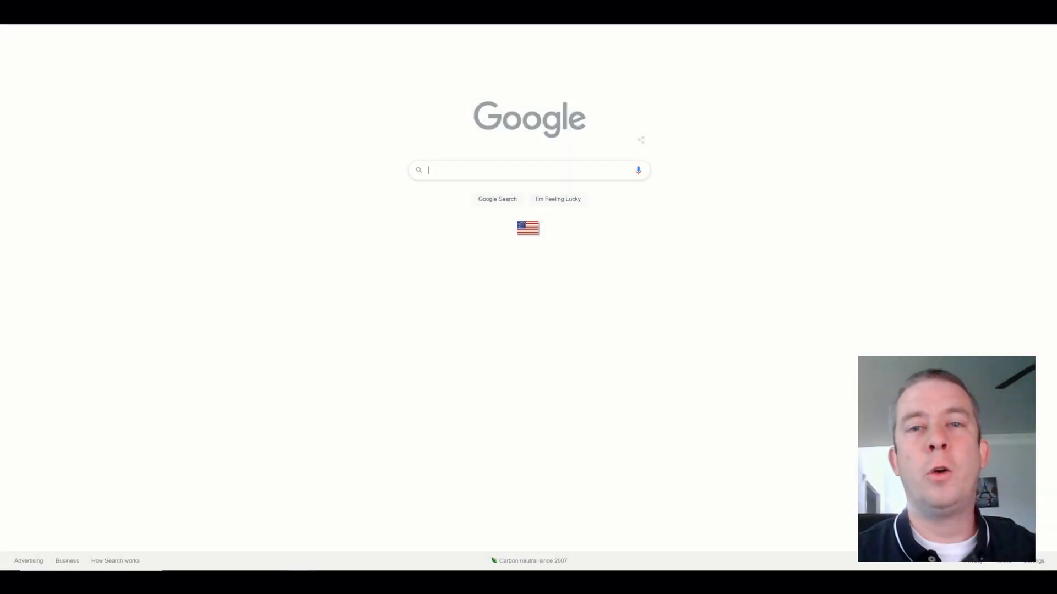
Search Google for 'mood of colors' and switch to image results
{"action": "type", "text": "m"}
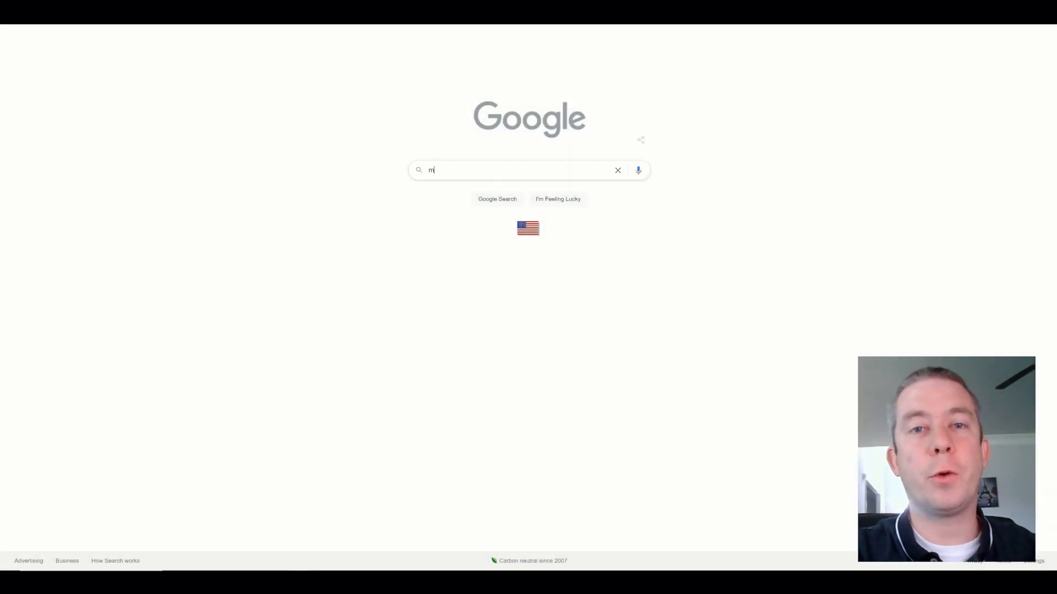
{"action": "type", "text": "ood of colors"}
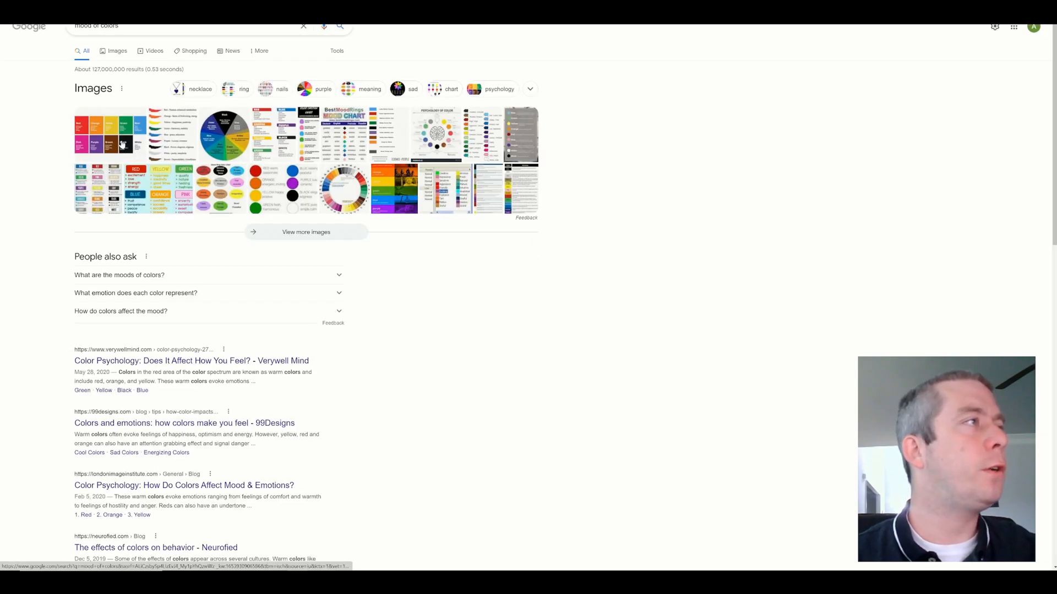
{"action": "left_click", "coordinate": [117, 51]}
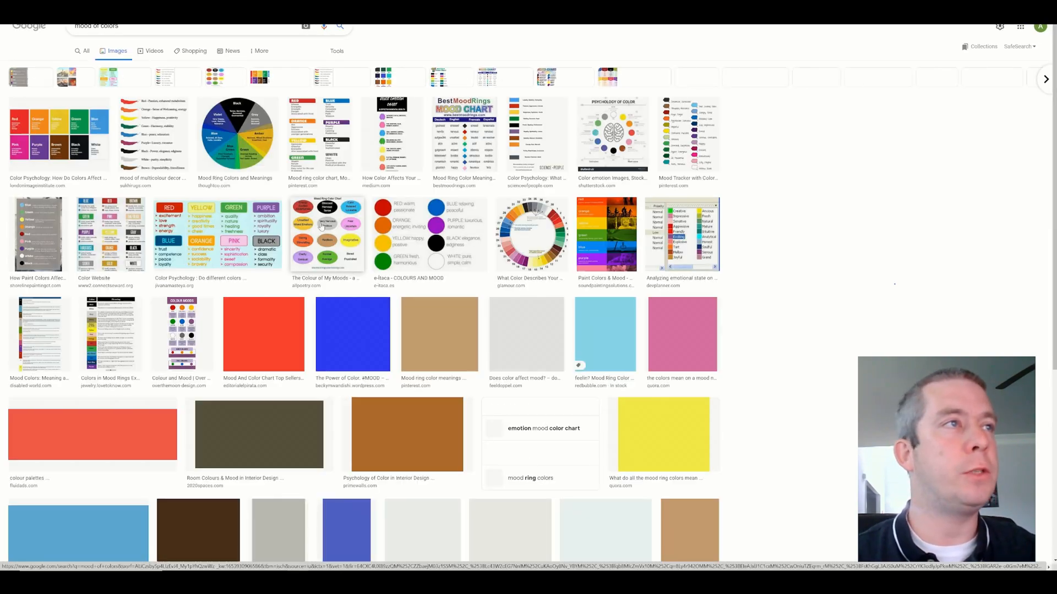
Preview the colour psychology chart and visit its source article
{"action": "left_click", "coordinate": [57, 134]}
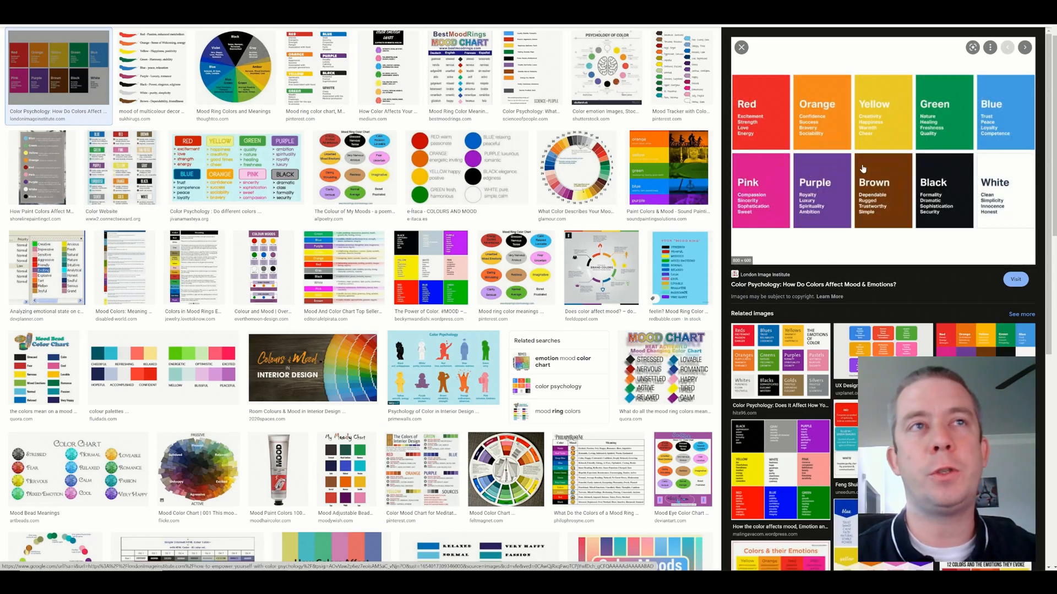
{"action": "left_click", "coordinate": [1014, 279]}
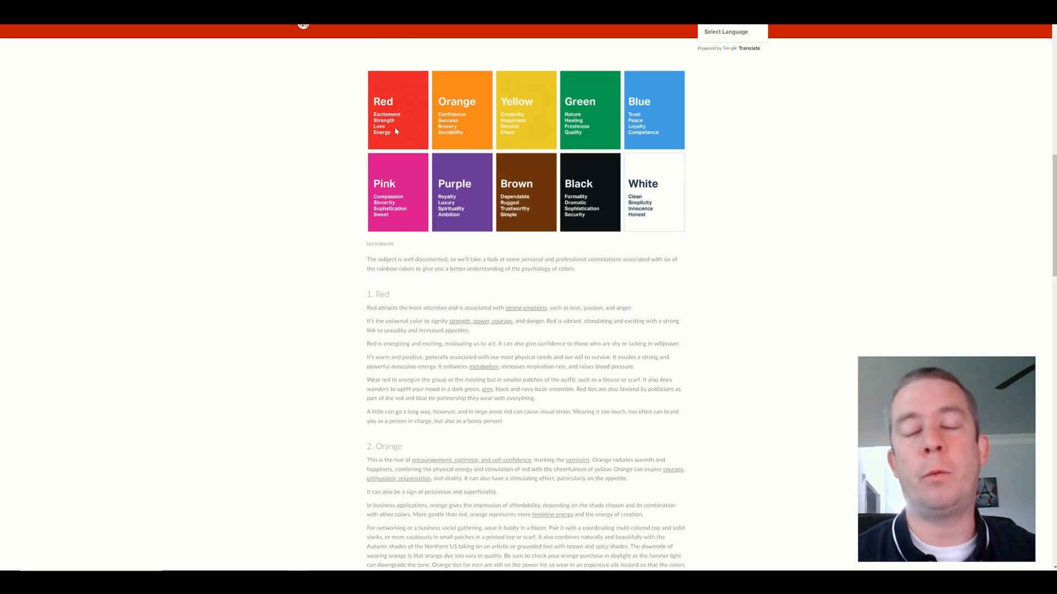
{"action": "mouse_move", "coordinate": [435, 133]}
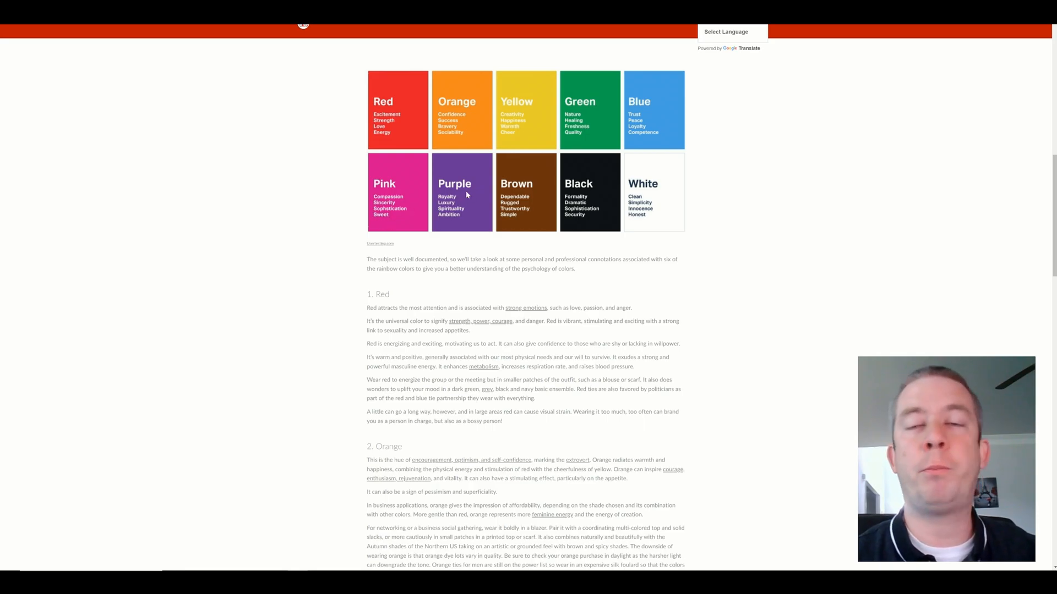
{"action": "mouse_move", "coordinate": [464, 211]}
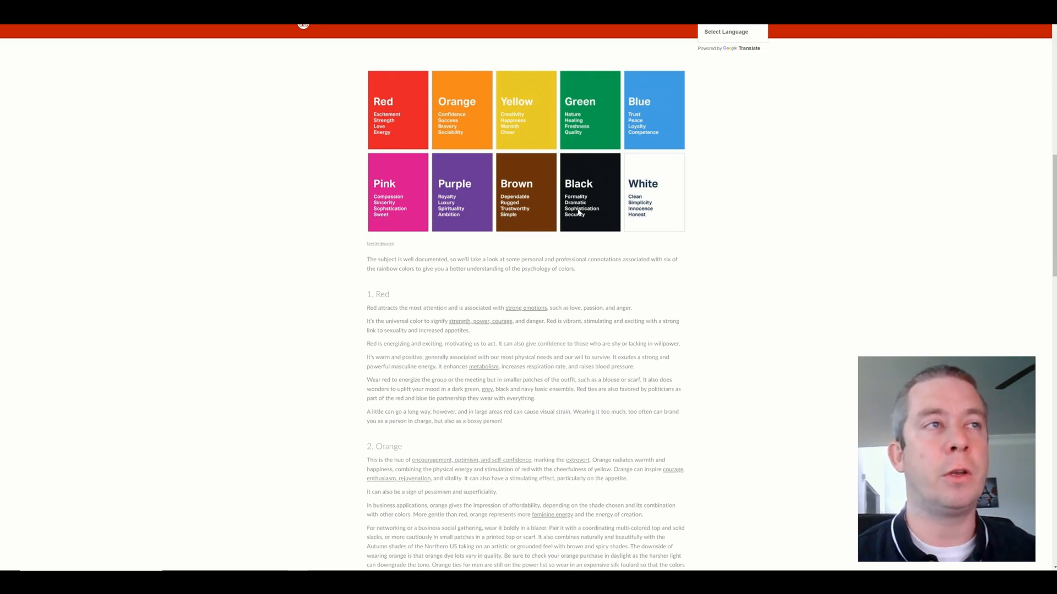
{"action": "mouse_move", "coordinate": [598, 220]}
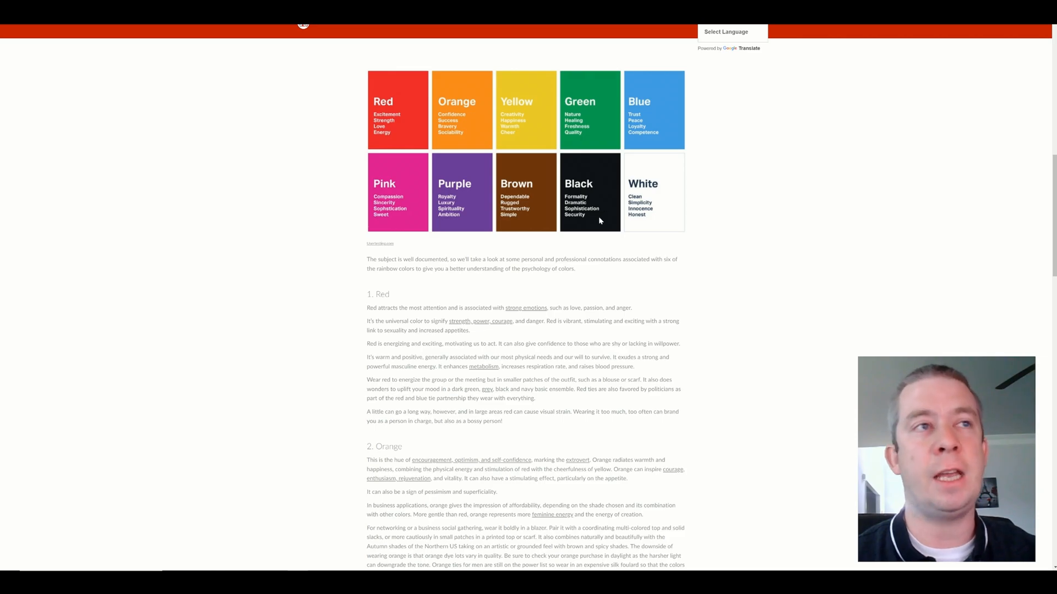
{"action": "mouse_move", "coordinate": [667, 224]}
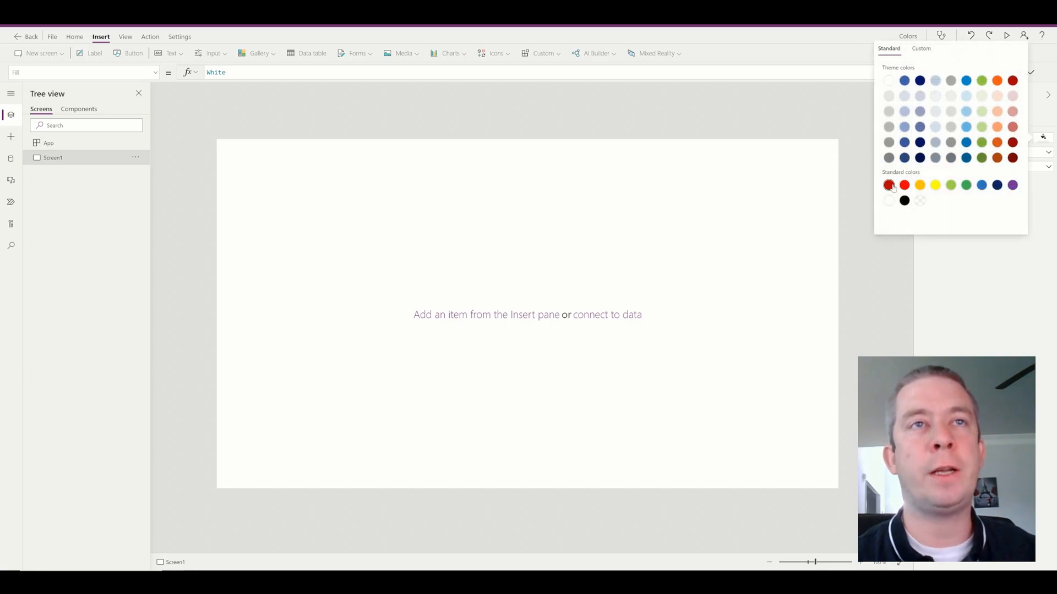
Try dark red and bright red swatches, then refine the red in the Custom picker
{"action": "left_click", "coordinate": [888, 185]}
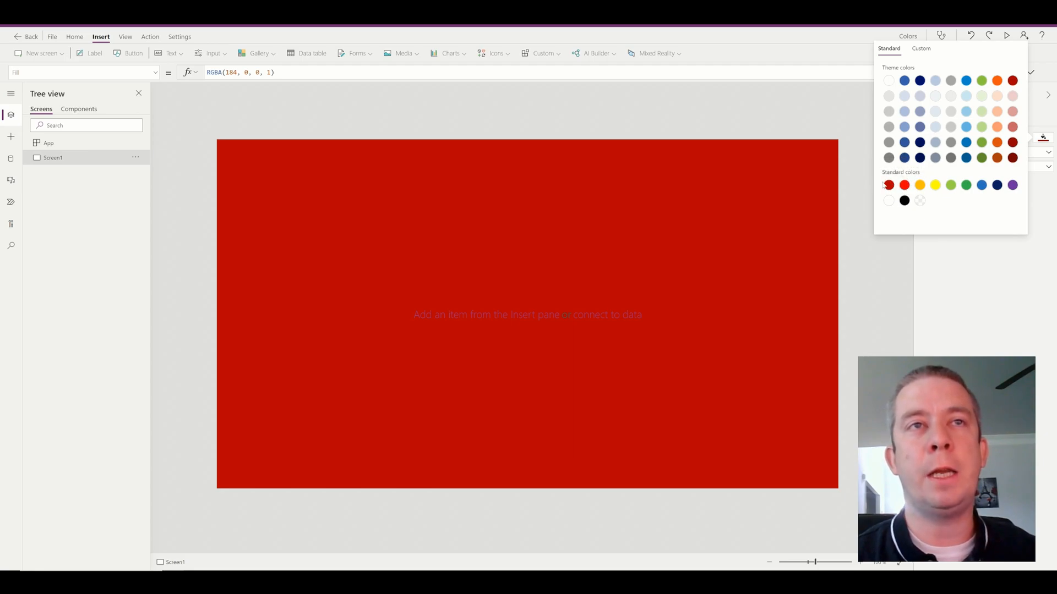
{"action": "left_click", "coordinate": [903, 185]}
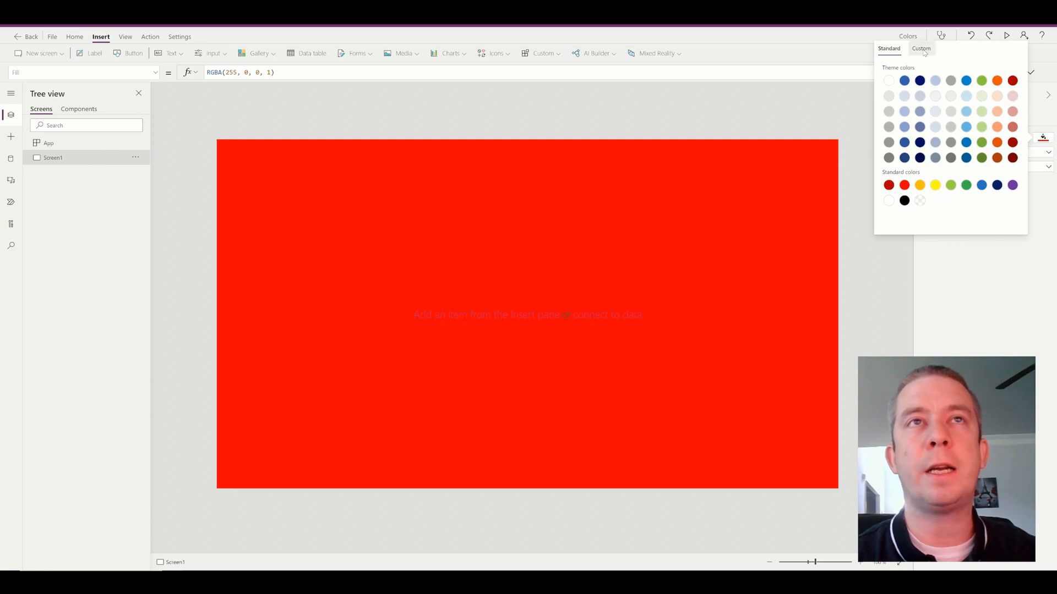
{"action": "left_click", "coordinate": [920, 48]}
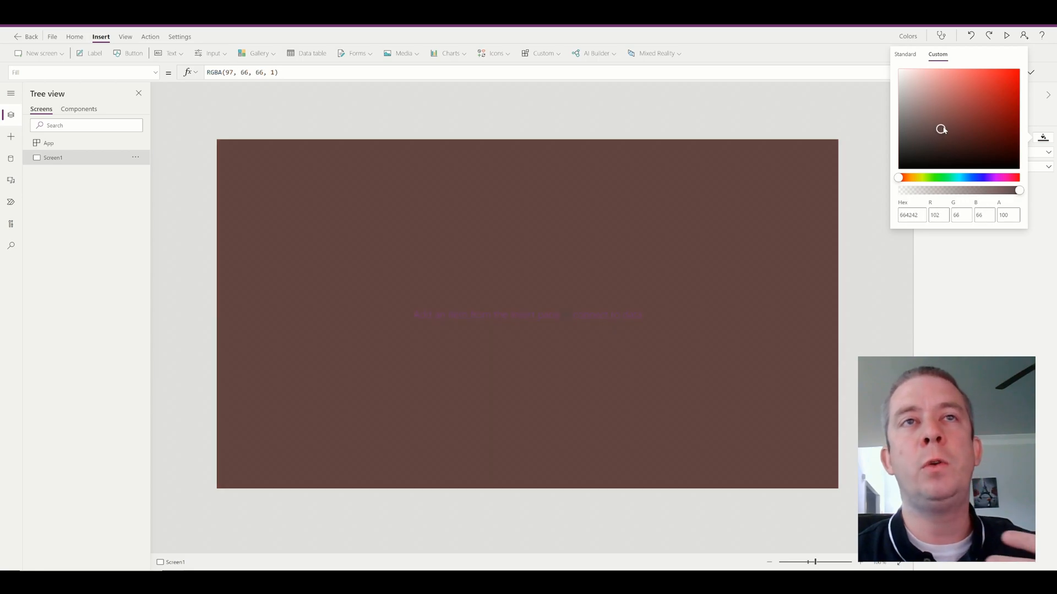
{"action": "left_click", "coordinate": [989, 100]}
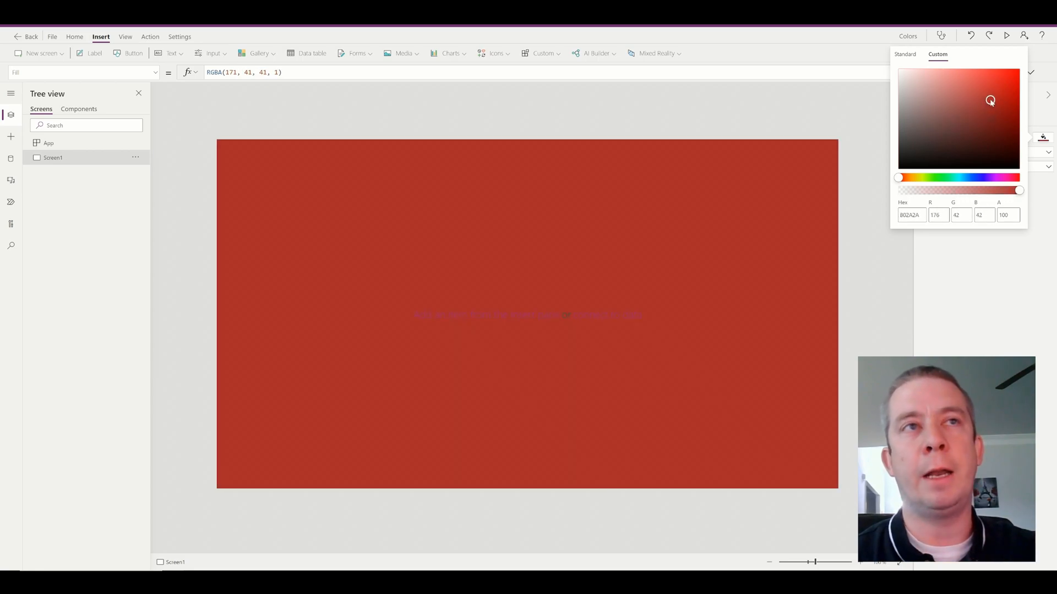
{"action": "left_click", "coordinate": [937, 87]}
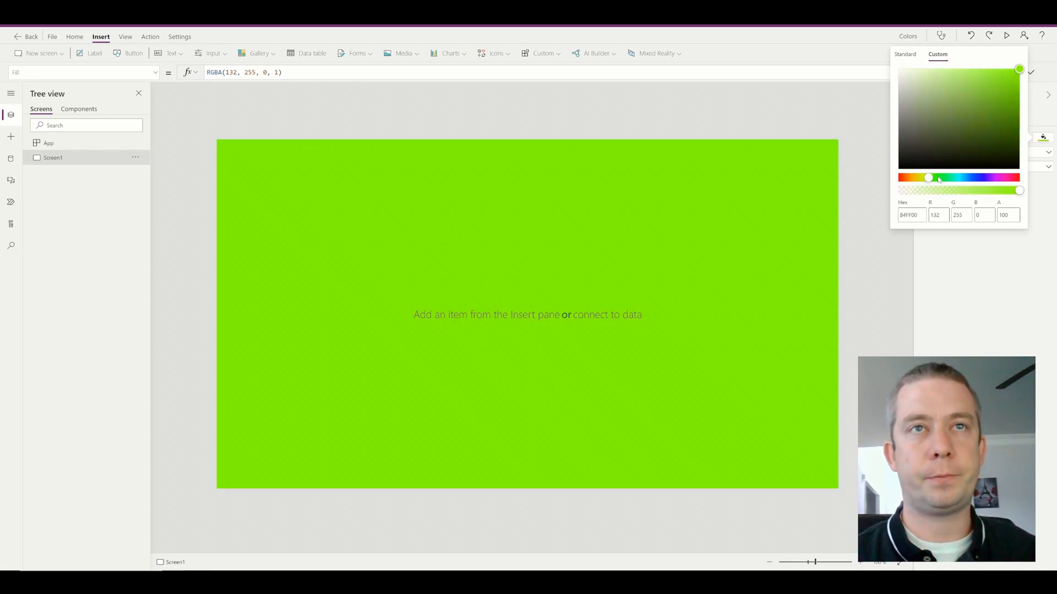
Drag the hue slider through blue and purple, ending on pure red RGBA(255,0,0,1)
{"action": "left_click_drag", "start_coordinate": [927, 178], "coordinate": [959, 177]}
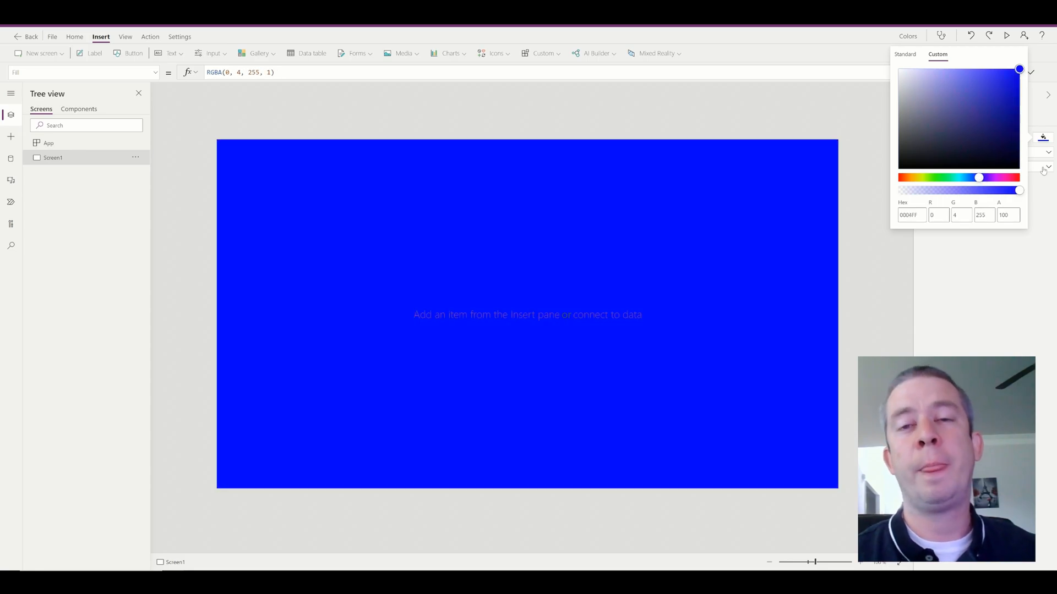
{"action": "mouse_move", "coordinate": [1043, 171]}
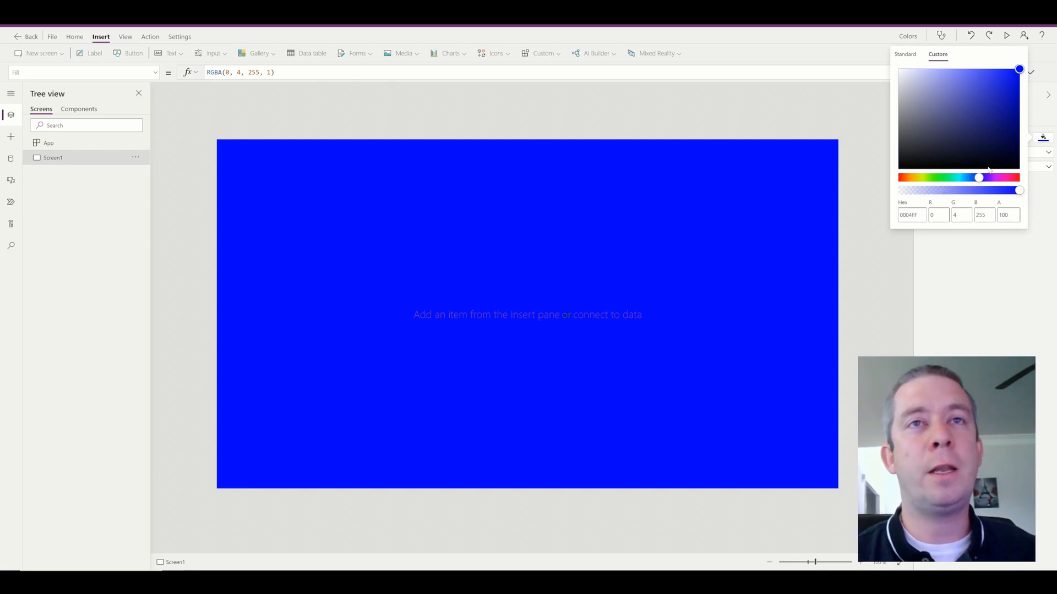
{"action": "left_click_drag", "start_coordinate": [979, 177], "coordinate": [991, 178]}
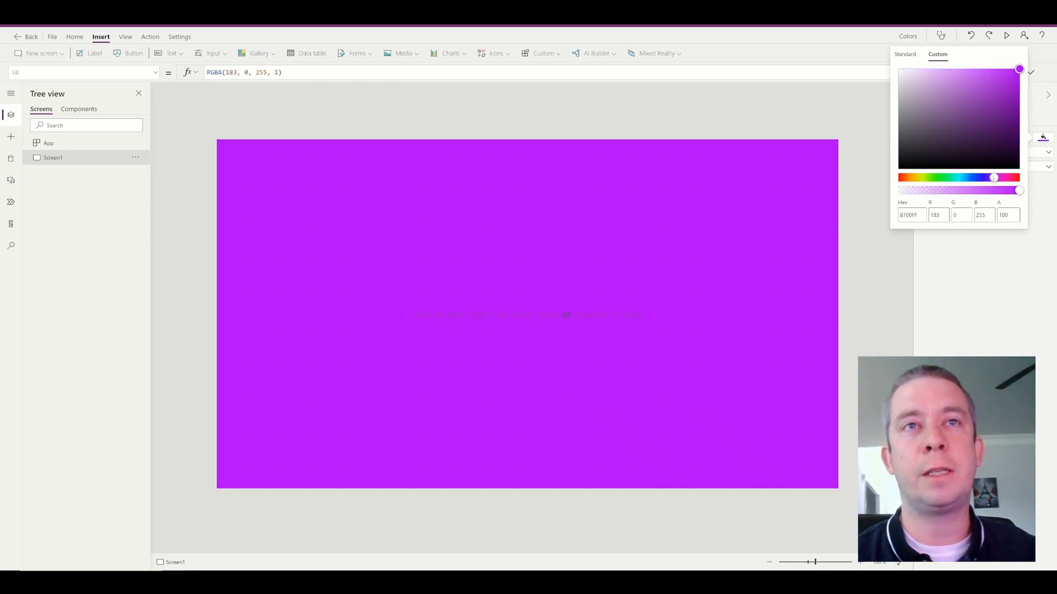
{"action": "left_click_drag", "start_coordinate": [992, 177], "coordinate": [1010, 177]}
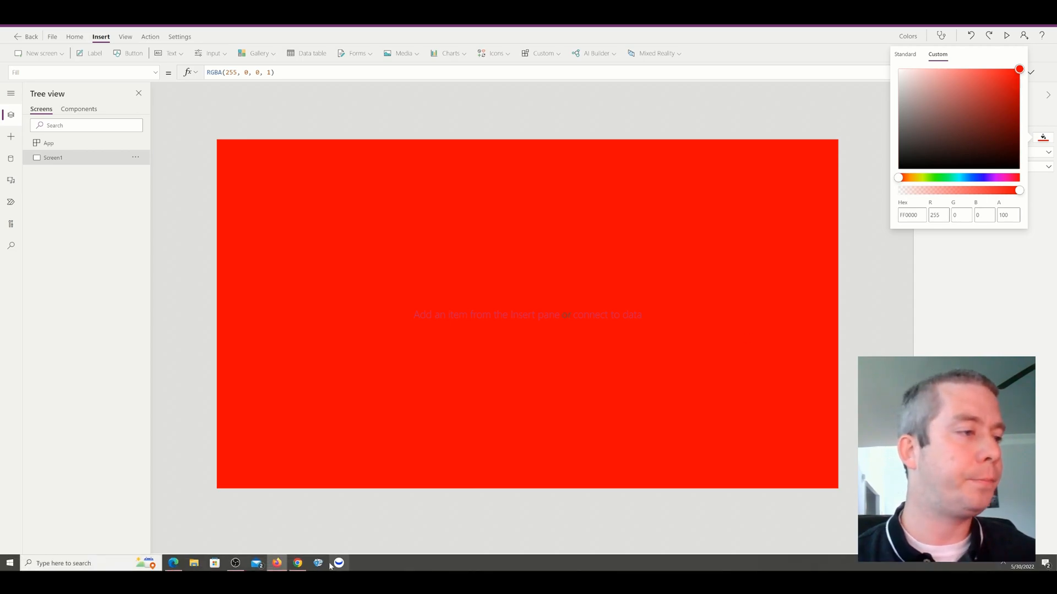
Switch to the browser and preview several children's toy pictures
{"action": "left_click", "coordinate": [297, 563]}
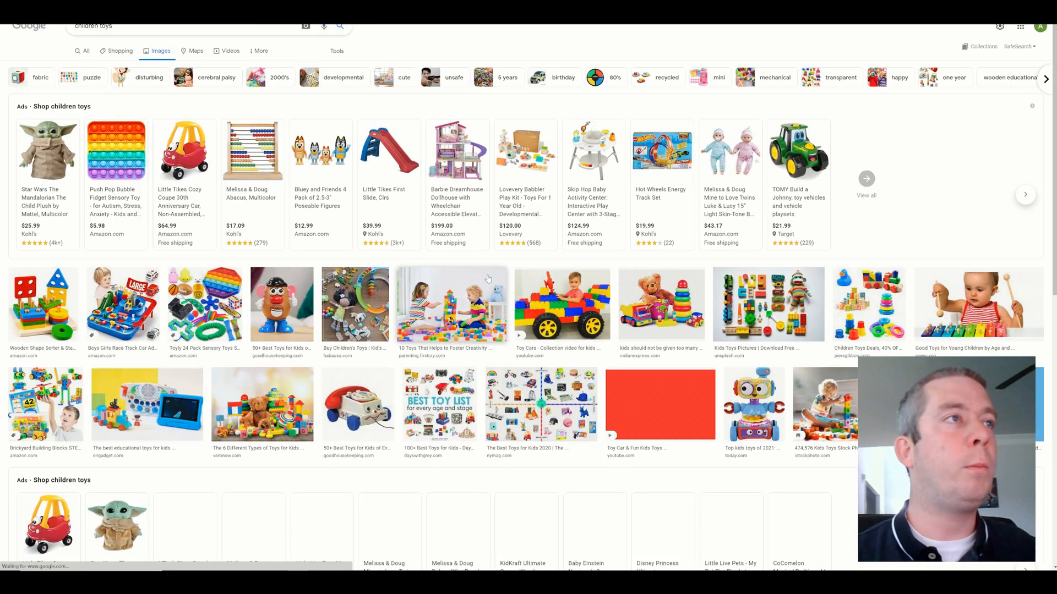
{"action": "left_click", "coordinate": [560, 304]}
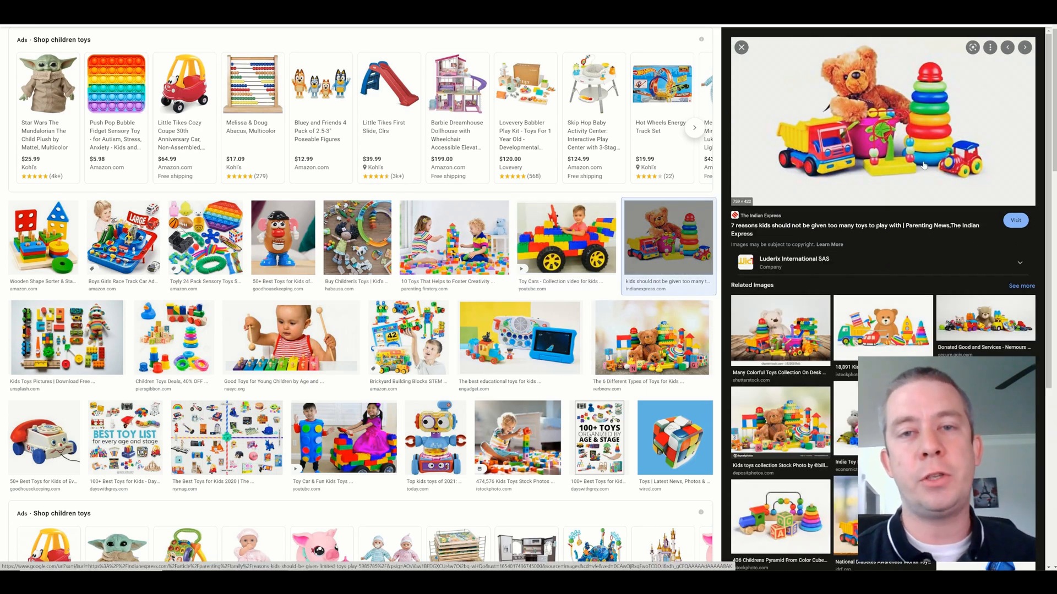
{"action": "left_click", "coordinate": [454, 238]}
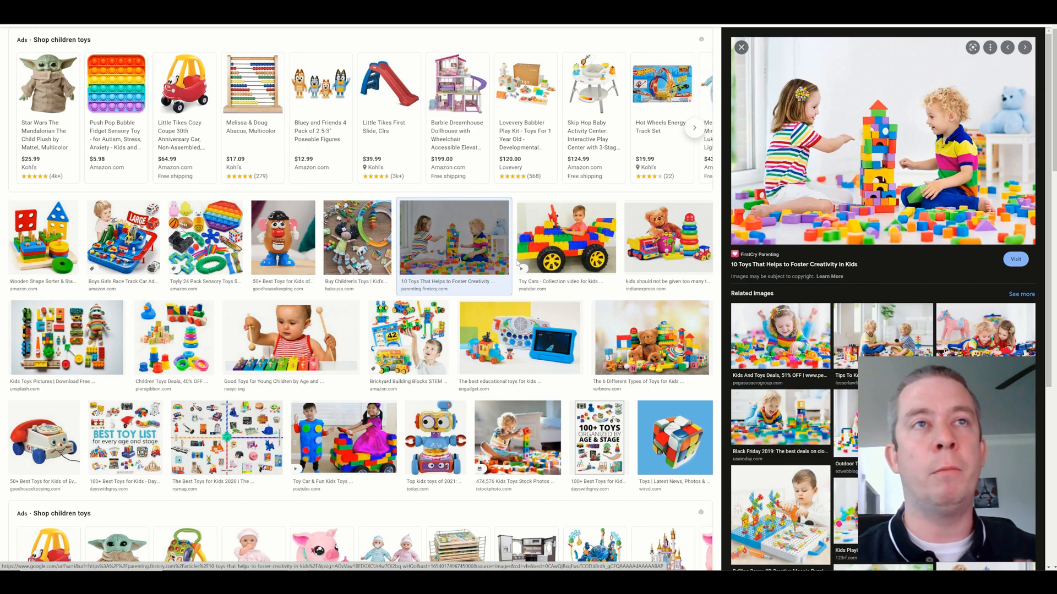
{"action": "left_click", "coordinate": [668, 237]}
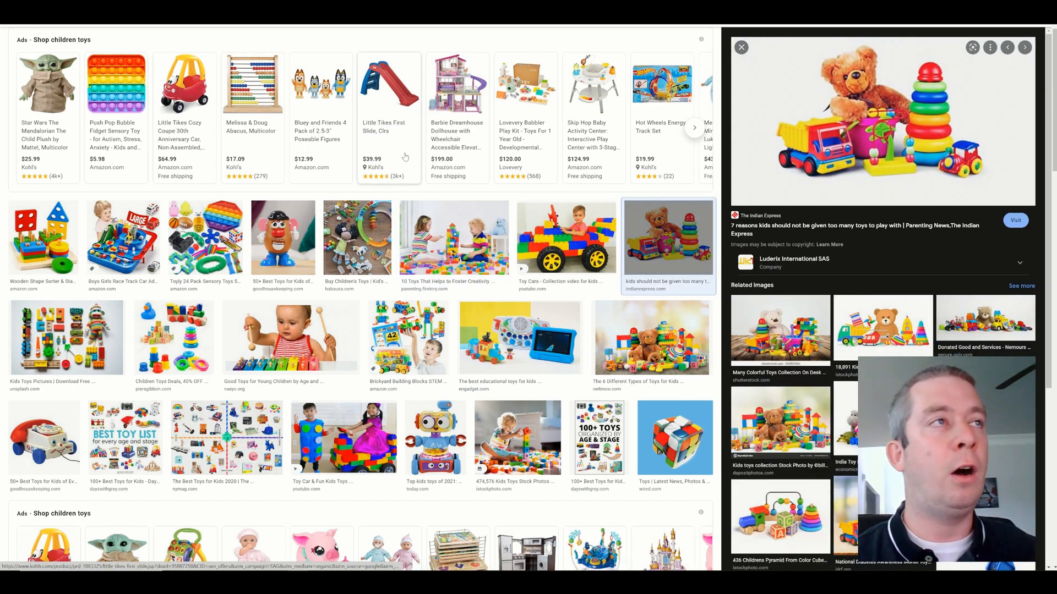
Begin a new image search toward colour saturation results
{"action": "type", "text": "lowe"}
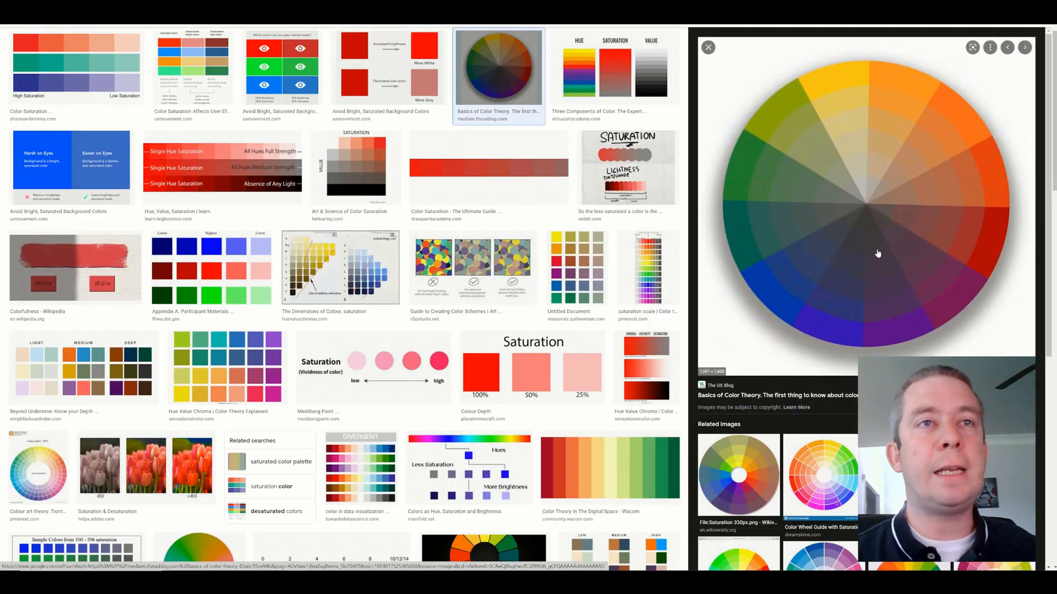
{"action": "mouse_move", "coordinate": [905, 263]}
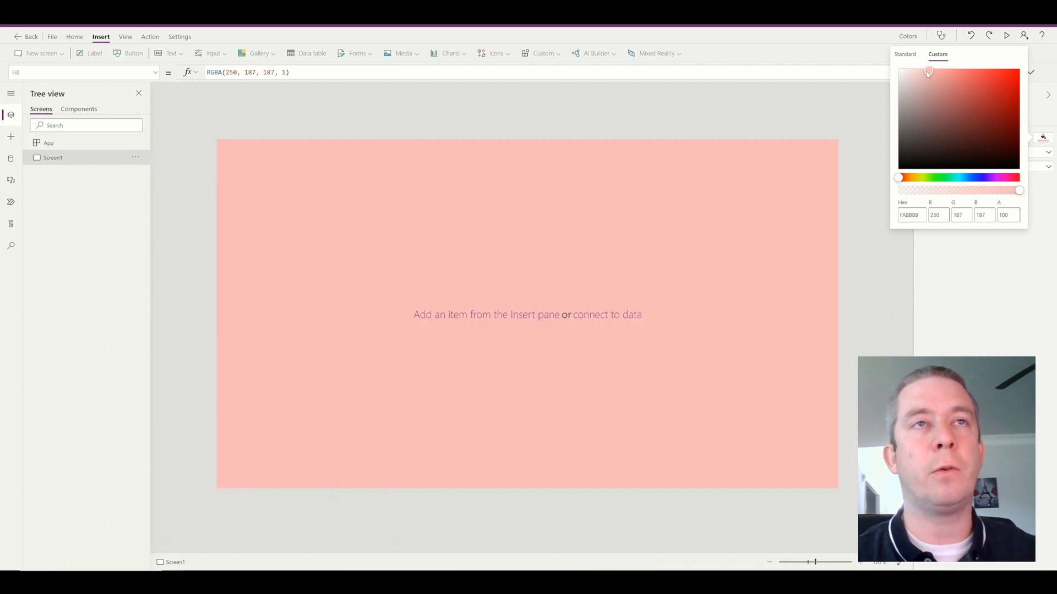
Set the screen fill to soft green RGB 119,186,119 at 50% opacity
{"action": "left_click_drag", "start_coordinate": [926, 71], "coordinate": [923, 116]}
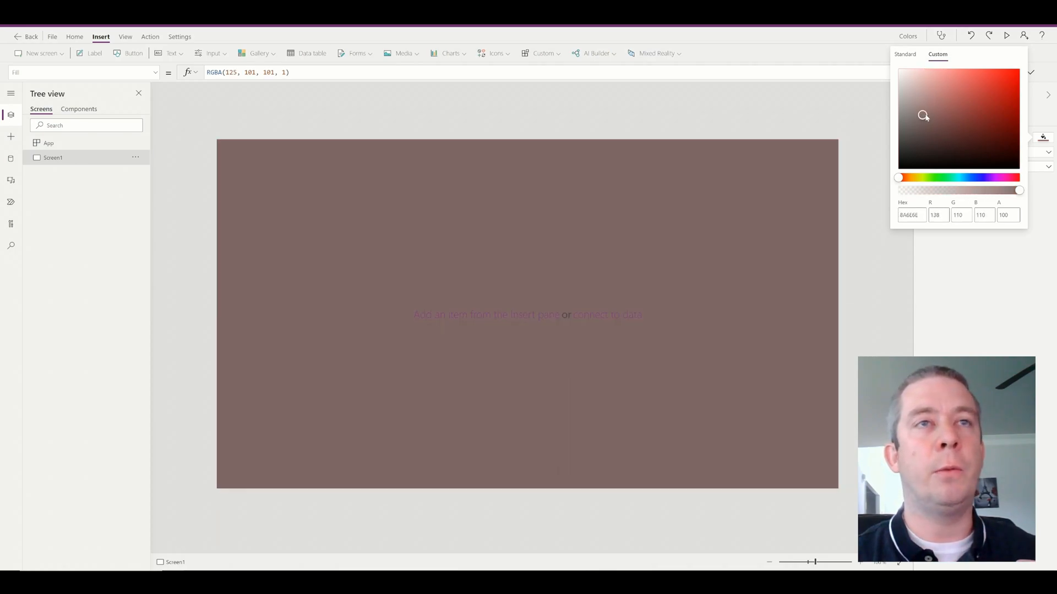
{"action": "left_click", "coordinate": [976, 106]}
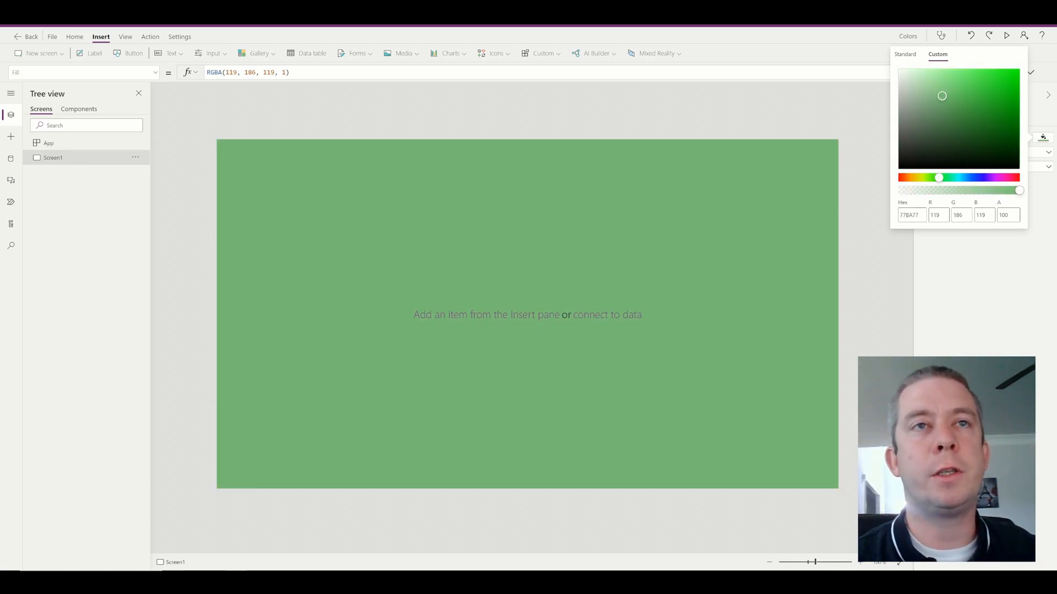
{"action": "left_click", "coordinate": [910, 214]}
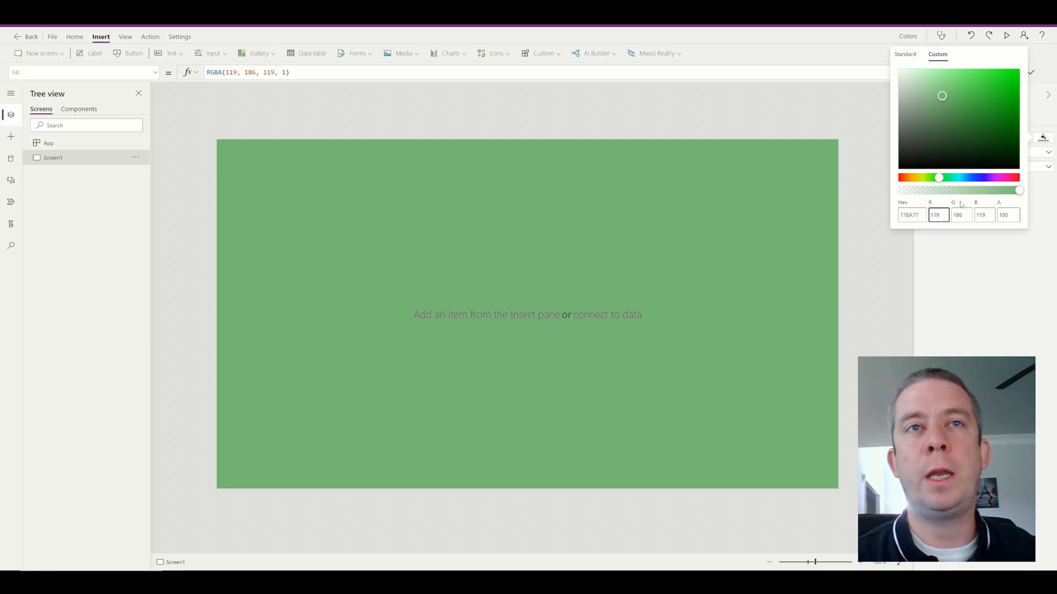
{"action": "mouse_move", "coordinate": [1004, 209]}
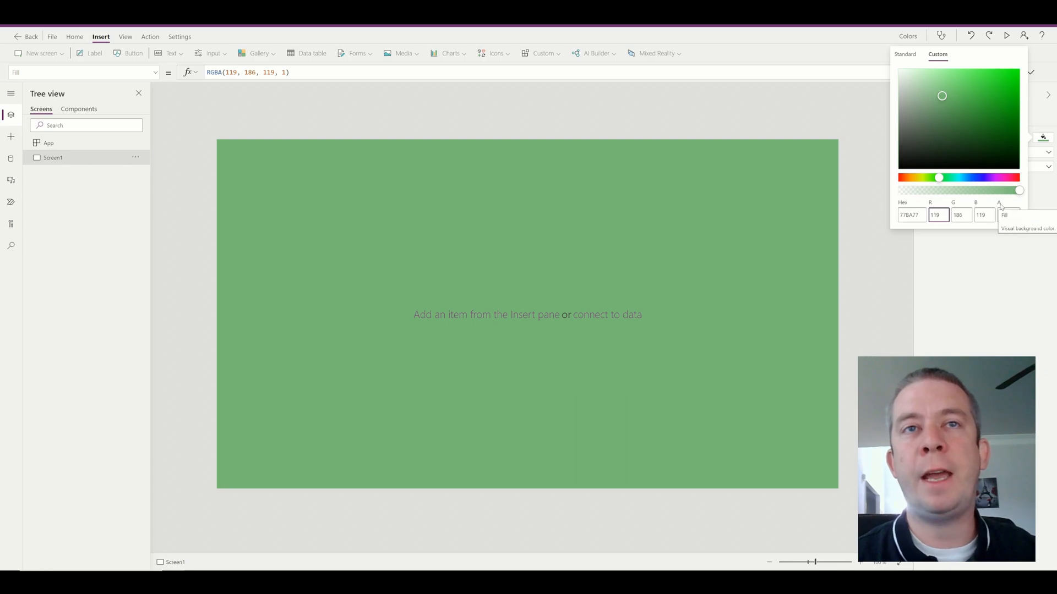
{"action": "left_click", "coordinate": [1007, 215]}
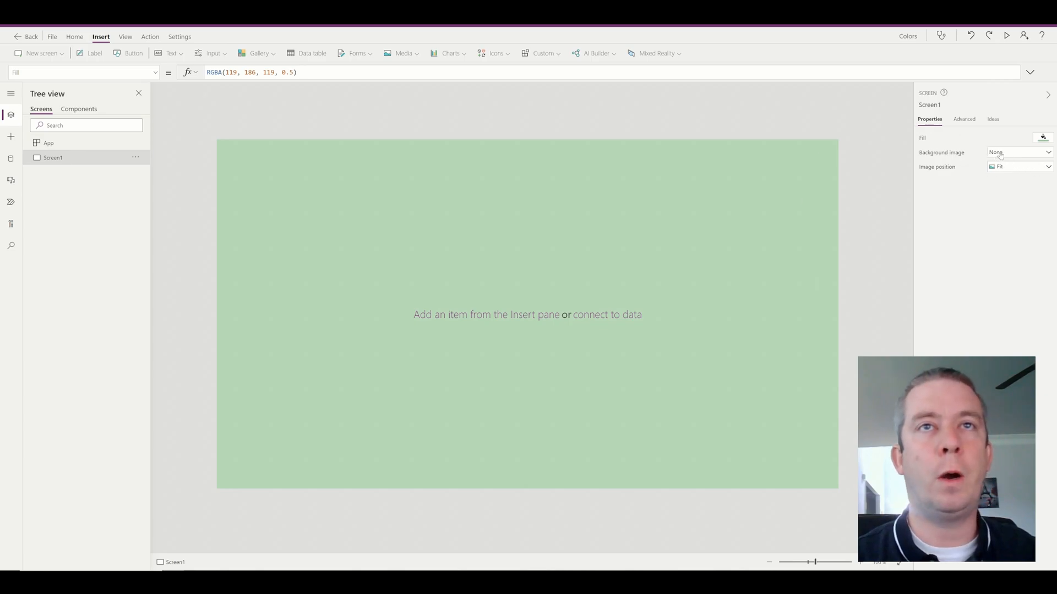
Insert rectangle shapes from the Icons list onto the screen
{"action": "left_click", "coordinate": [1042, 138]}
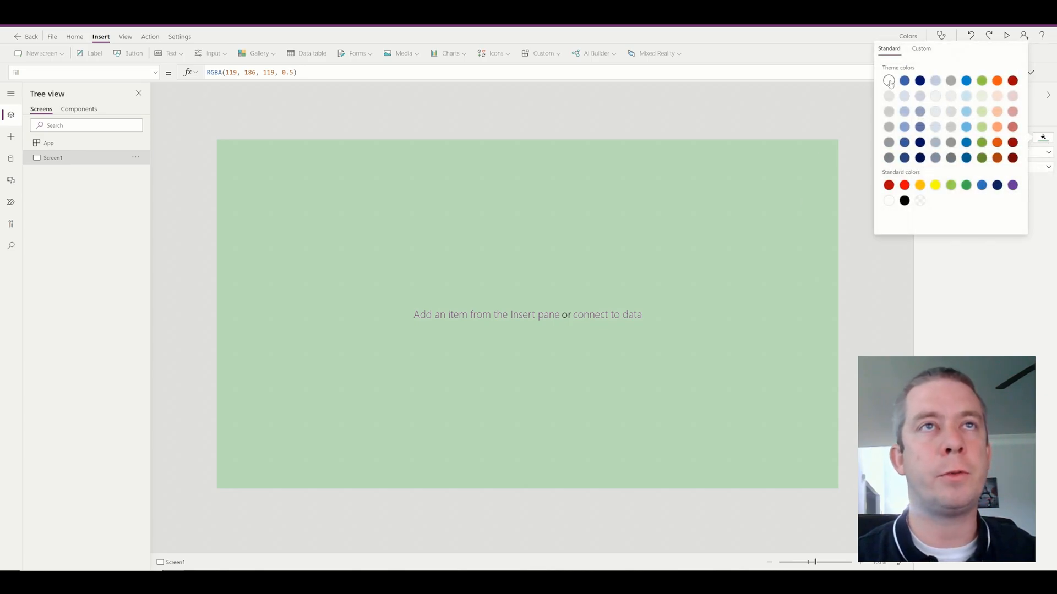
{"action": "left_click", "coordinate": [888, 80]}
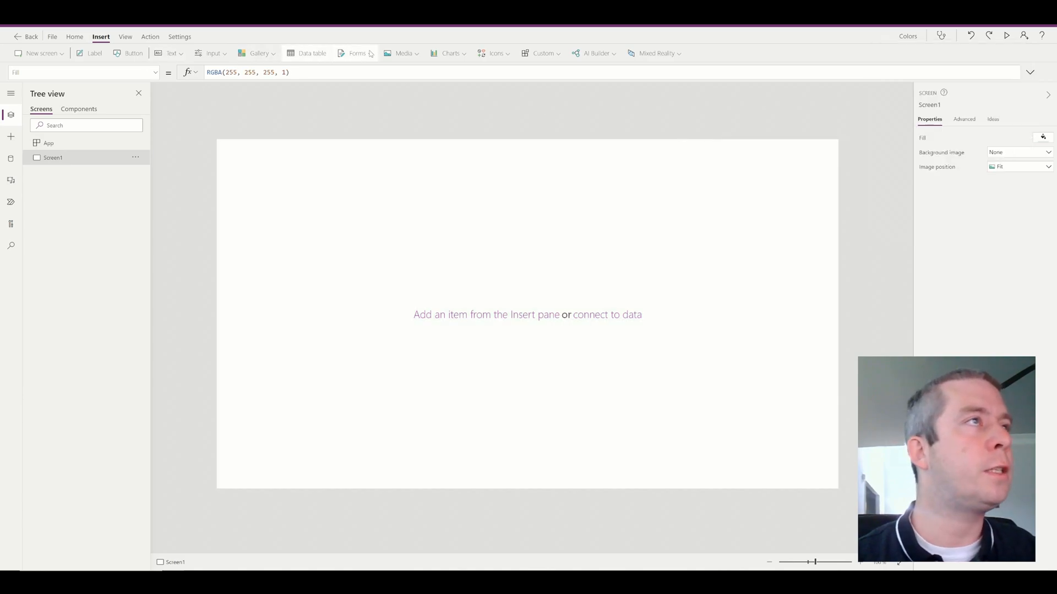
{"action": "left_click", "coordinate": [497, 53]}
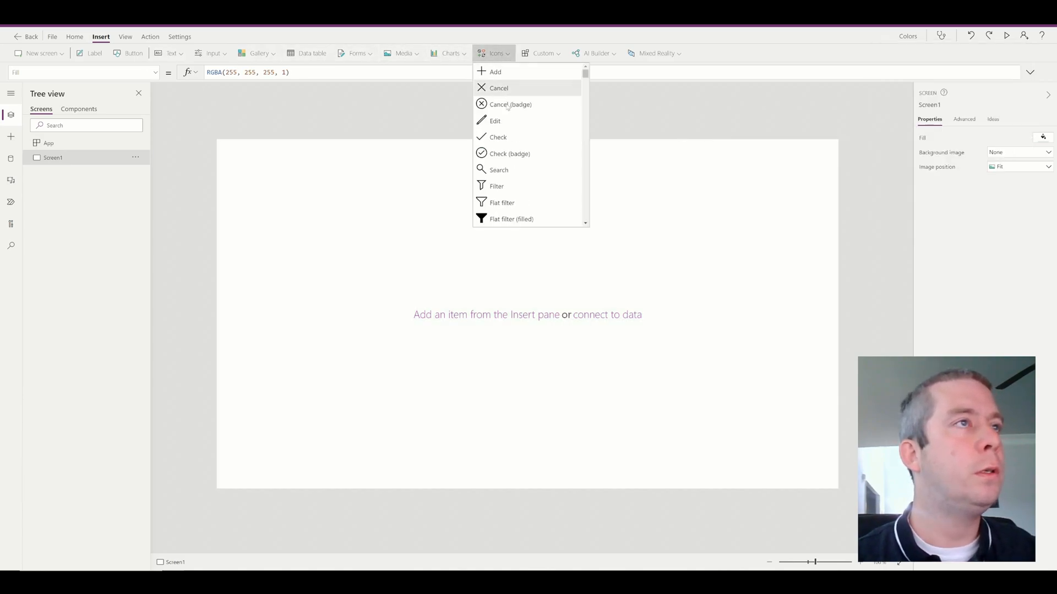
{"action": "scroll", "scroll_direction": "down", "scroll_amount": 3}
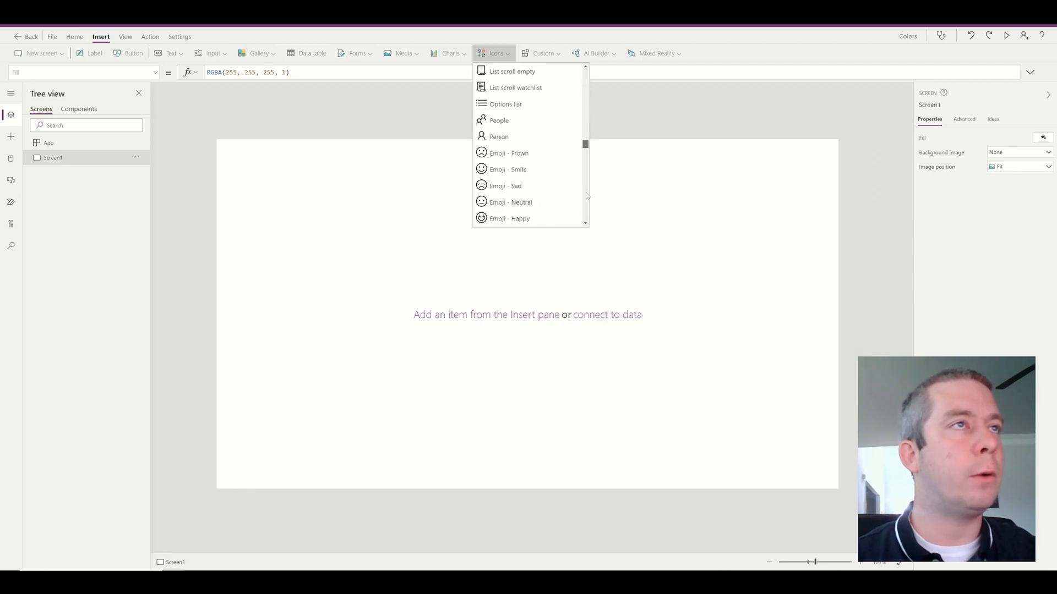
{"action": "scroll", "scroll_direction": "down", "scroll_amount": 3}
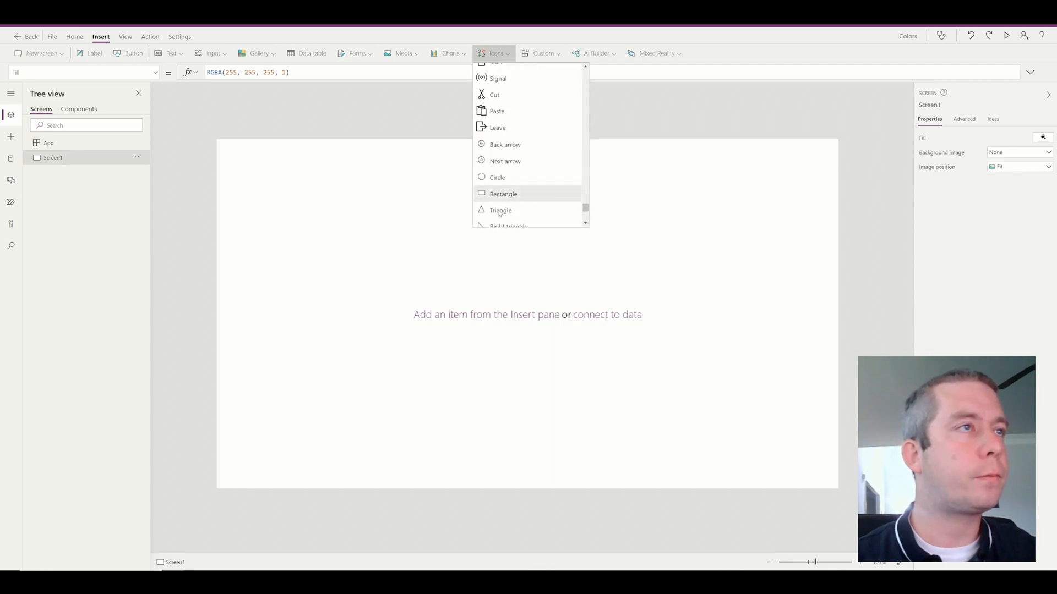
{"action": "left_click", "coordinate": [503, 194]}
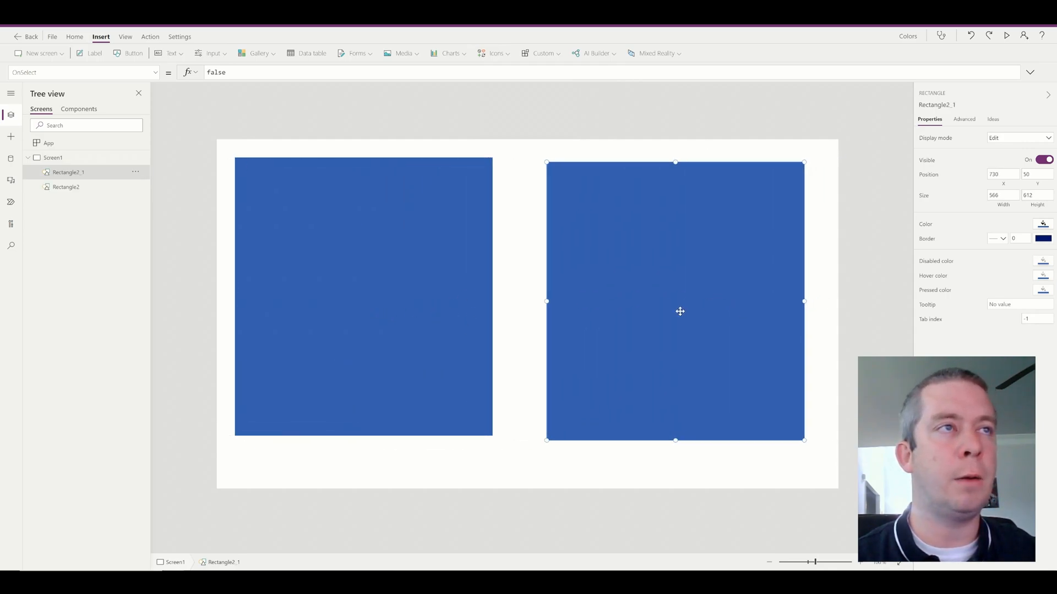
Colour the second rectangle light salmon and drag it over the blue one to form a purple overlap
{"action": "left_click", "coordinate": [1043, 223]}
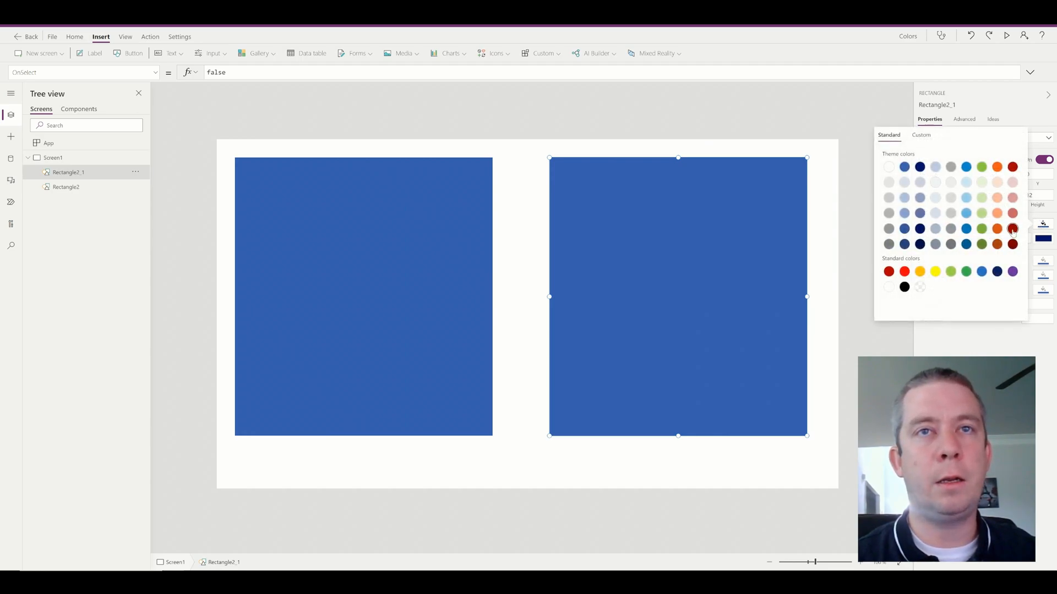
{"action": "left_click", "coordinate": [1012, 244]}
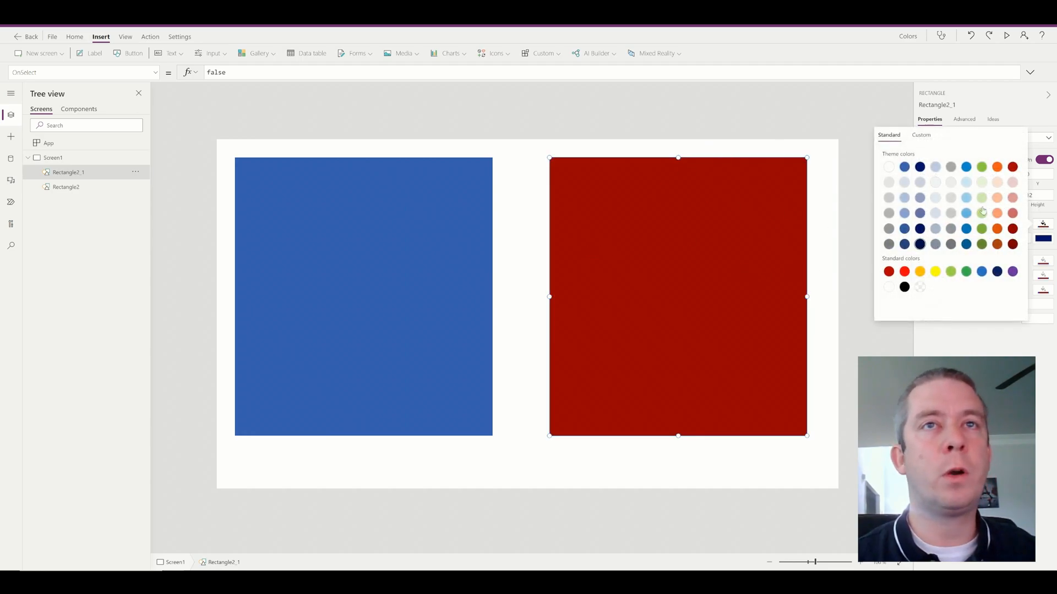
{"action": "left_click", "coordinate": [935, 140]}
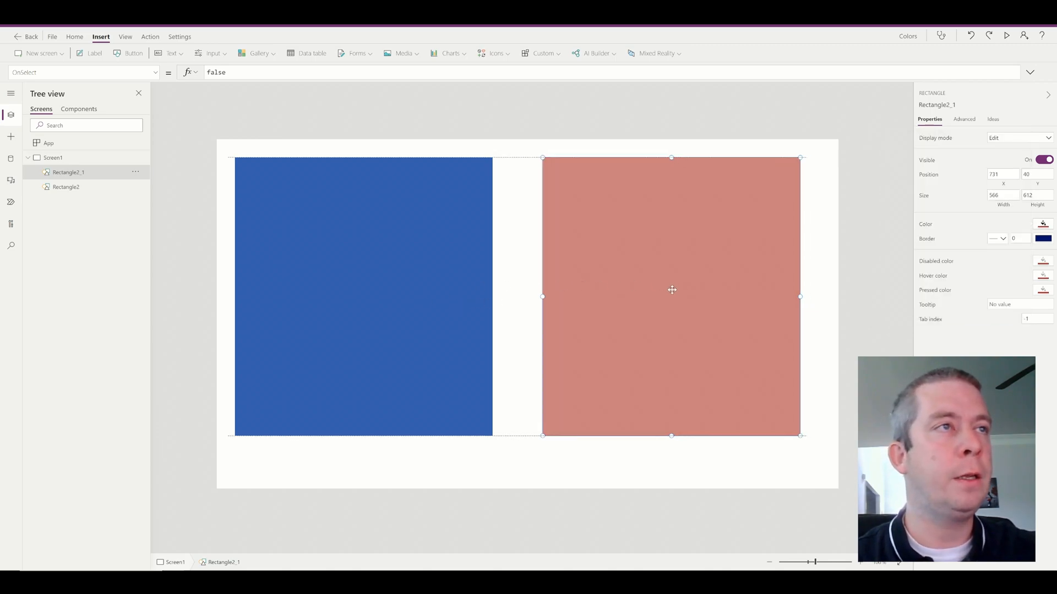
{"action": "left_click_drag", "start_coordinate": [671, 289], "coordinate": [581, 293]}
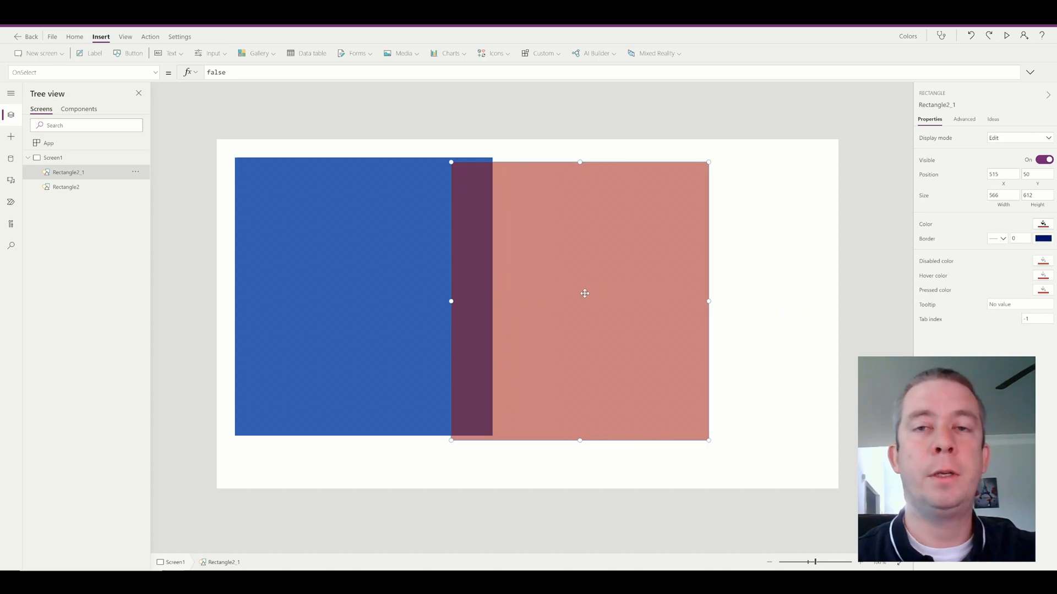
{"action": "left_click_drag", "start_coordinate": [584, 292], "coordinate": [557, 291]}
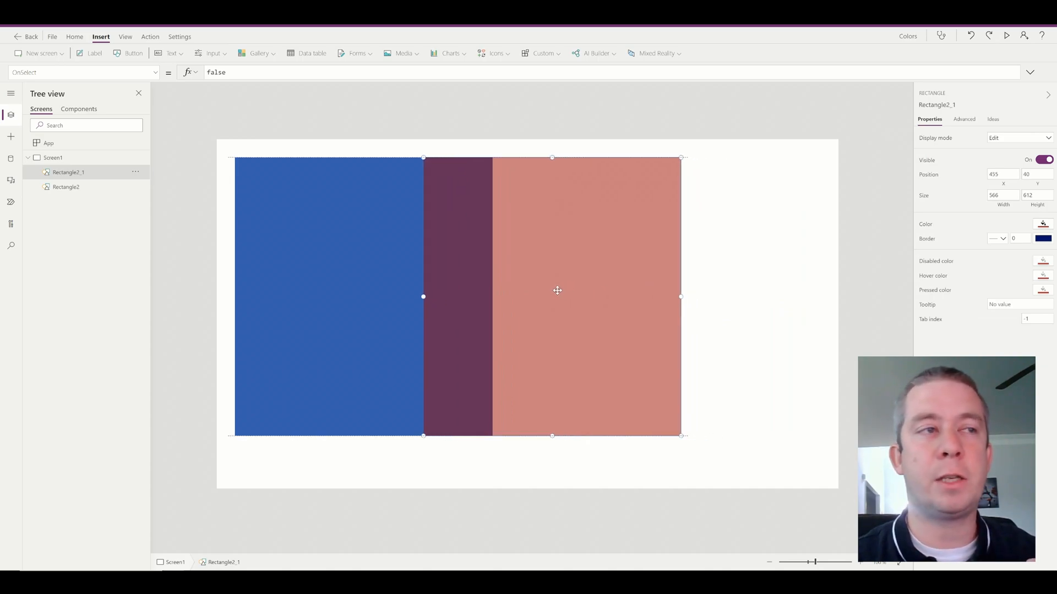
{"action": "left_click_drag", "start_coordinate": [556, 290], "coordinate": [523, 292]}
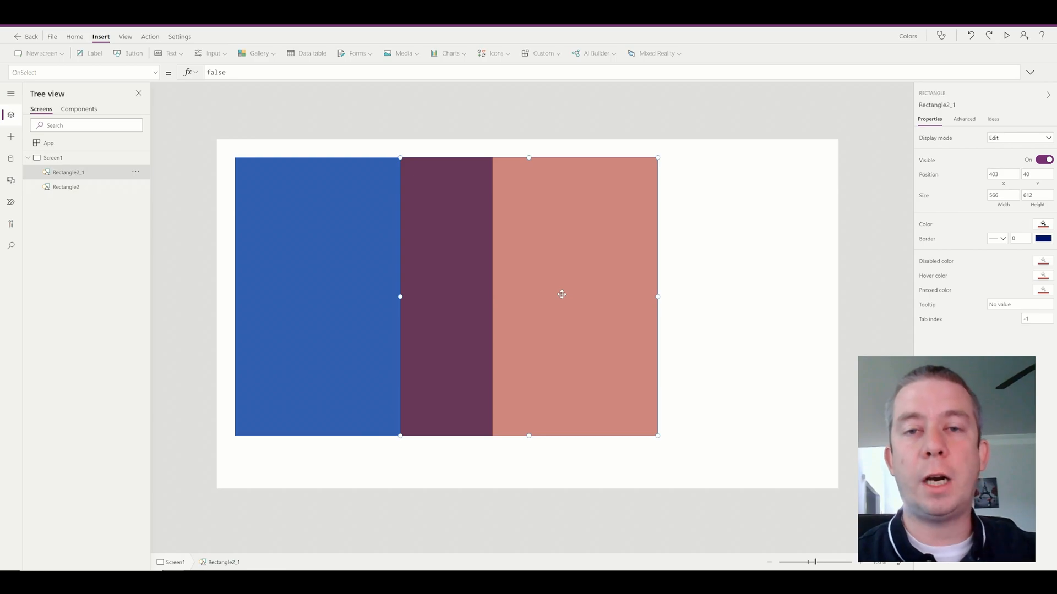
{"action": "mouse_move", "coordinate": [730, 291]}
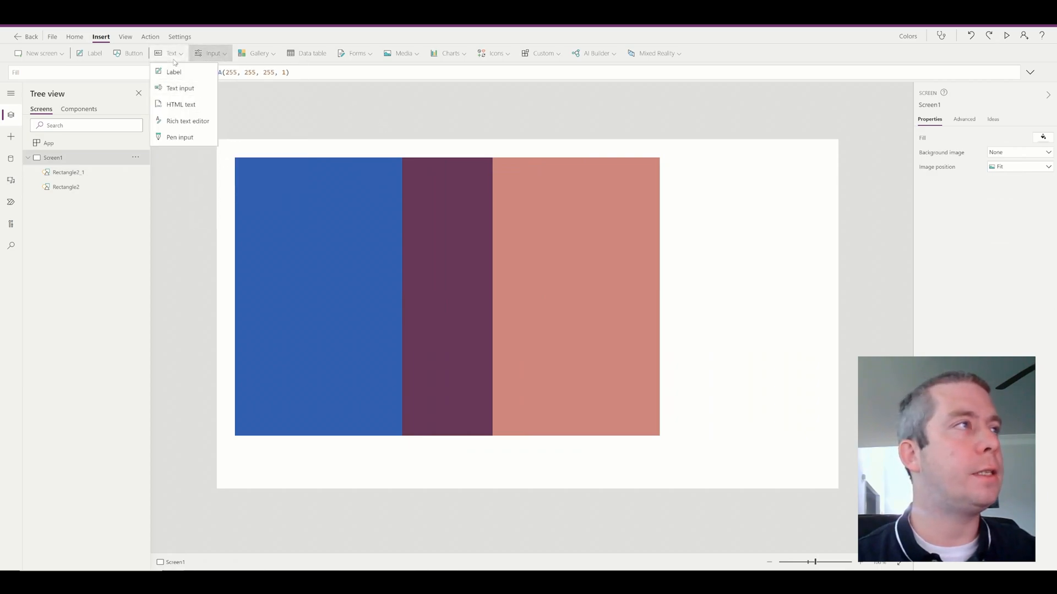
Add an HTML text control with HtmlText "<input type = color>"
{"action": "left_click", "coordinate": [180, 105]}
{"action": "type", "text": "\"<"}
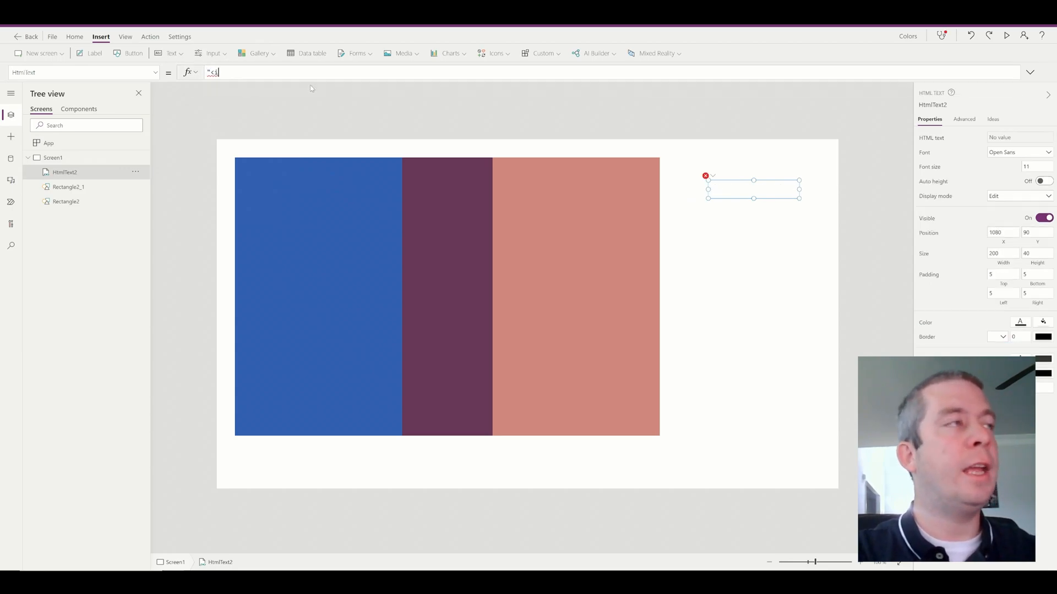
{"action": "type", "text": "input type"}
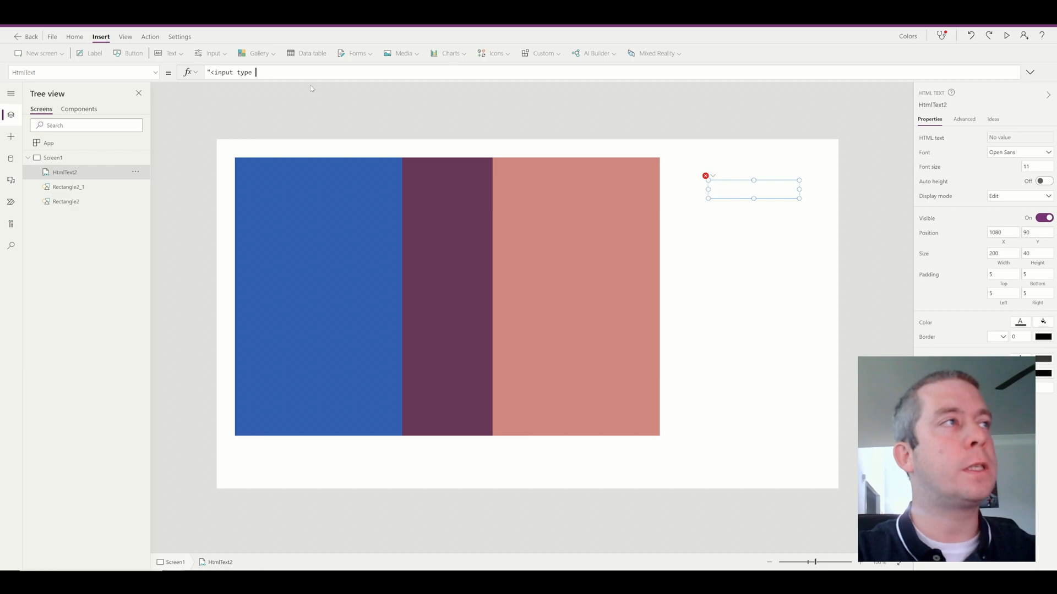
{"action": "type", "text": "= color>\""}
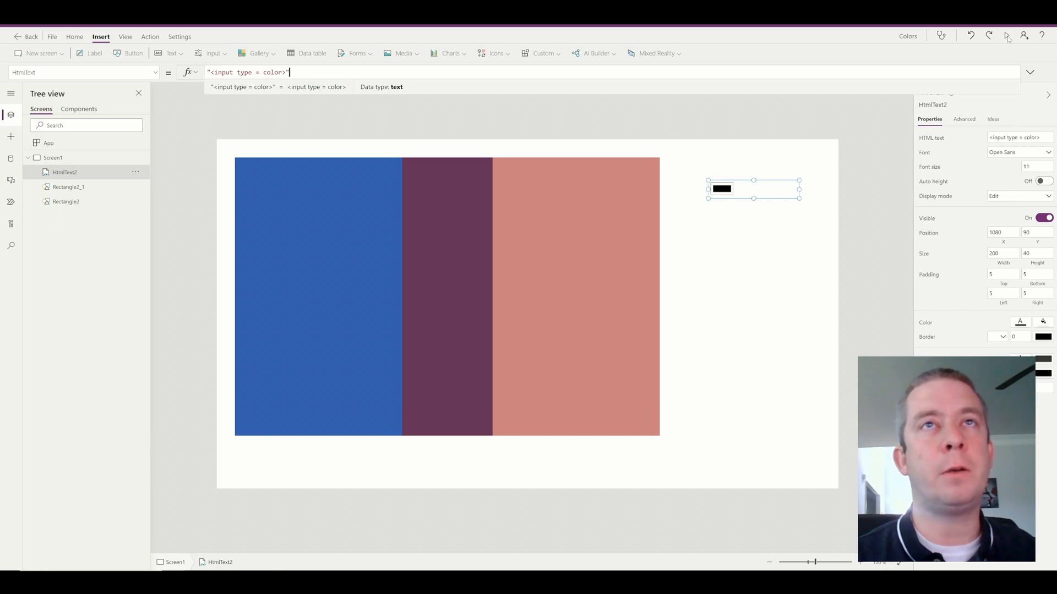
Preview the app and eyedropper the purple overlap into the swatch (RGB 103, 48, 89)
{"action": "left_click", "coordinate": [1008, 35]}
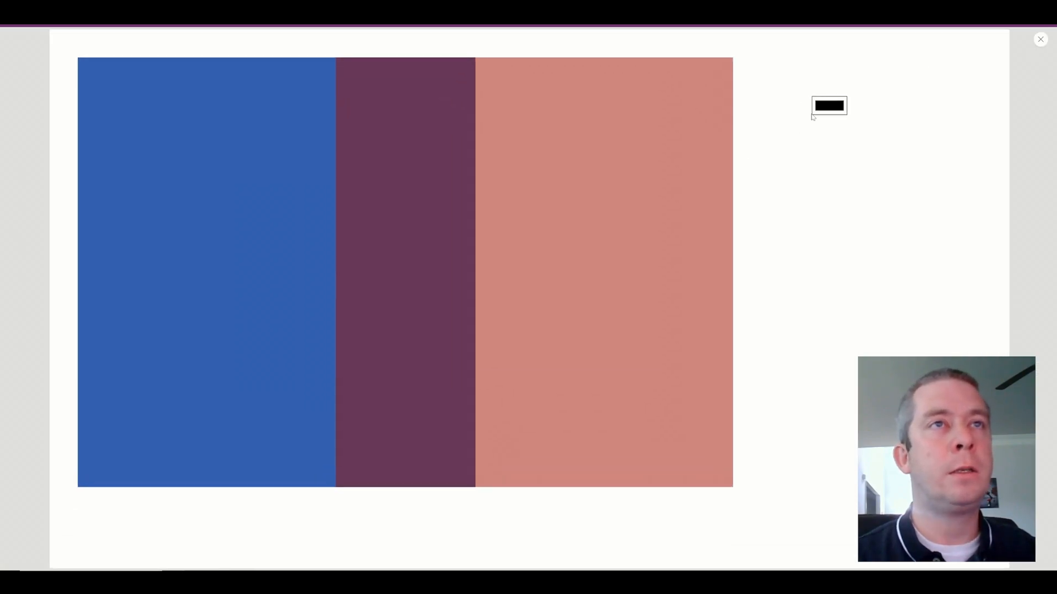
{"action": "left_click", "coordinate": [828, 106]}
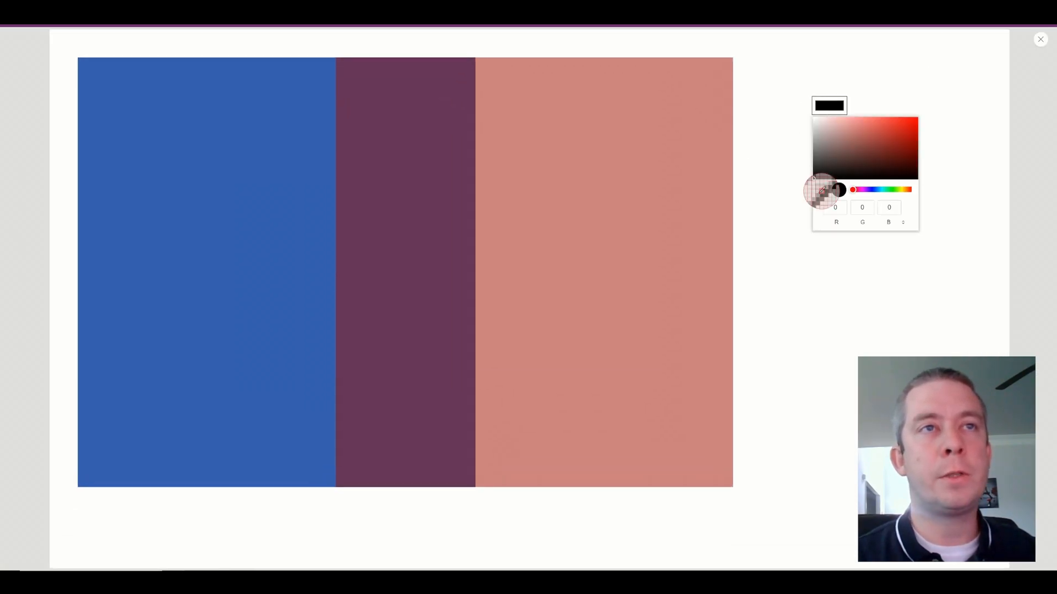
{"action": "left_click", "coordinate": [869, 154]}
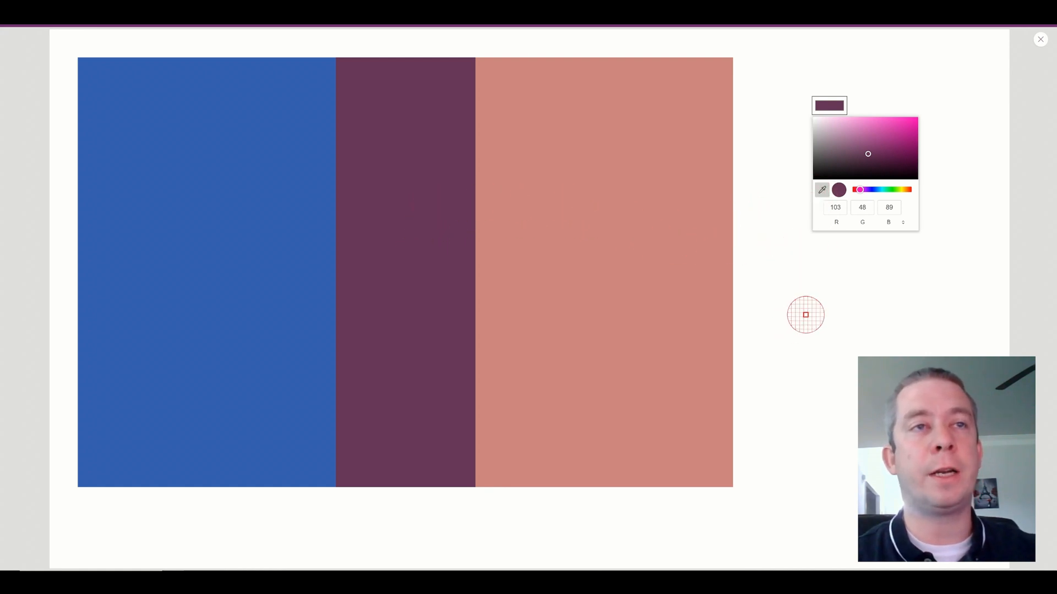
{"action": "left_click", "coordinate": [830, 106]}
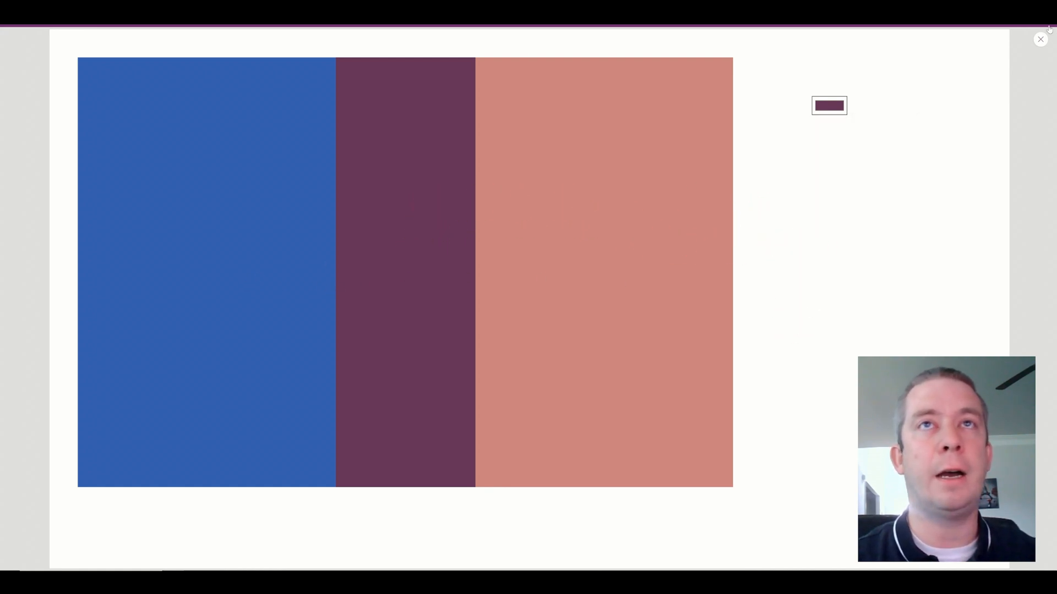
{"action": "left_click", "coordinate": [1040, 40]}
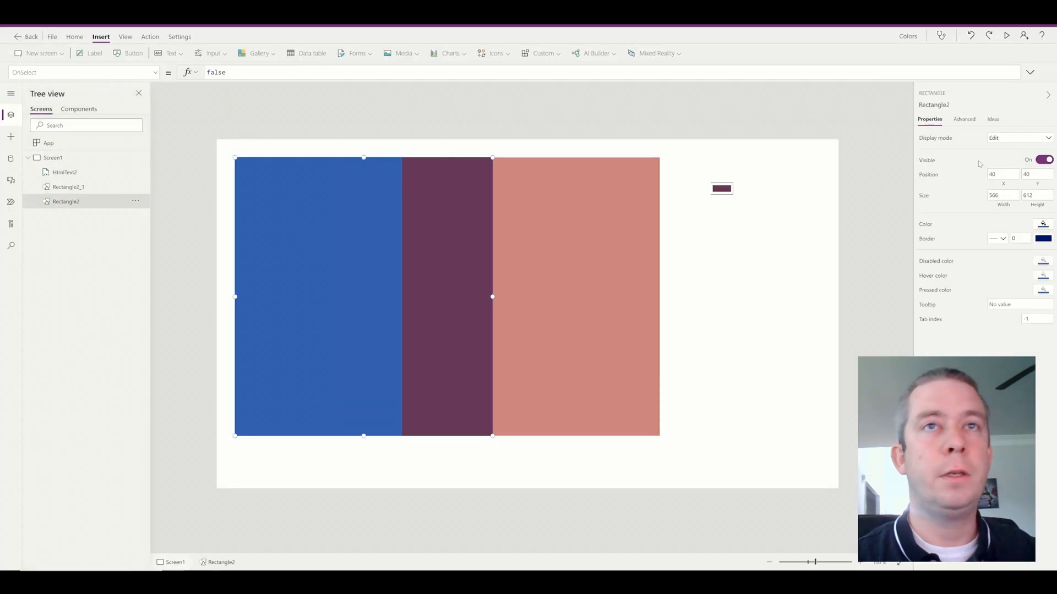
Recolour the left rectangle through light green and yellow
{"action": "left_click", "coordinate": [1042, 224]}
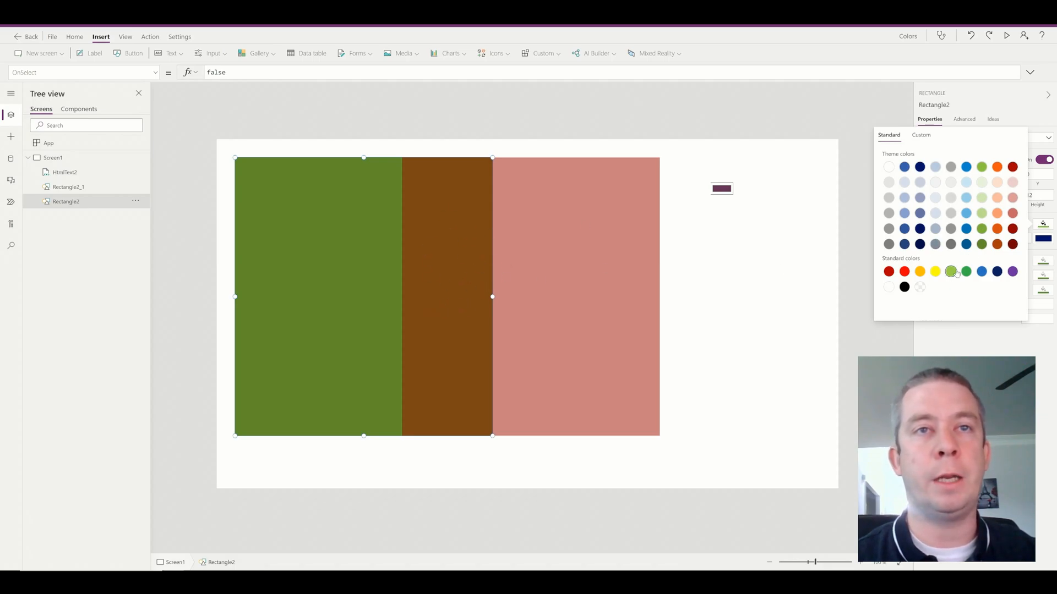
{"action": "left_click", "coordinate": [950, 272]}
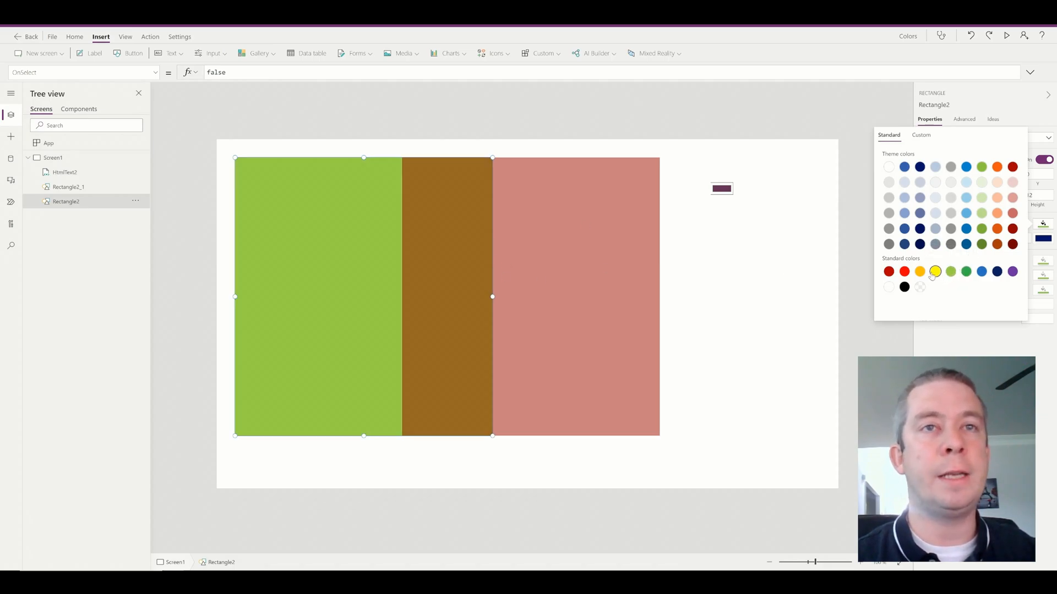
{"action": "left_click", "coordinate": [936, 271]}
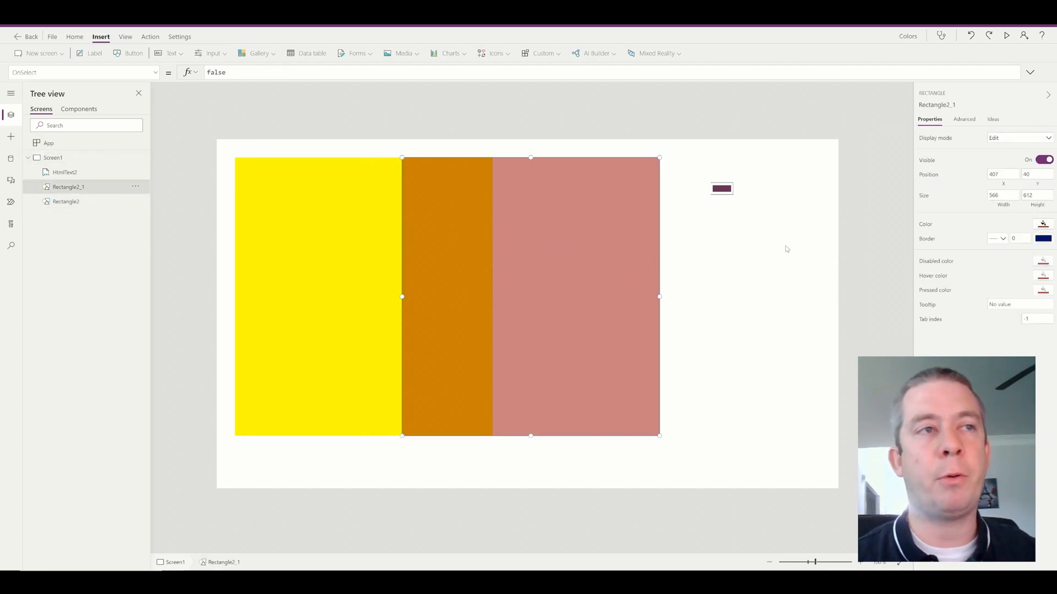
Make the right rectangle pale green and turn the left rectangle grey
{"action": "left_click", "coordinate": [1043, 224]}
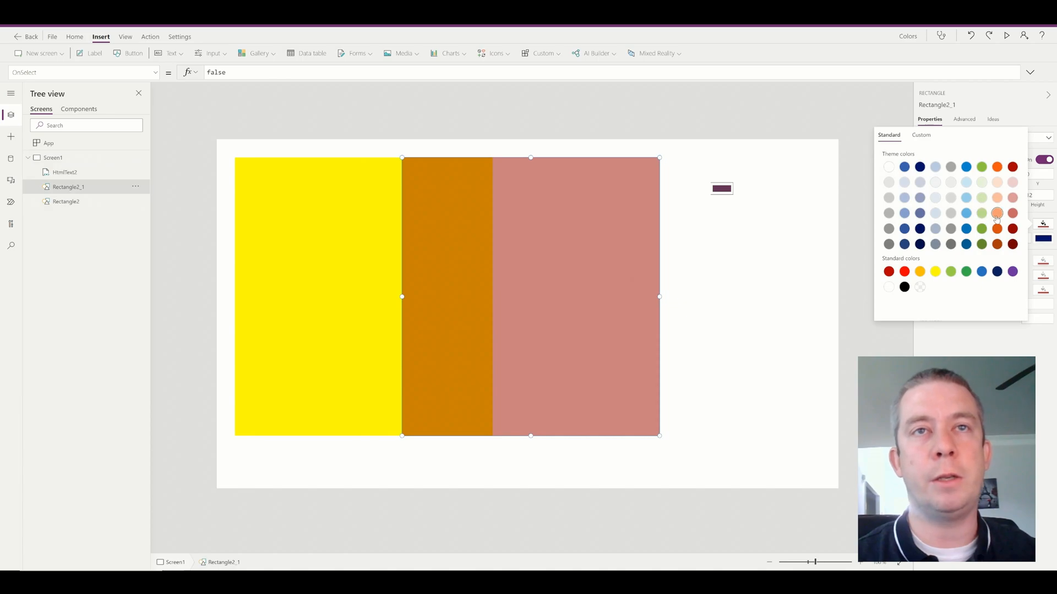
{"action": "left_click", "coordinate": [980, 212]}
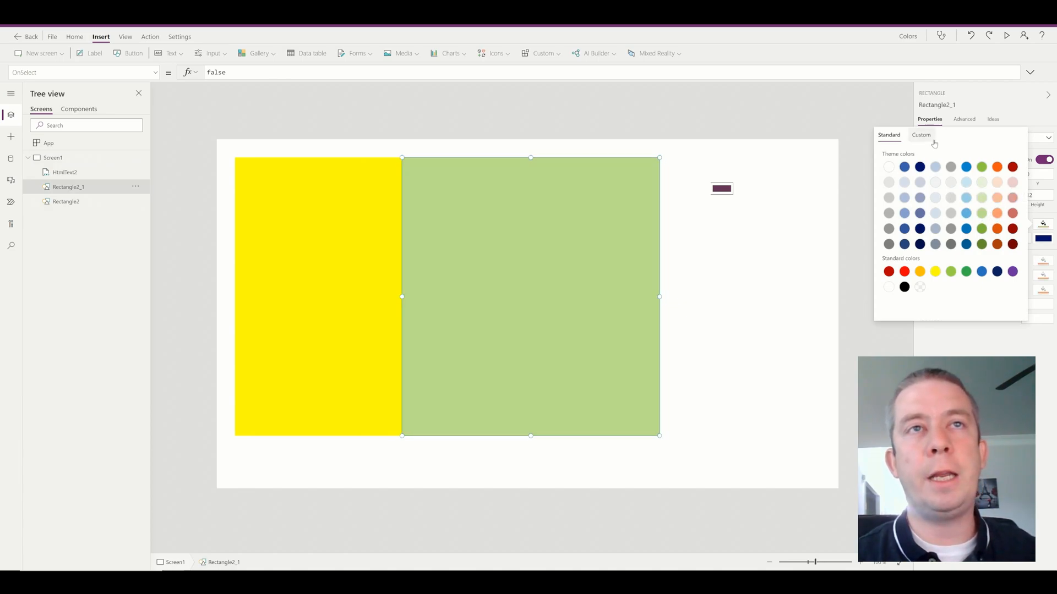
{"action": "left_click", "coordinate": [920, 135]}
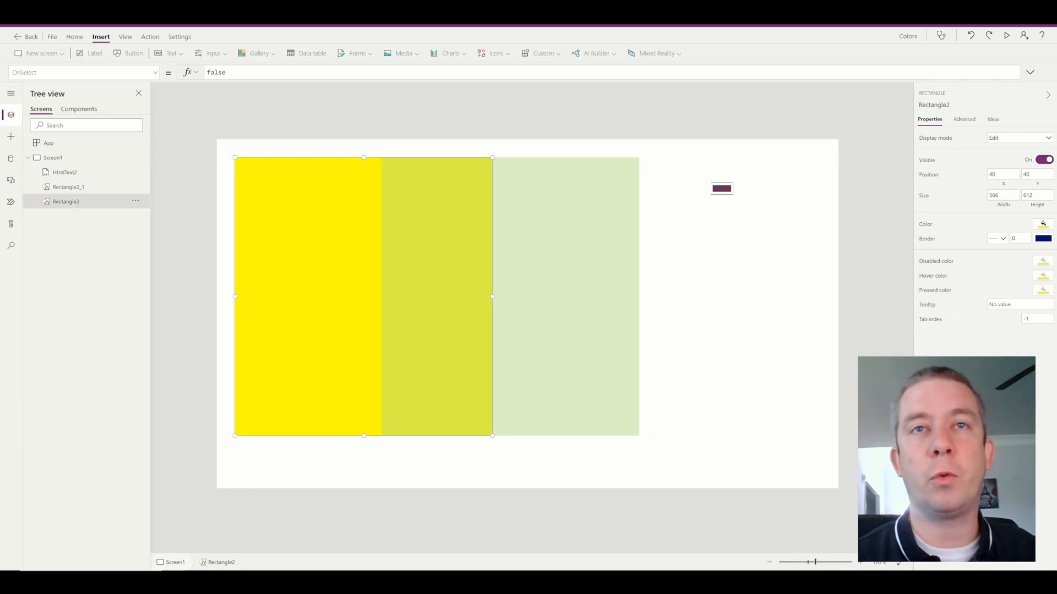
{"action": "left_click", "coordinate": [1043, 224]}
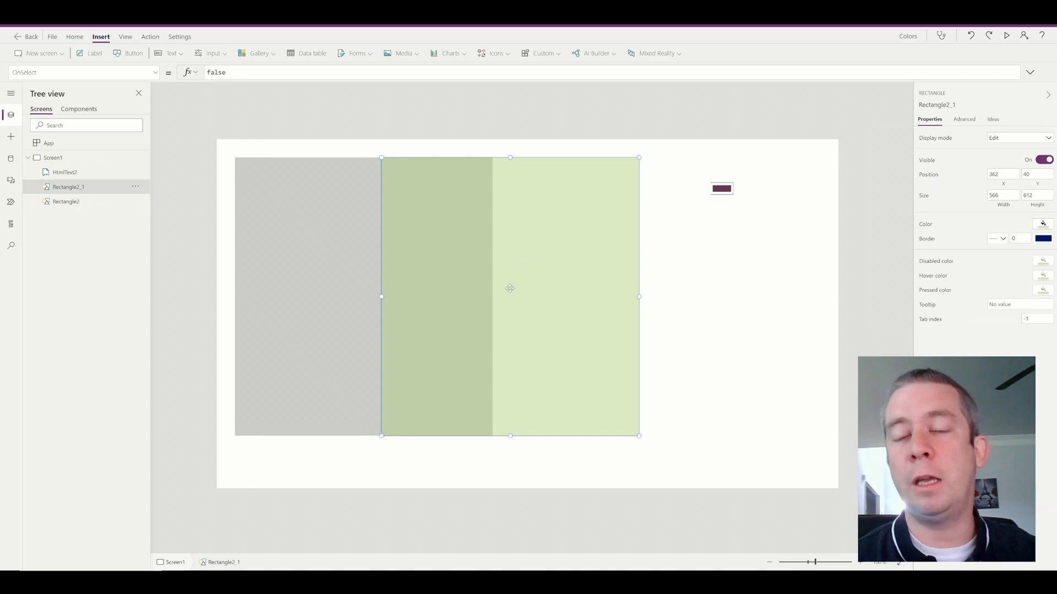
{"action": "mouse_move", "coordinate": [580, 224]}
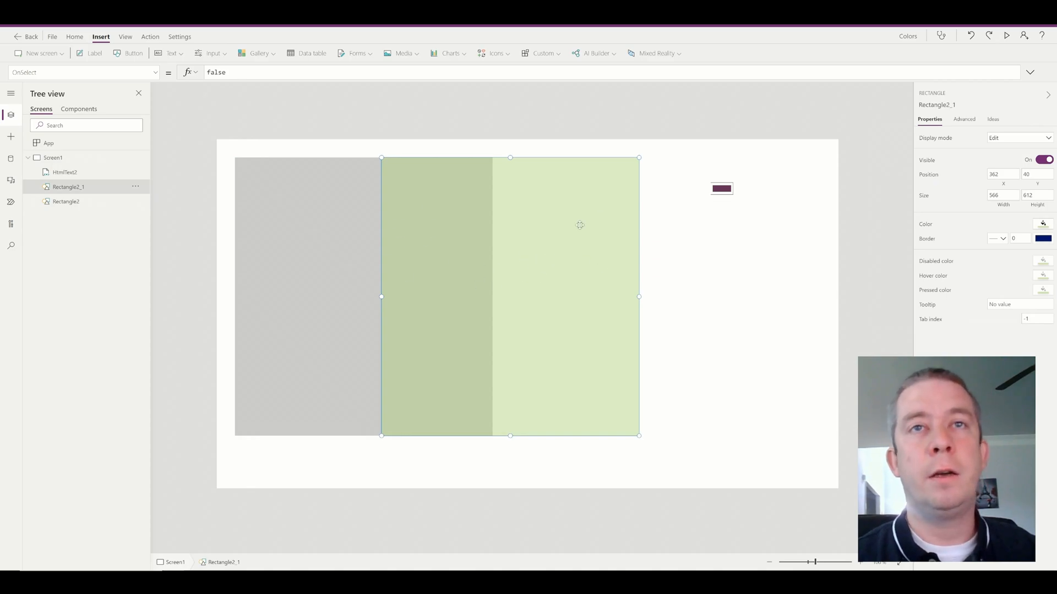
{"action": "mouse_move", "coordinate": [514, 239]}
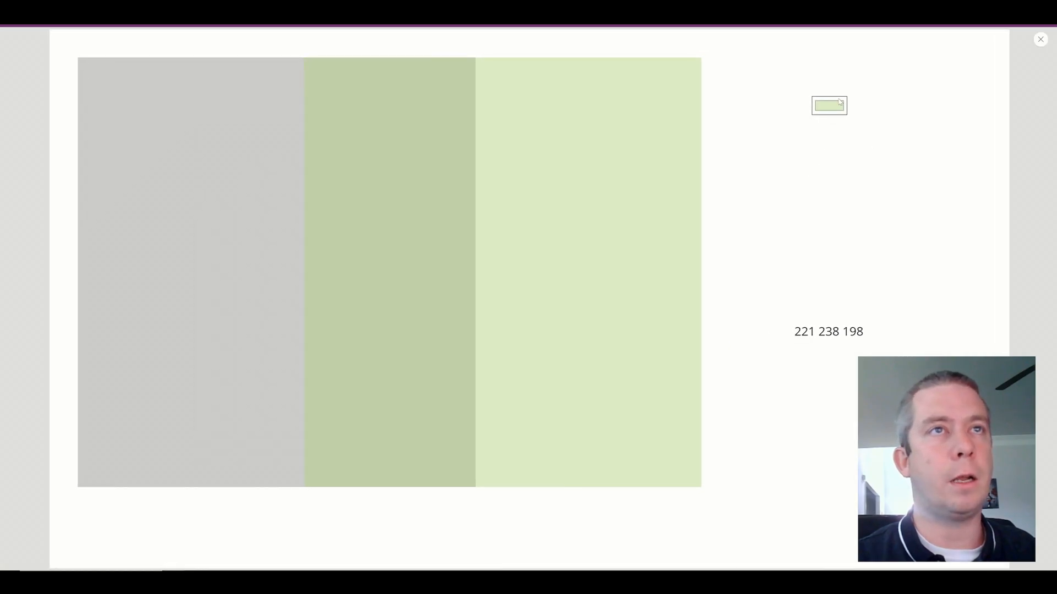
Eyedropper the pale green (221 238 198) and overlap green (195 212 172)
{"action": "left_click", "coordinate": [827, 105]}
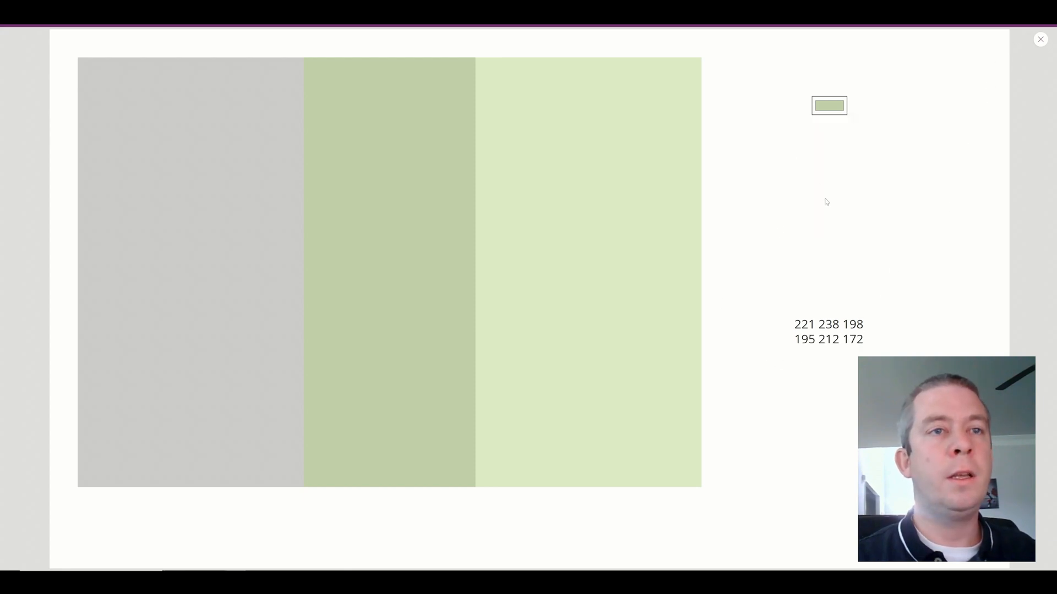
{"action": "mouse_move", "coordinate": [863, 104]}
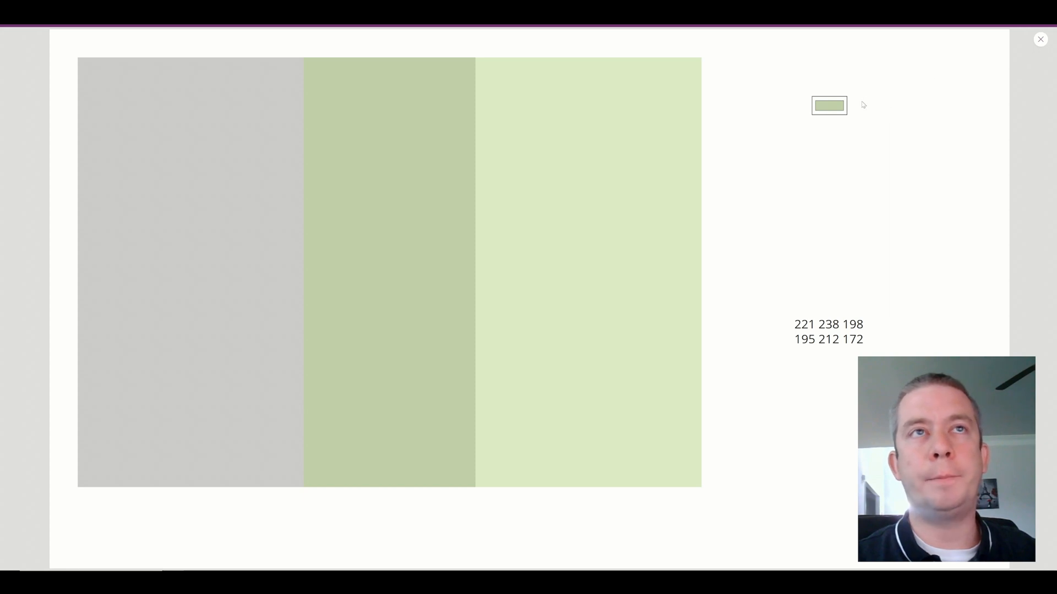
{"action": "left_click", "coordinate": [829, 105]}
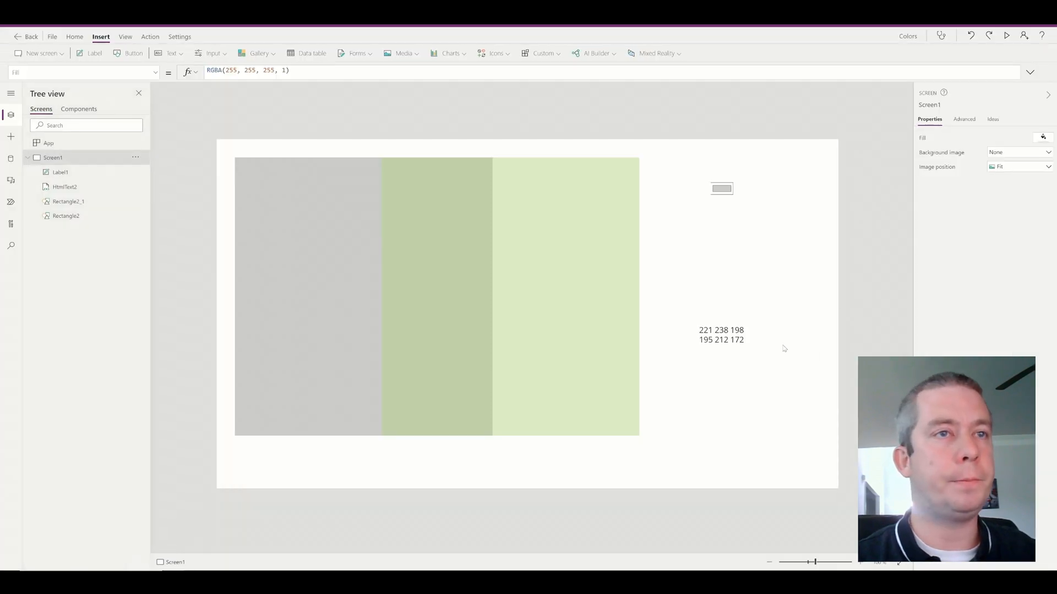
Add '204 204 204' as a third line in Label1's Text and deselect
{"action": "left_click", "coordinate": [719, 334]}
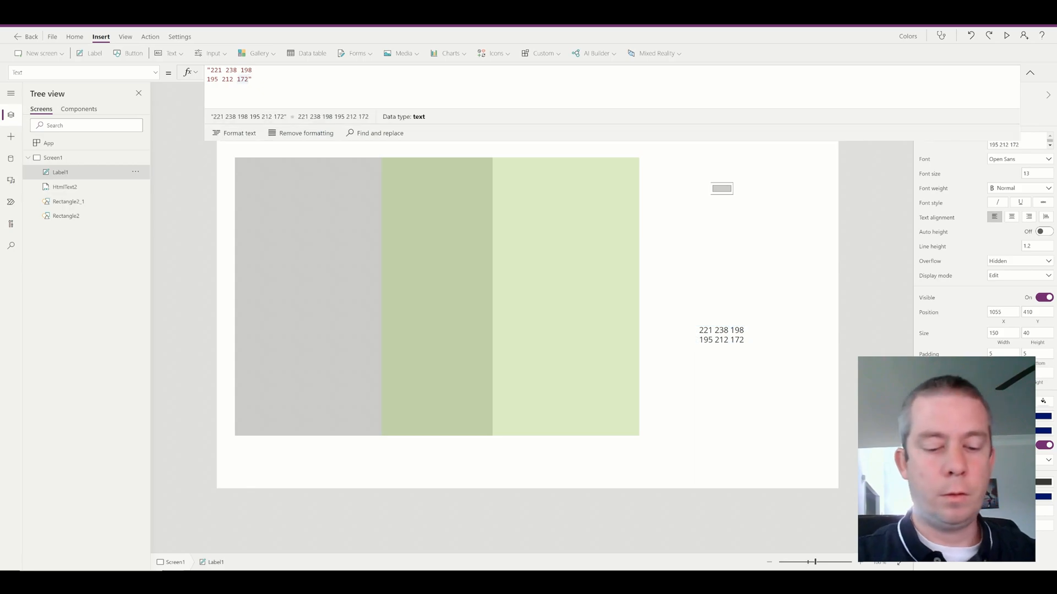
{"action": "type", "text": "204 204 204"}
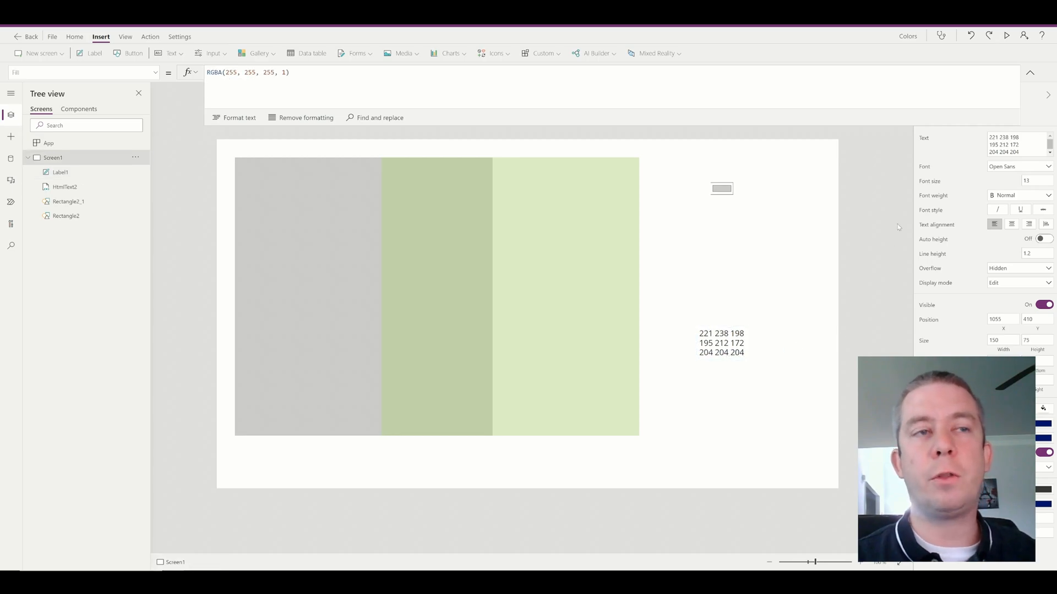
{"action": "left_click", "coordinate": [941, 35]}
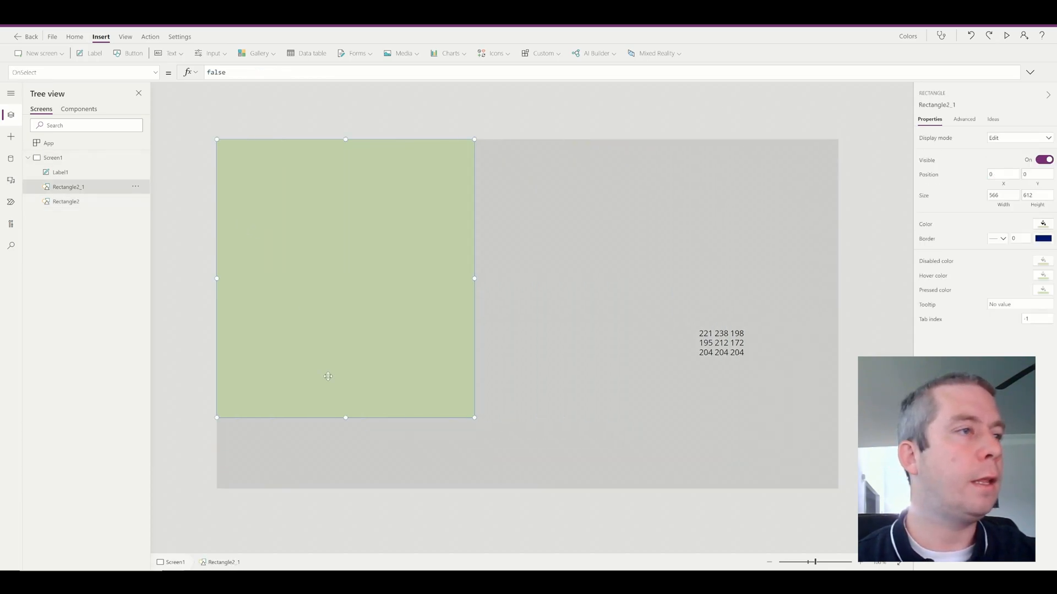
Resize Rectangle2_1 into a 117-px full-width top band, paste a copy beneath it, reselect the colour-code label
{"action": "left_click_drag", "start_coordinate": [346, 417], "coordinate": [346, 192]}
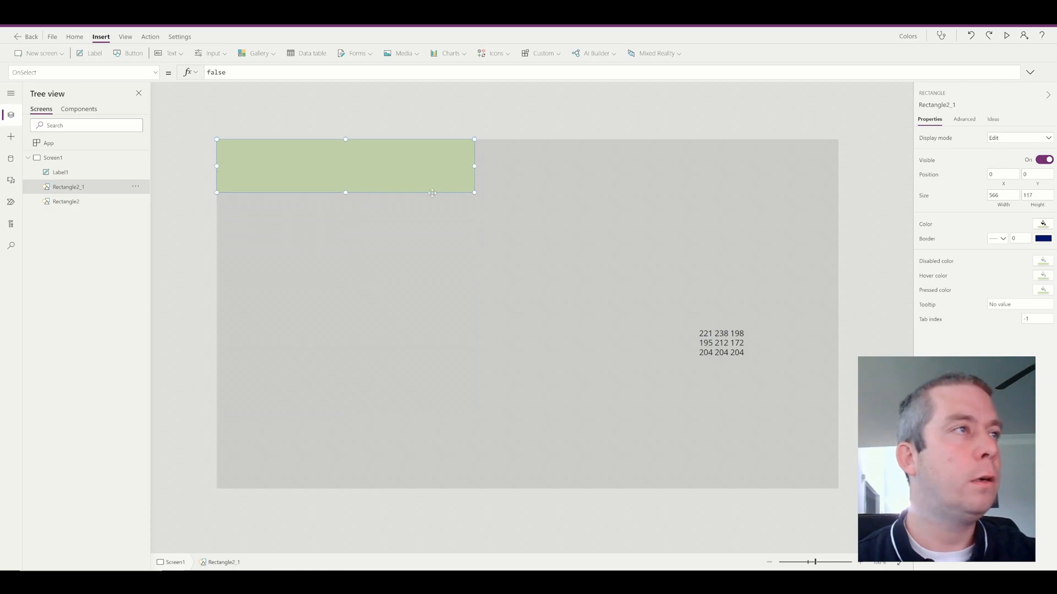
{"action": "left_click_drag", "start_coordinate": [473, 166], "coordinate": [837, 166]}
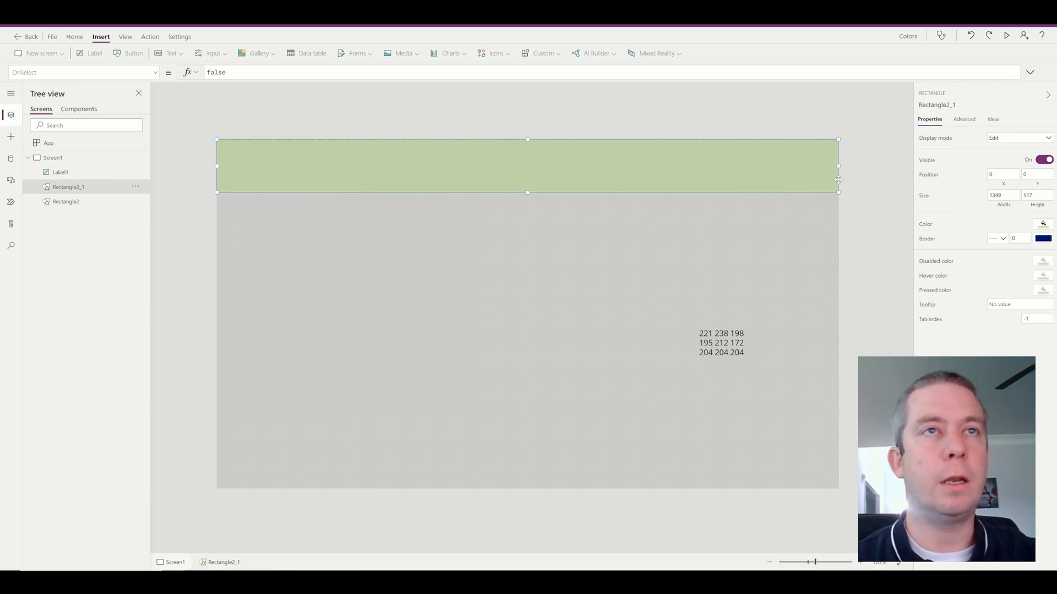
{"action": "left_click_drag", "start_coordinate": [839, 166], "coordinate": [838, 166]}
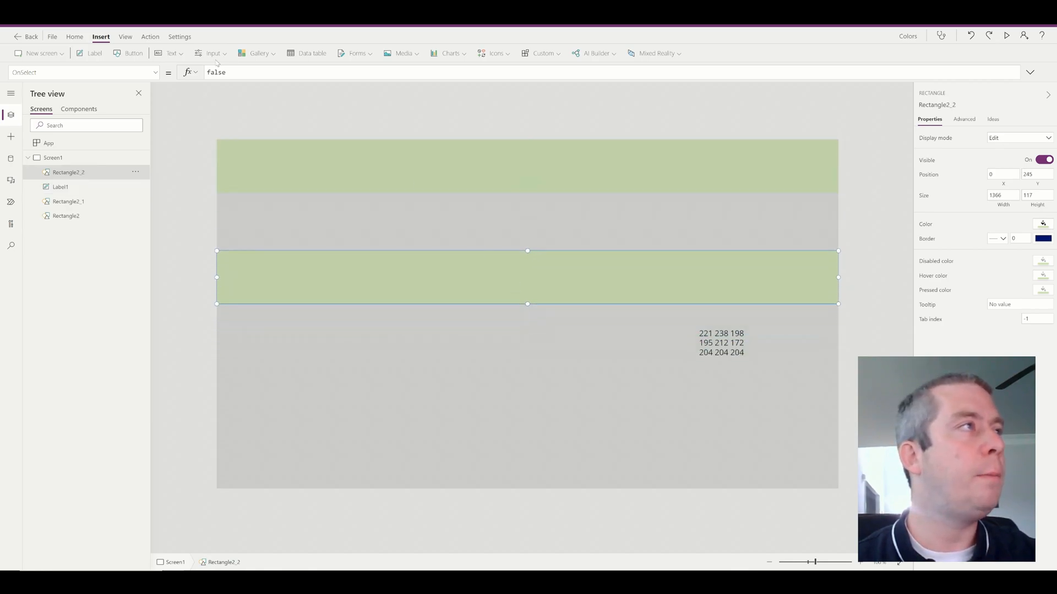
{"action": "left_click", "coordinate": [81, 72]}
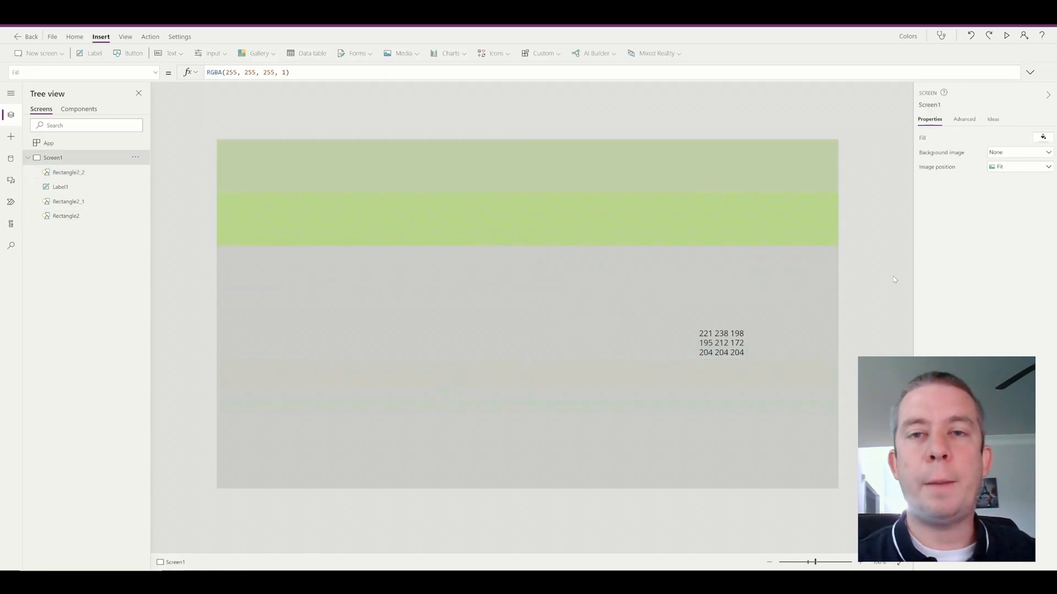
{"action": "left_click", "coordinate": [721, 343]}
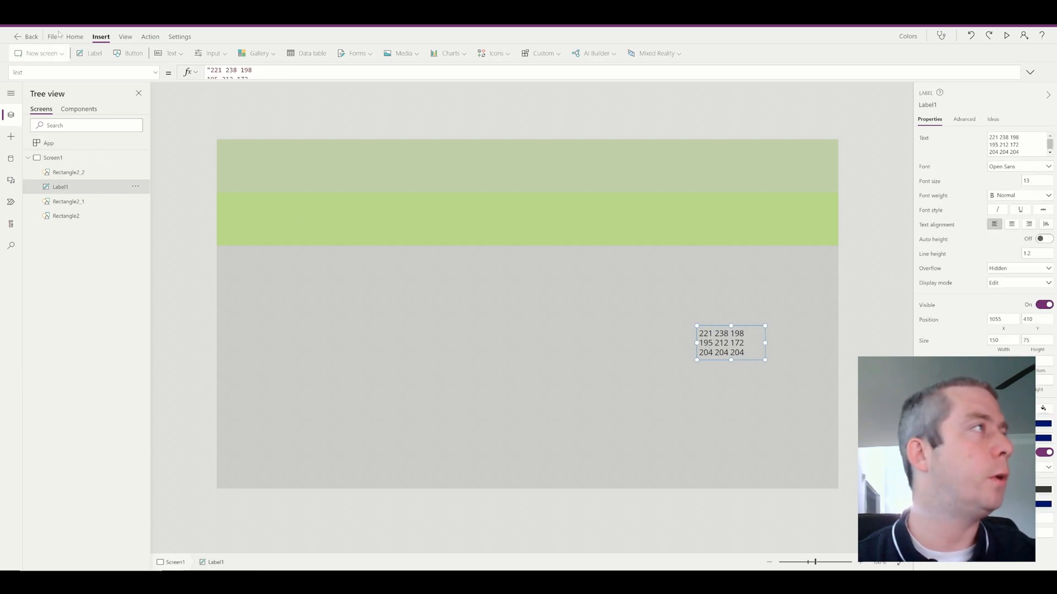
In the App's OnStart, define varGrey as RGBA(204,204,204,1)
{"action": "left_click", "coordinate": [49, 143]}
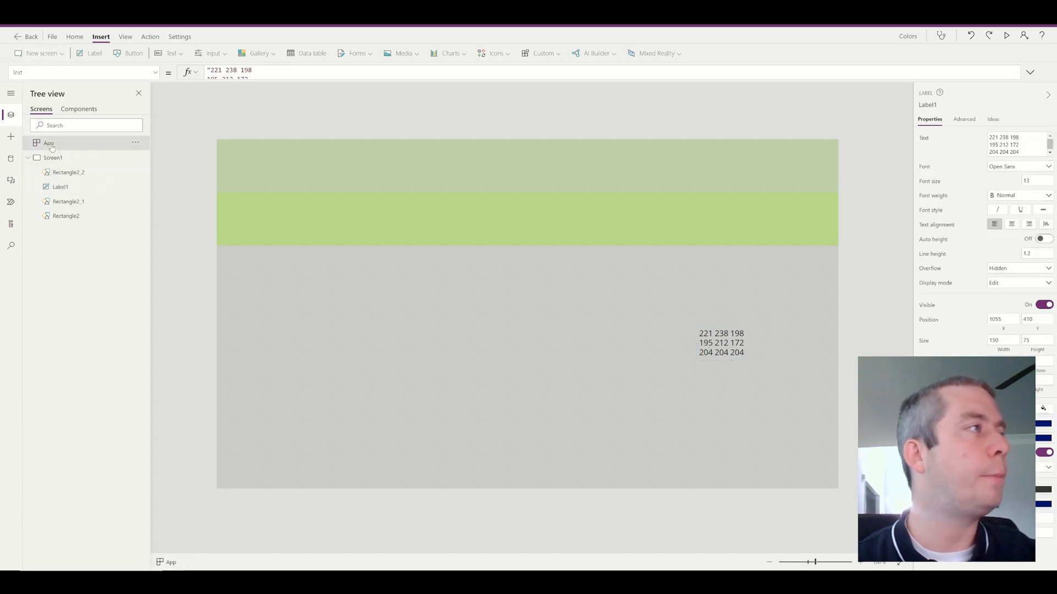
{"action": "left_click", "coordinate": [47, 142]}
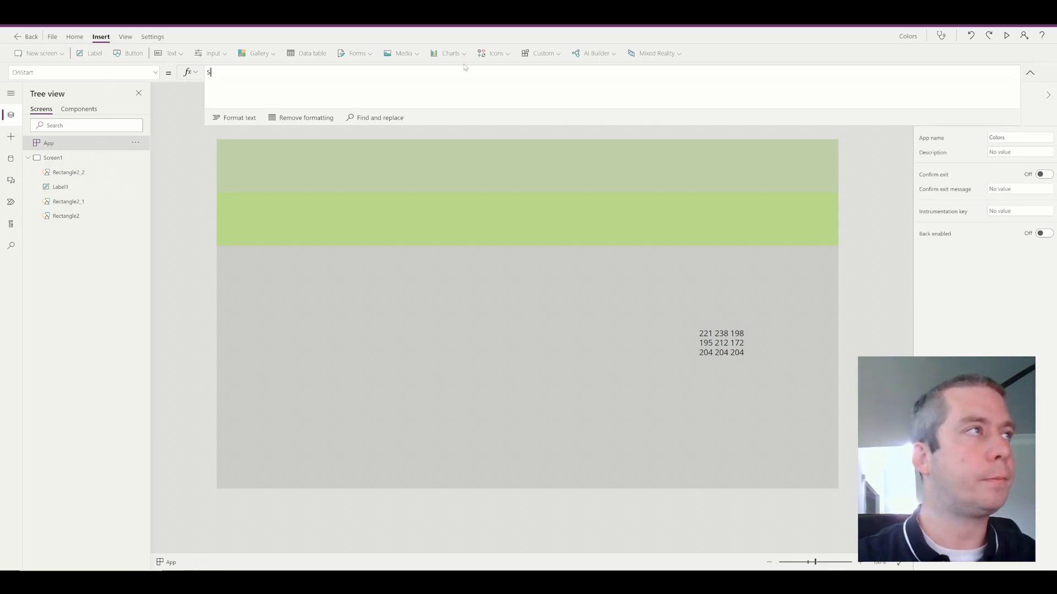
{"action": "type", "text": "Set("}
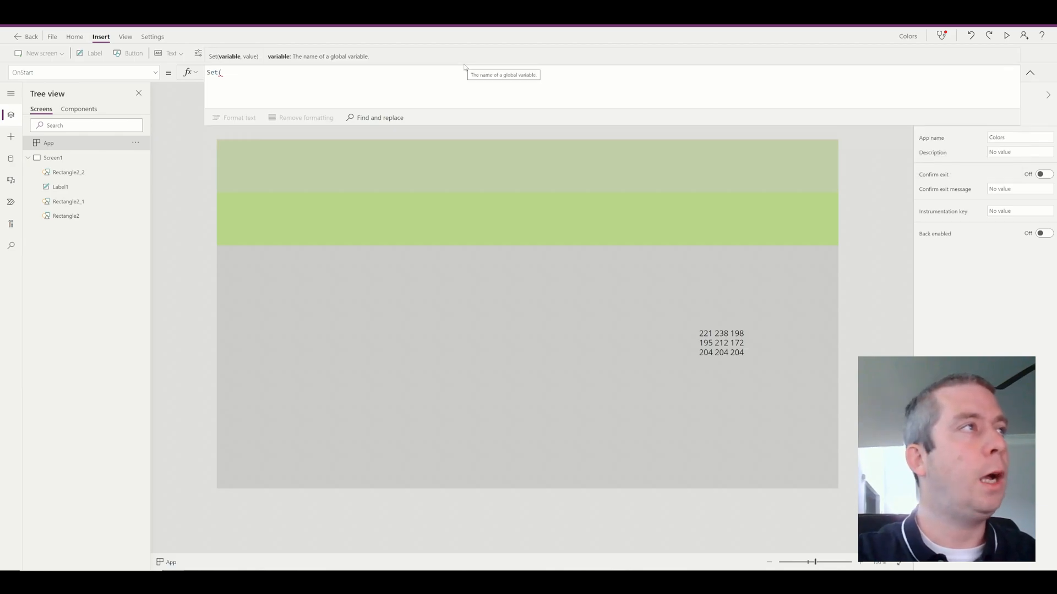
{"action": "type", "text": "varG"}
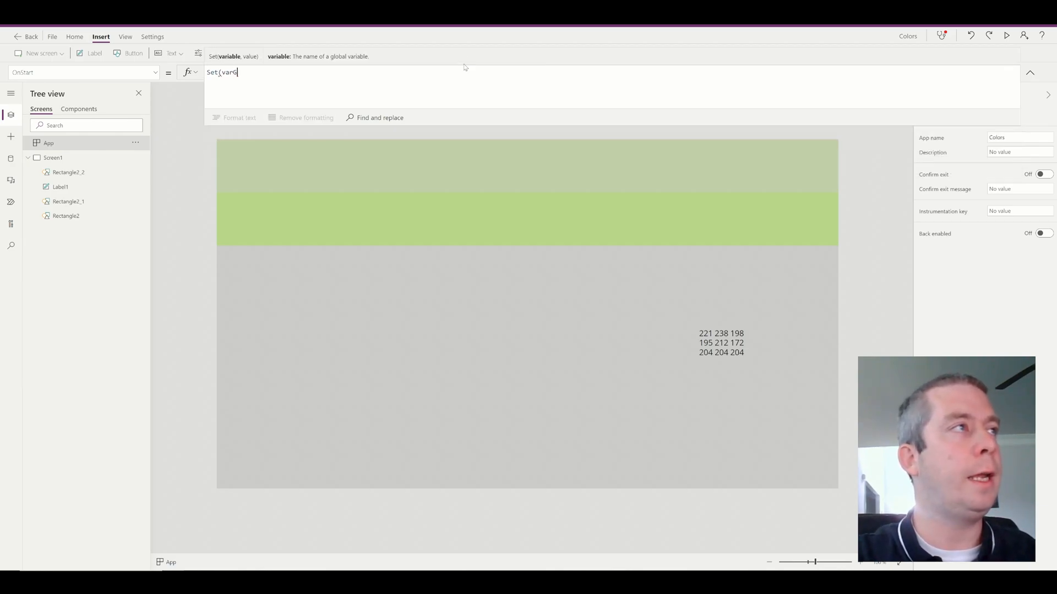
{"action": "type", "text": "rey="}
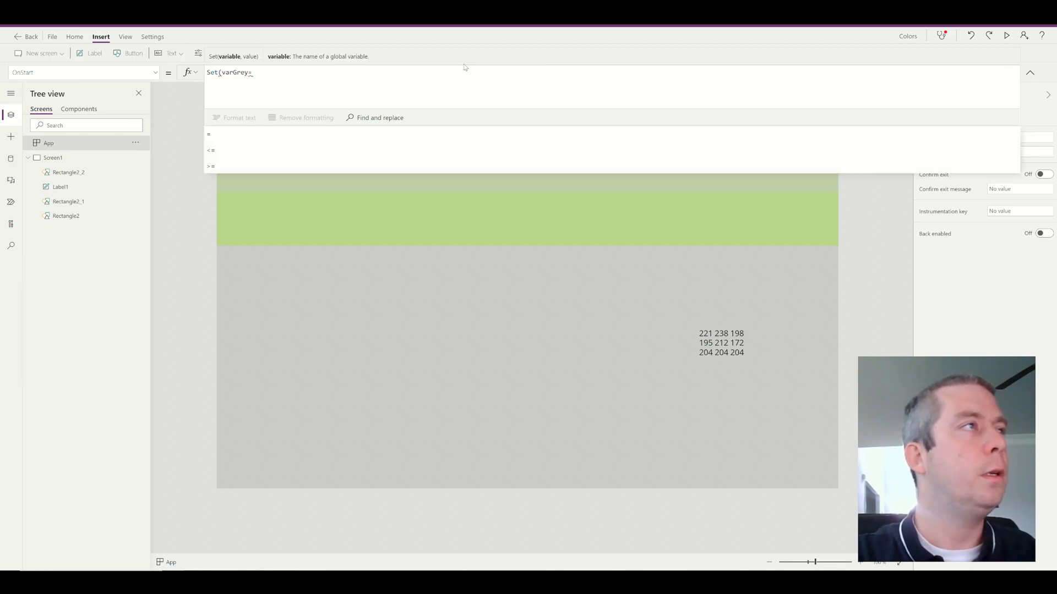
{"action": "type", "text": ",RGBA("}
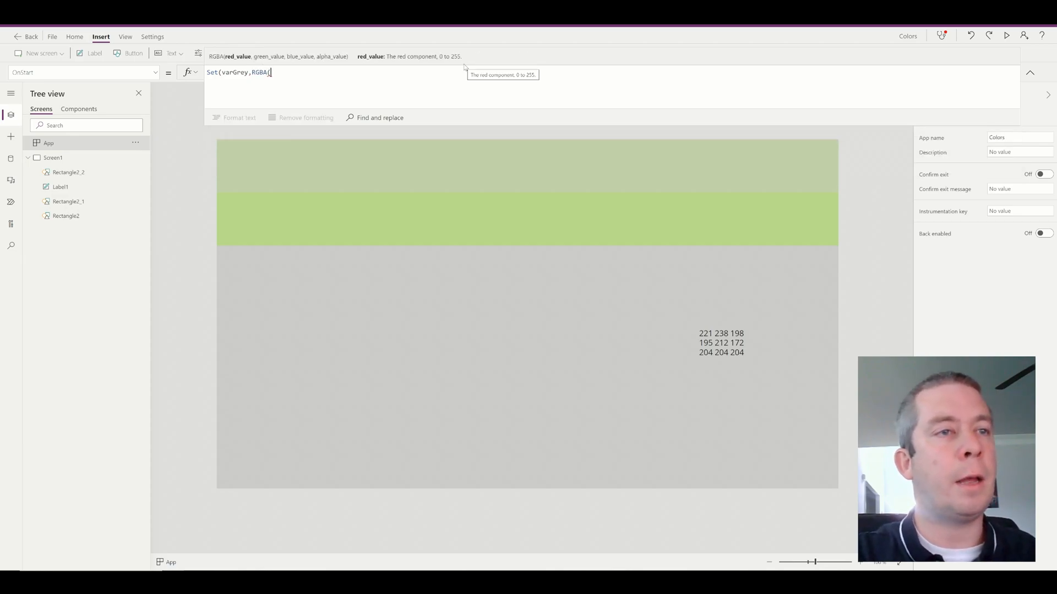
{"action": "type", "text": "204,204,204,1));"}
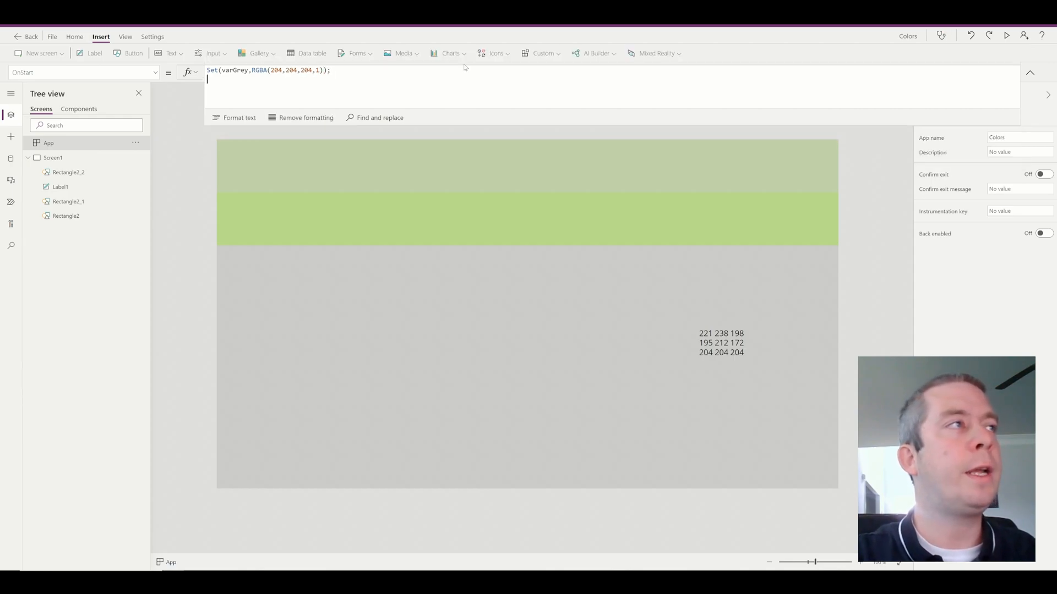
Add Set(varMint, RGBA(221,238,198,1)) to the startup formula
{"action": "type", "text": "Set("}
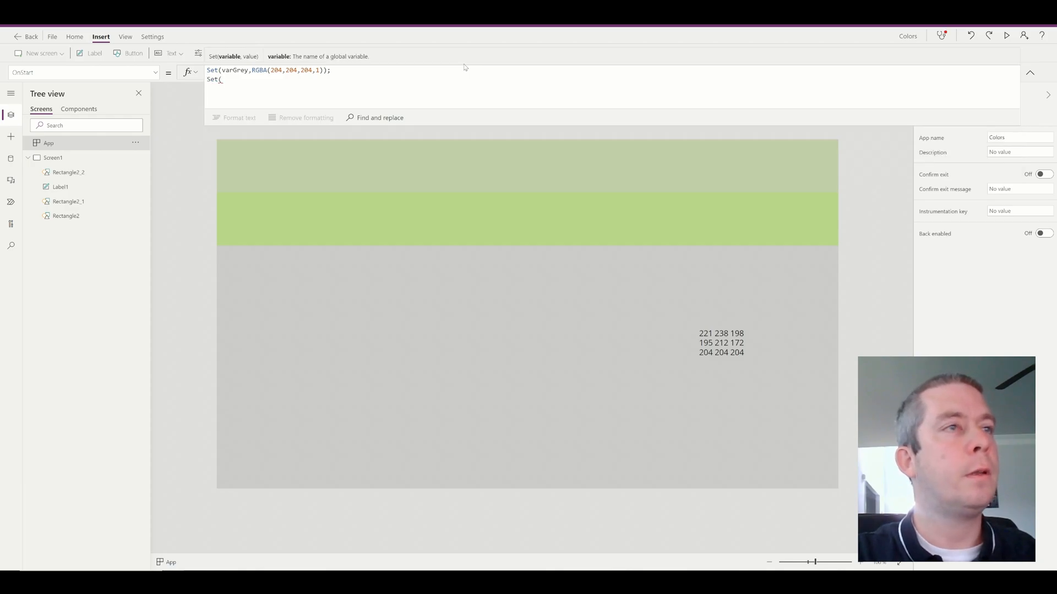
{"action": "type", "text": "varli"}
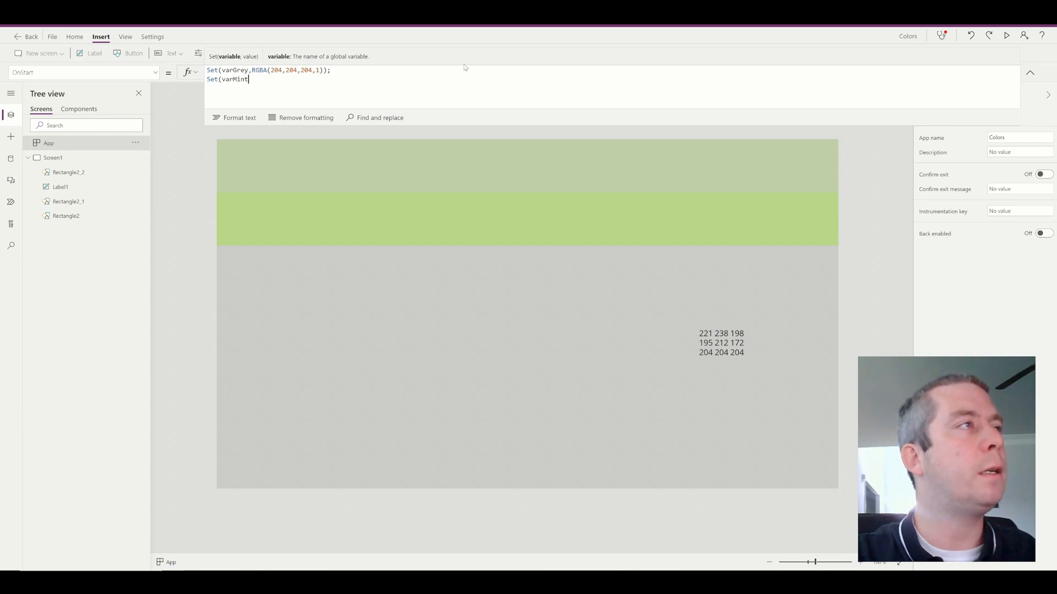
{"action": "type", "text": ",RGBA"}
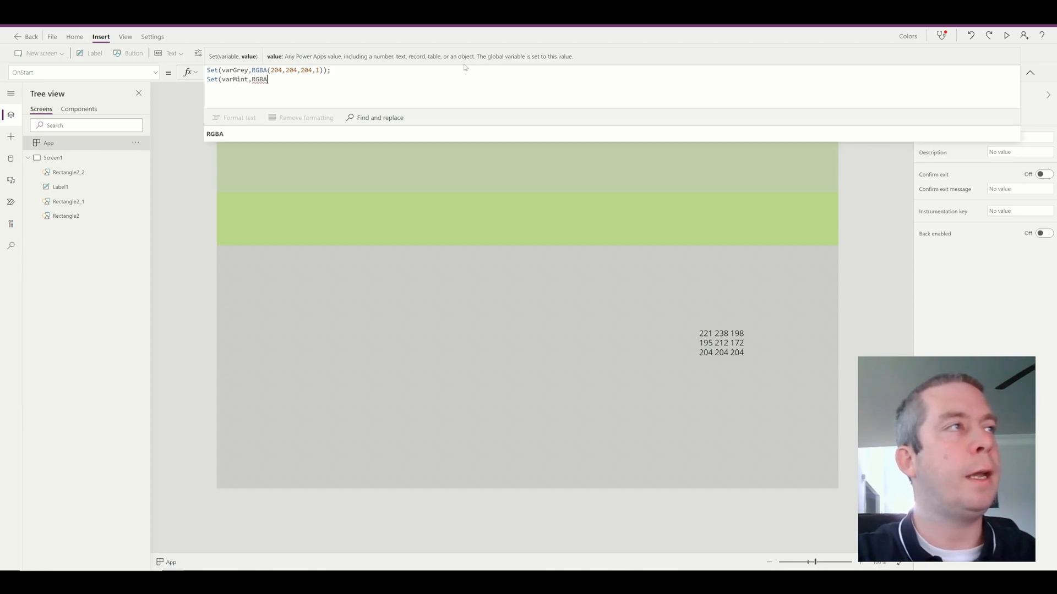
{"action": "type", "text": "(221,"}
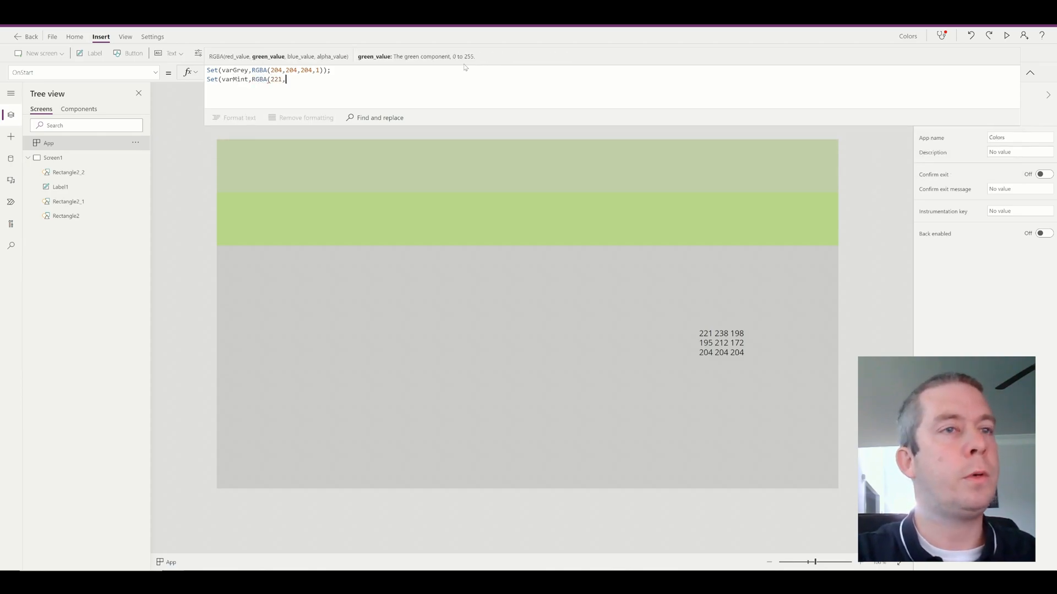
{"action": "type", "text": "238"}
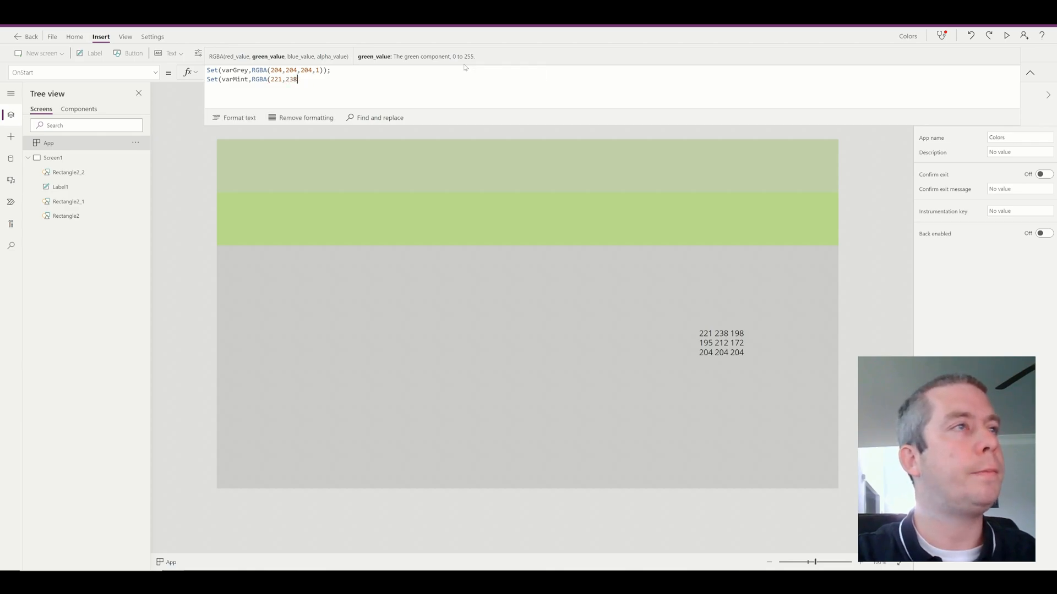
{"action": "type", "text": "198"}
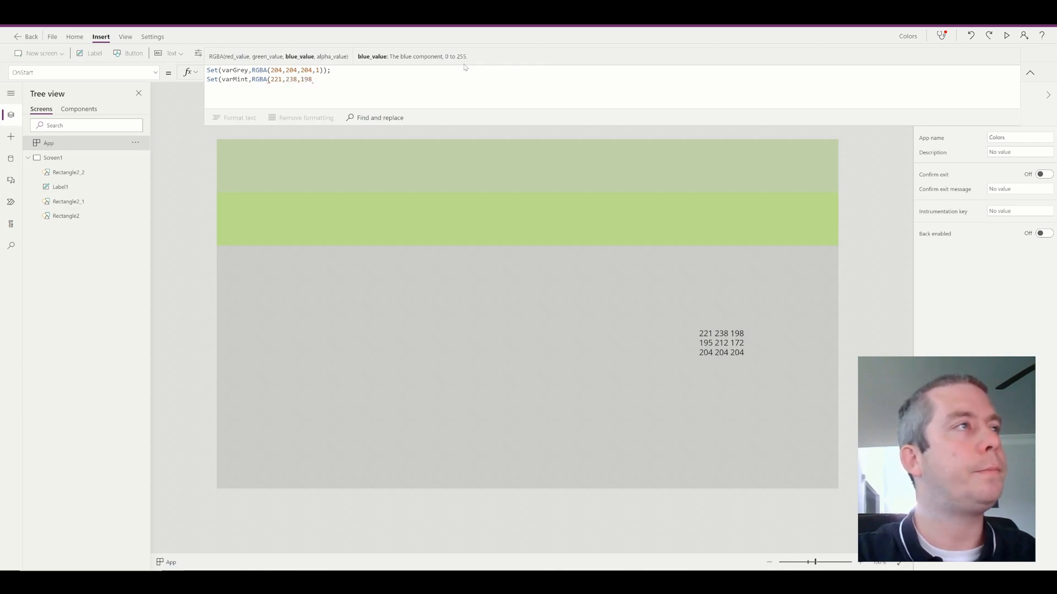
{"action": "type", "text": ",1));"}
{"action": "type", "text": "S"}
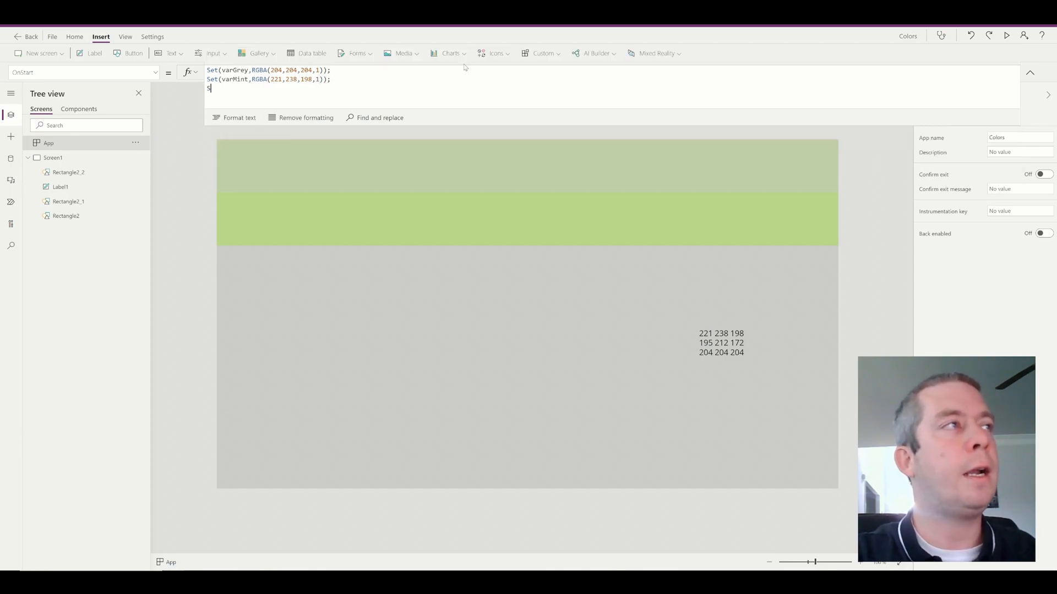
Add Set(varDarkGreen, RGBA(195,212,172,1)) and reselect the grey background rectangle
{"action": "type", "text": "et("}
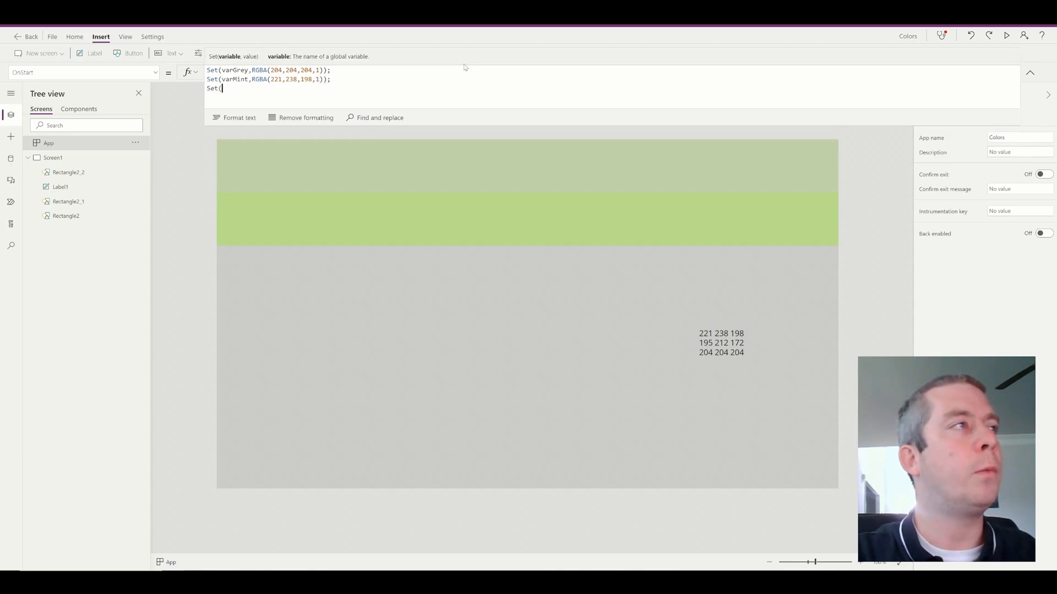
{"action": "type", "text": "varDarkGree"}
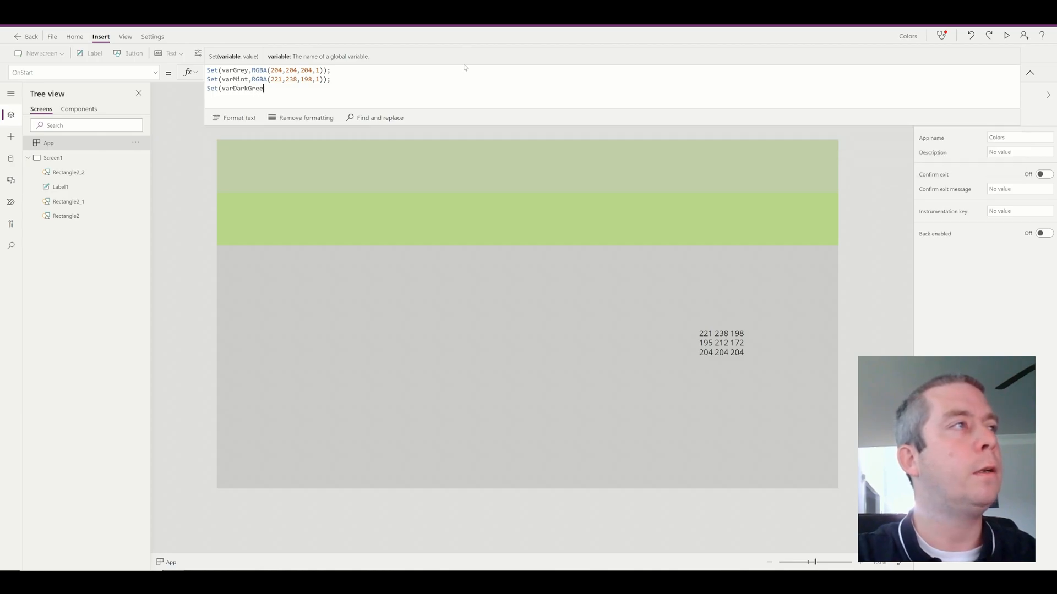
{"action": "type", "text": ", RGBA"}
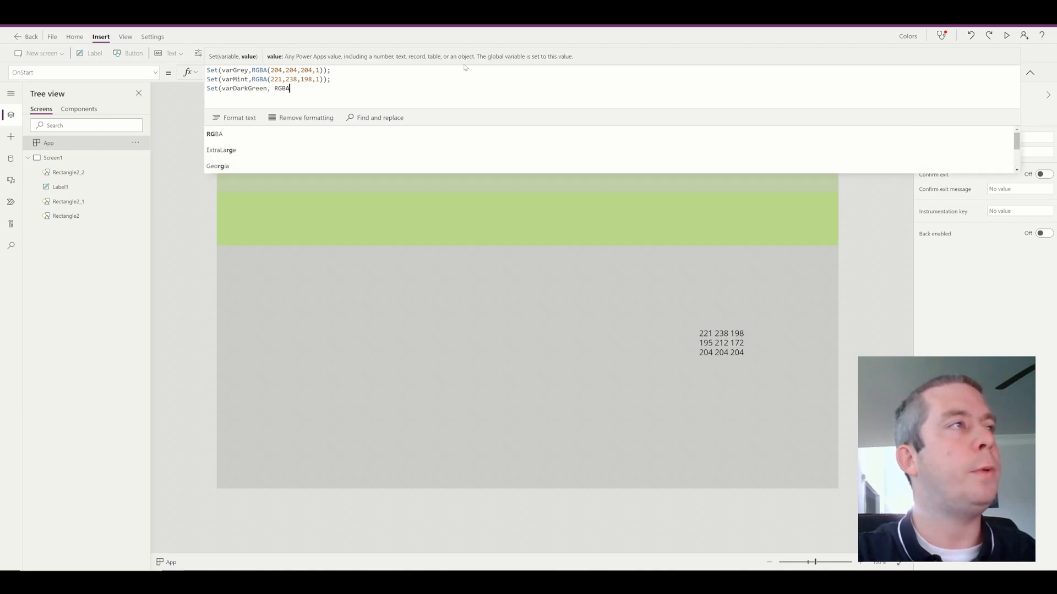
{"action": "type", "text": "(195"}
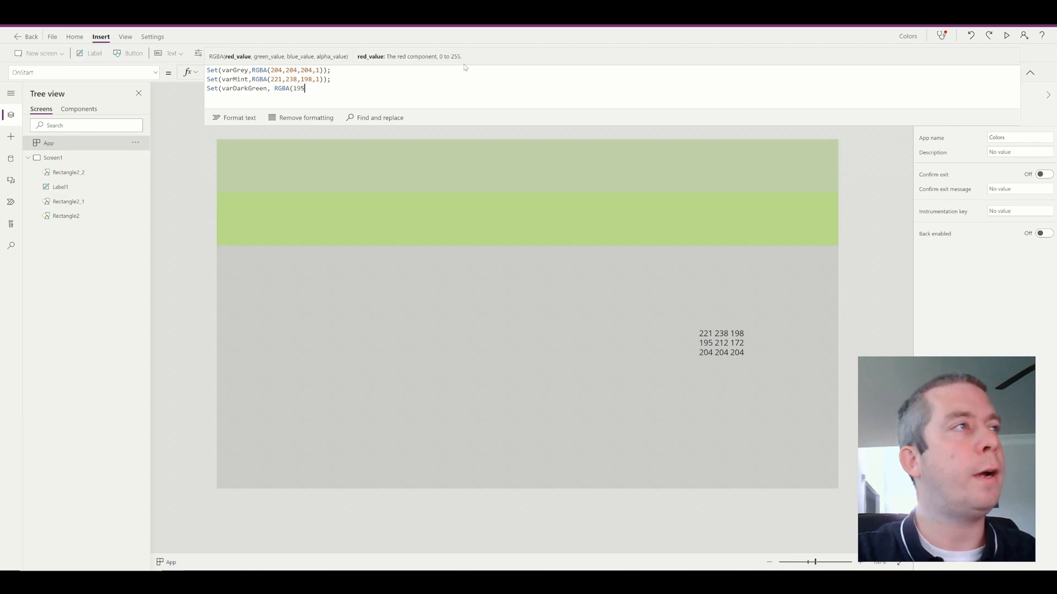
{"action": "type", "text": "212,"}
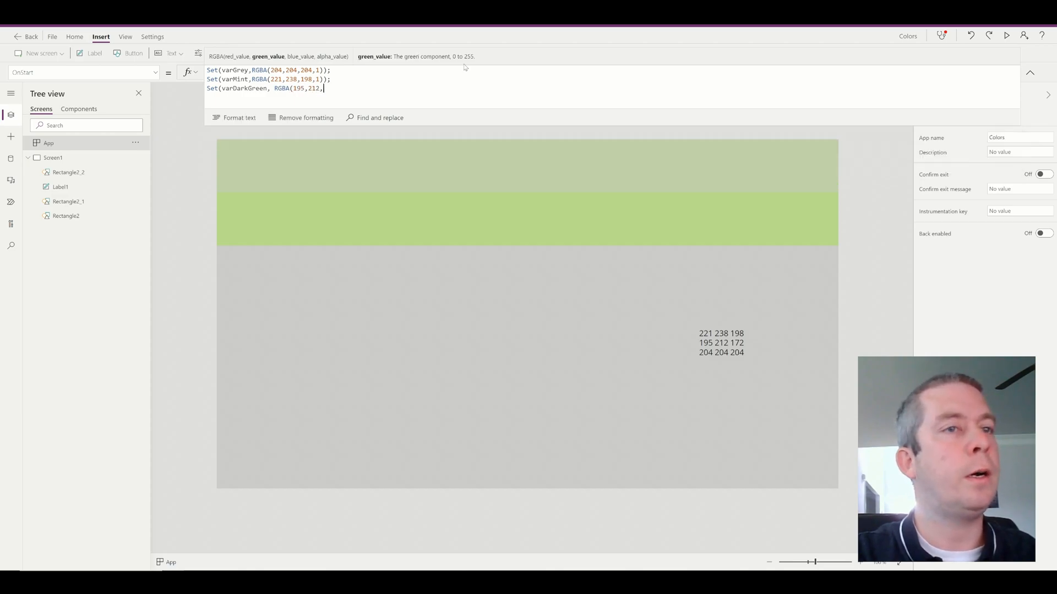
{"action": "type", "text": "172));"}
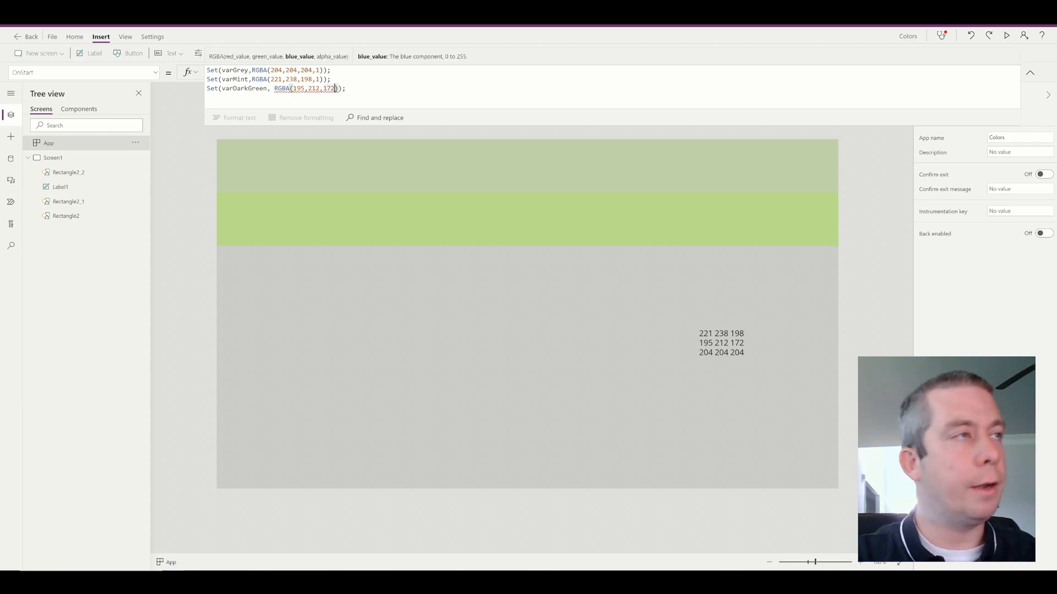
{"action": "type", "text": ",1"}
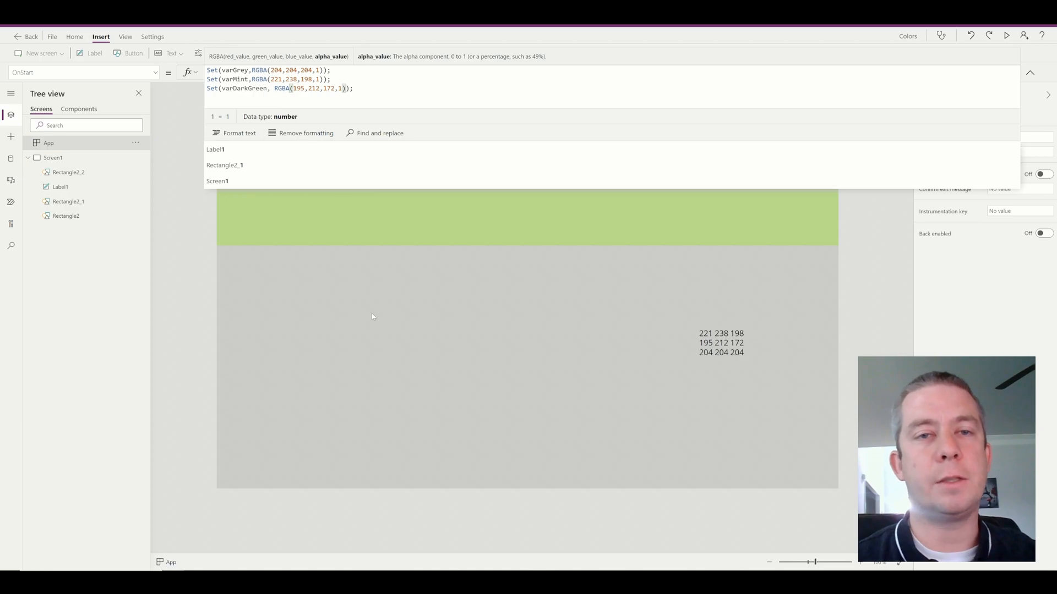
{"action": "left_click", "coordinate": [65, 216]}
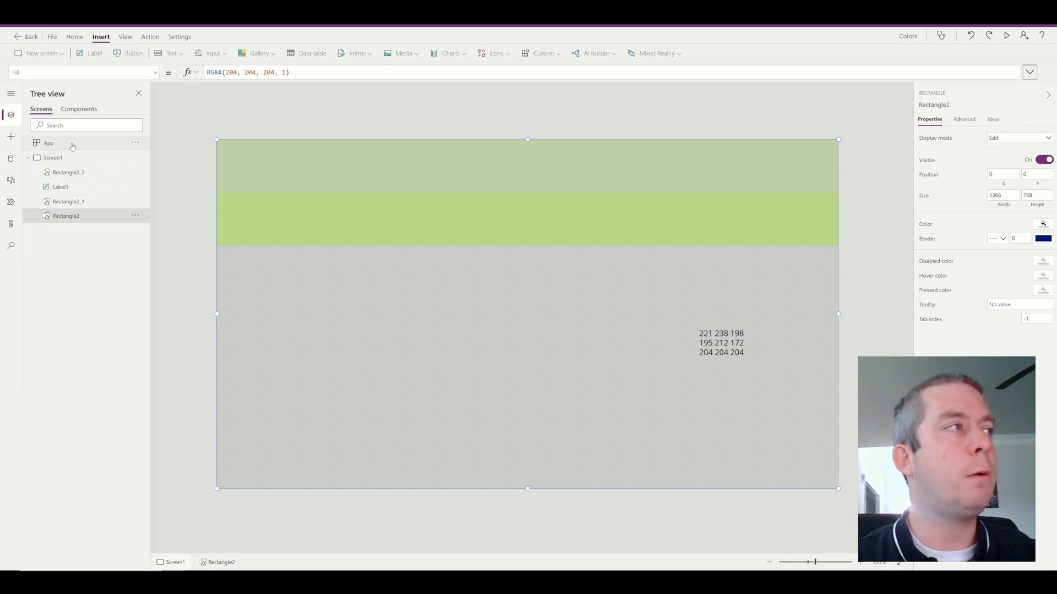
Run the App's OnStart, then set the grey background rectangle's Fill to varGrey
{"action": "left_click", "coordinate": [135, 142]}
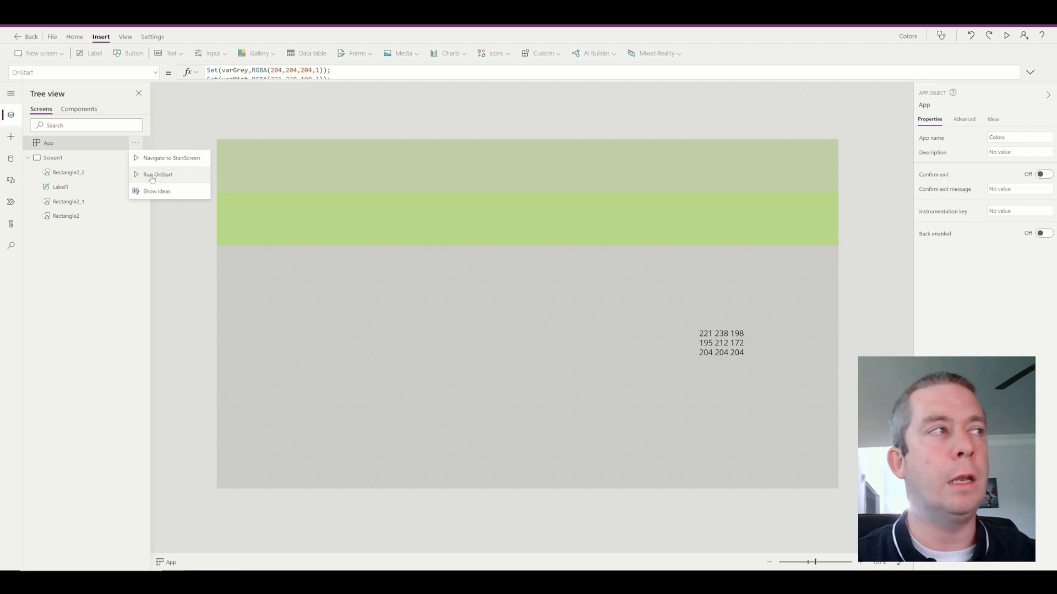
{"action": "left_click", "coordinate": [157, 175]}
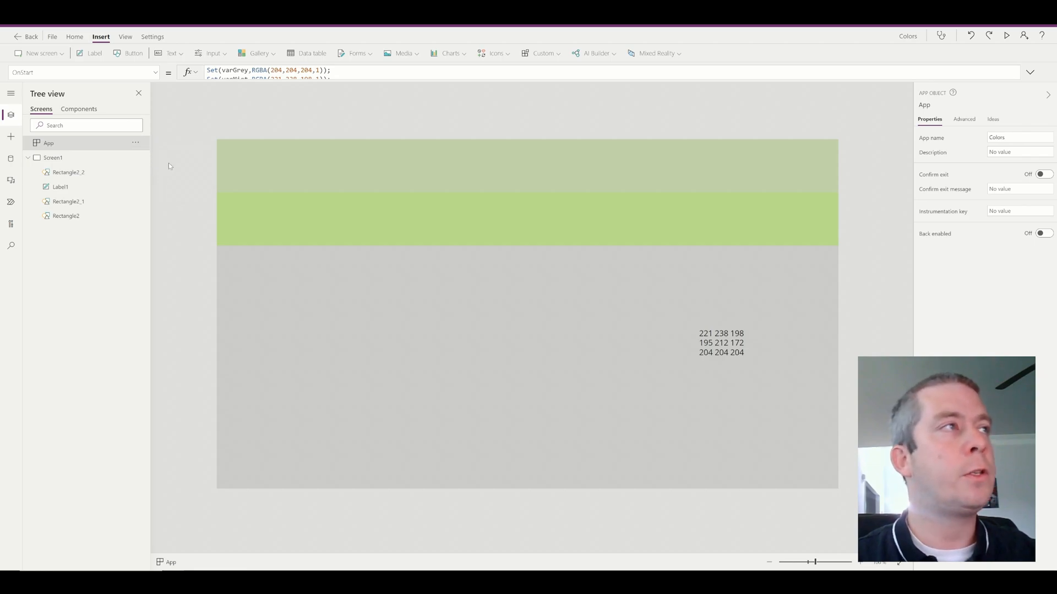
{"action": "left_click", "coordinate": [1030, 73]}
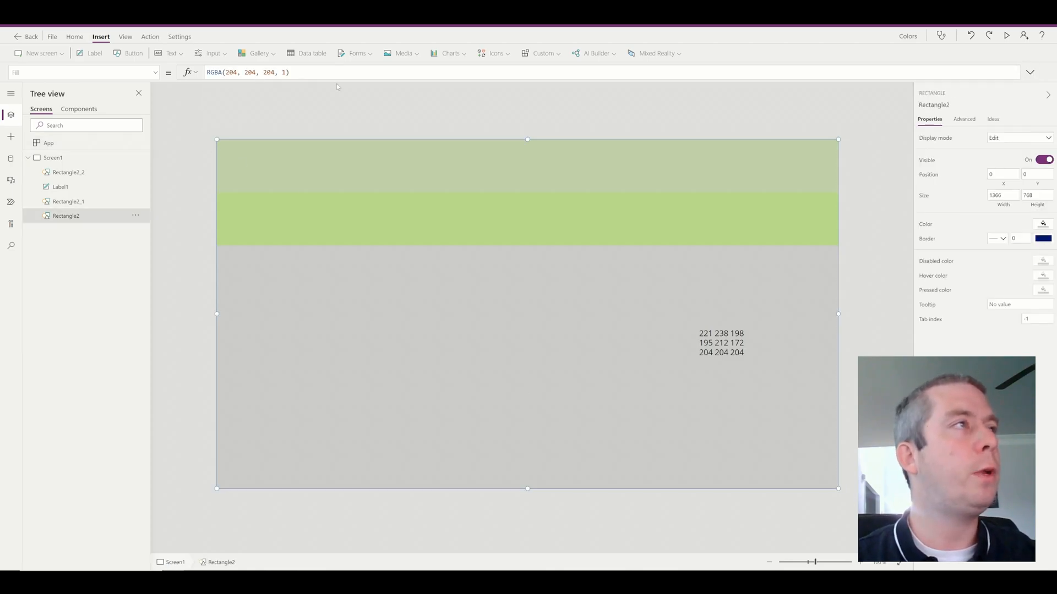
{"action": "type", "text": "varGr"}
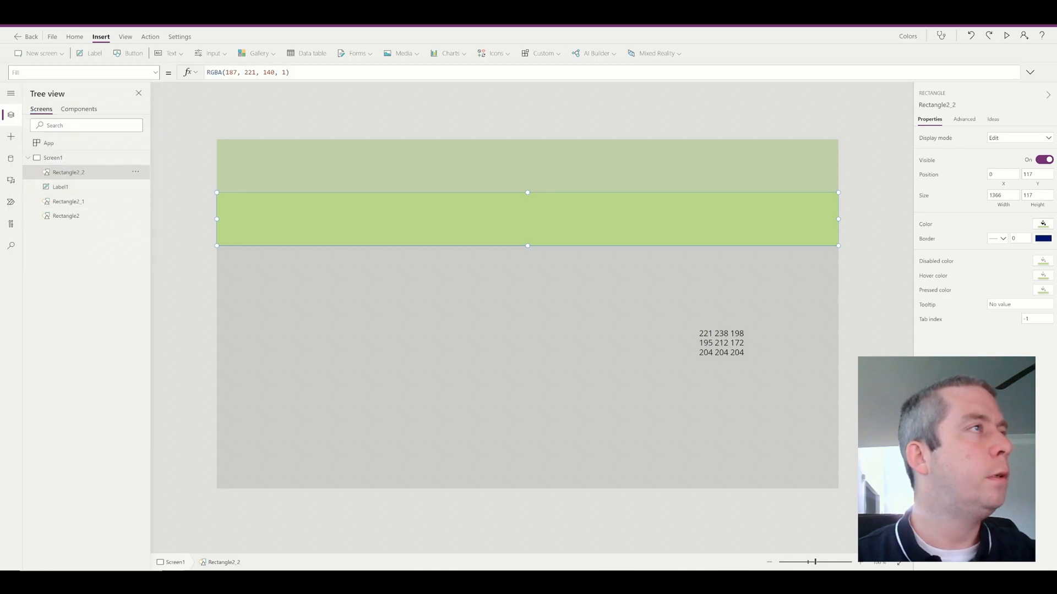
Set the middle band's Fill to varMint and the top band's Fill to varDarkGreen
{"action": "type", "text": "var"}
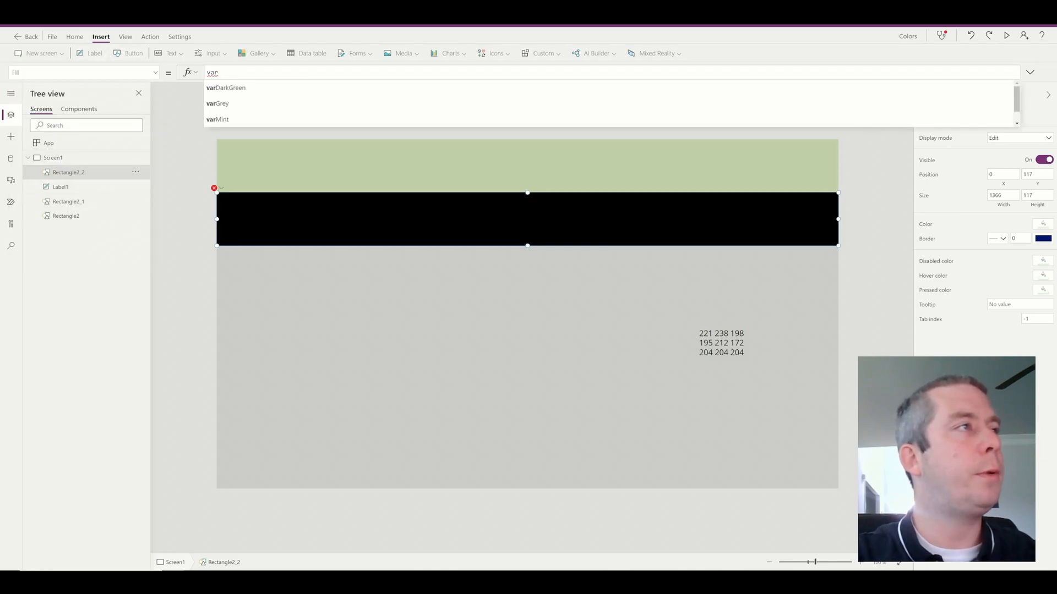
{"action": "left_click", "coordinate": [68, 201]}
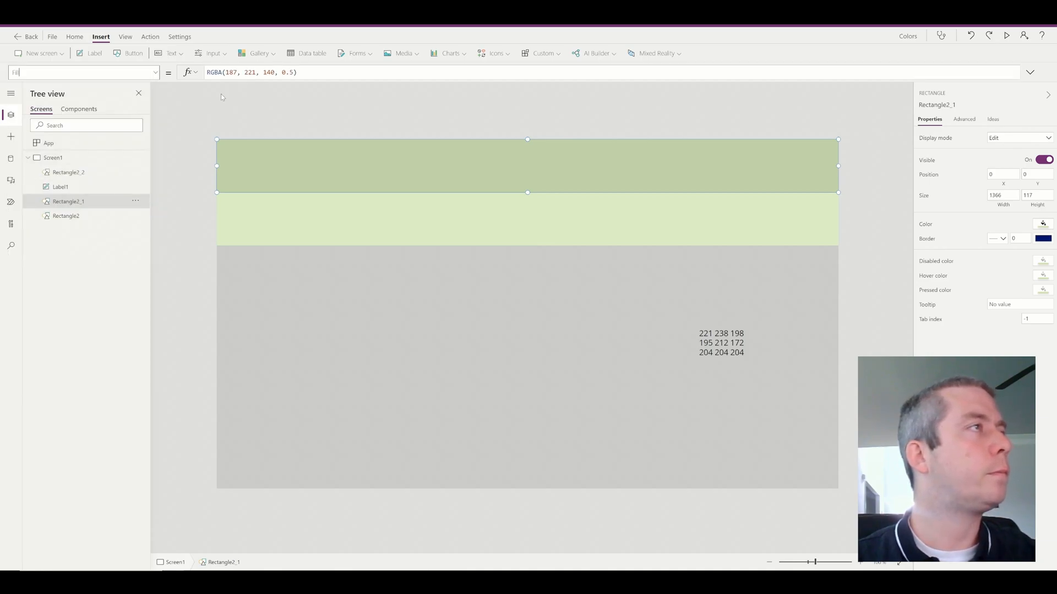
{"action": "type", "text": "varb"}
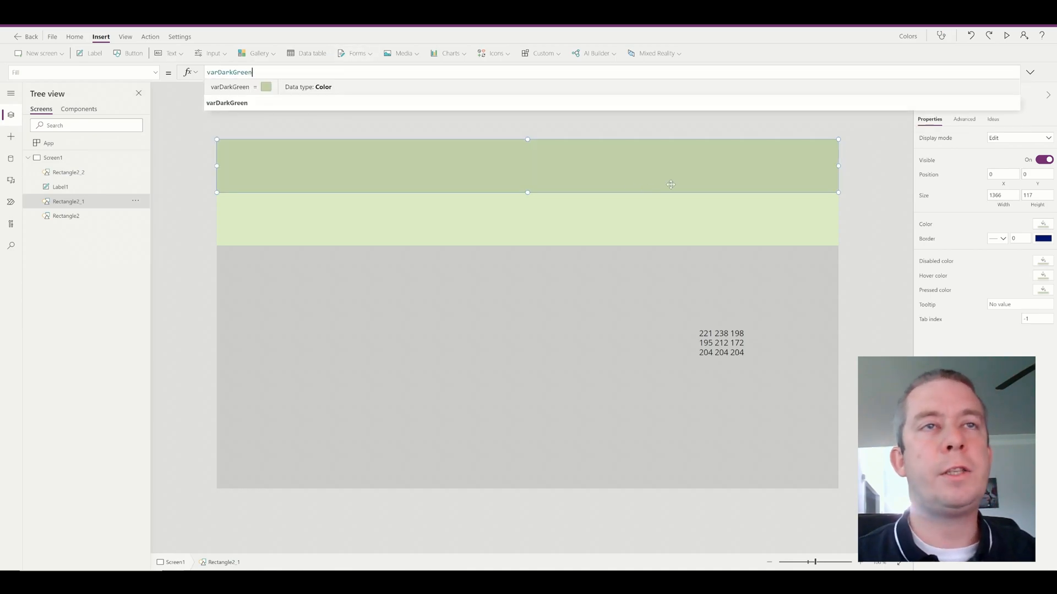
{"action": "left_click", "coordinate": [496, 319]}
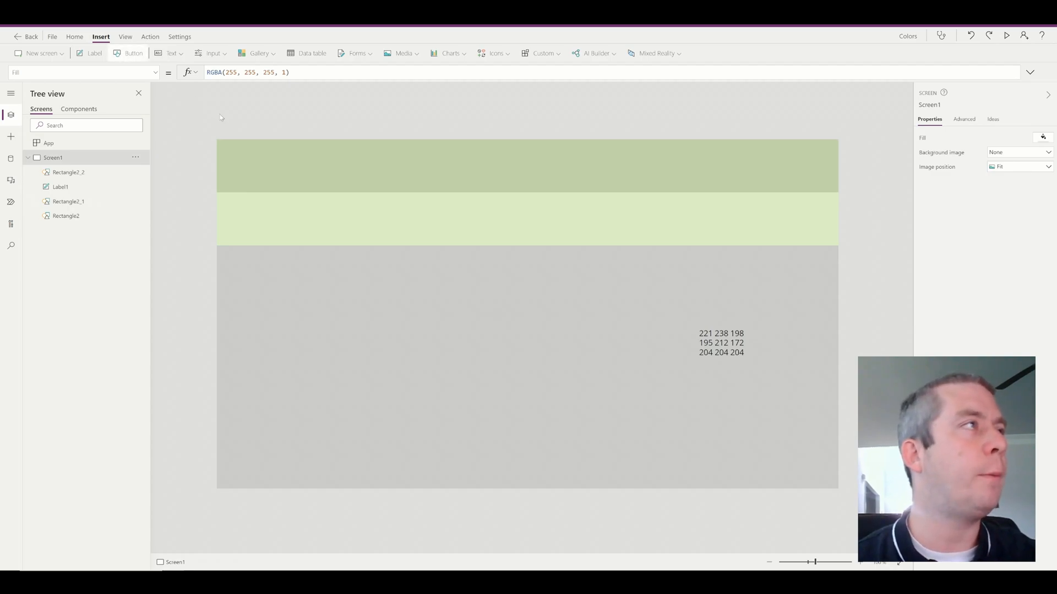
Insert a button filled with varMint and give it a dark text colour
{"action": "left_click", "coordinate": [133, 53]}
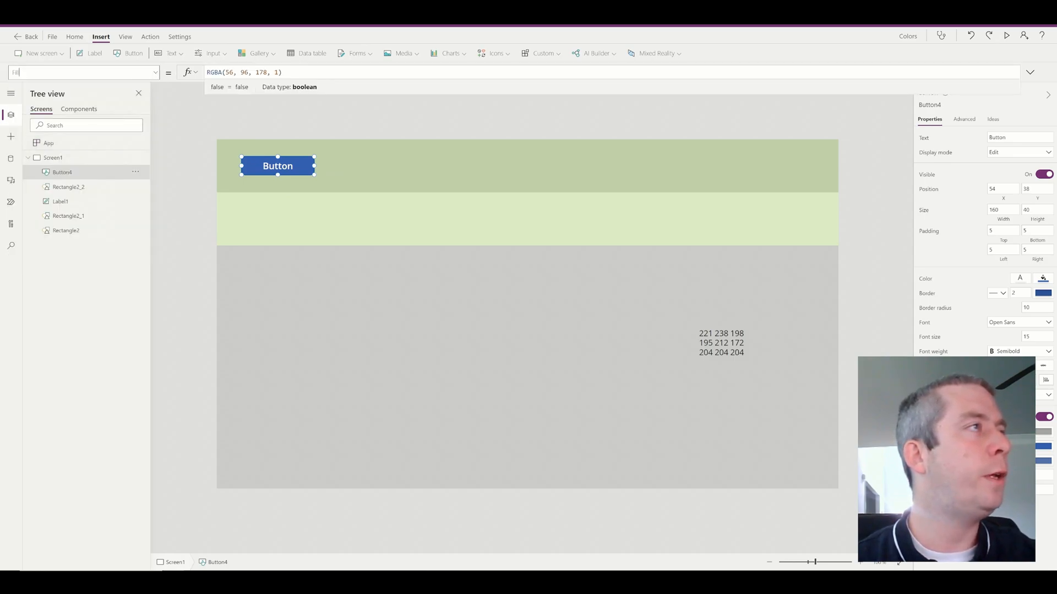
{"action": "type", "text": "varM"}
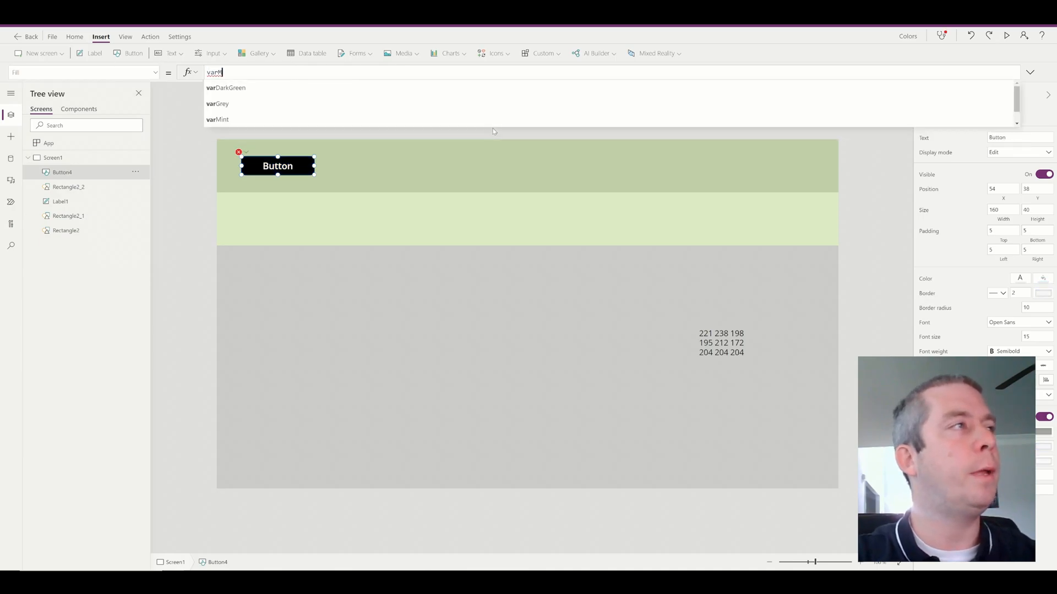
{"action": "left_click", "coordinate": [217, 119]}
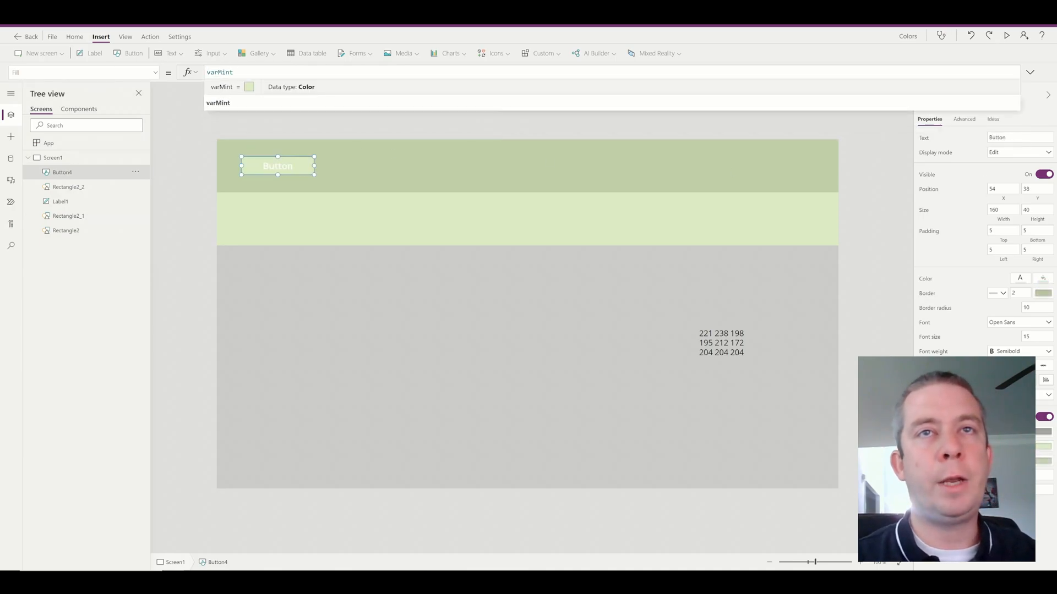
{"action": "left_click", "coordinate": [964, 119]}
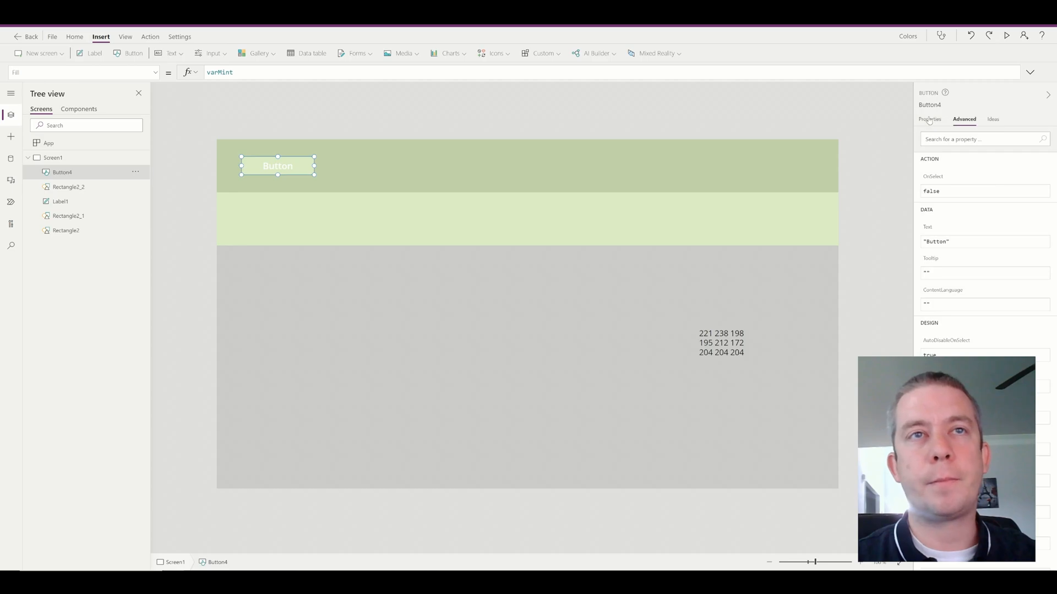
{"action": "left_click", "coordinate": [929, 118]}
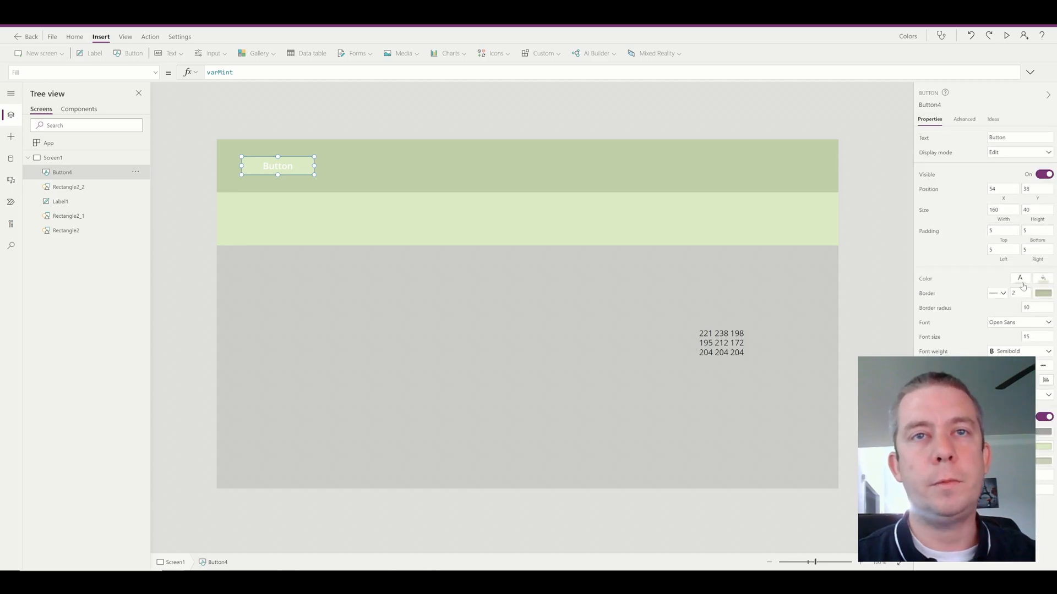
{"action": "left_click", "coordinate": [1043, 278]}
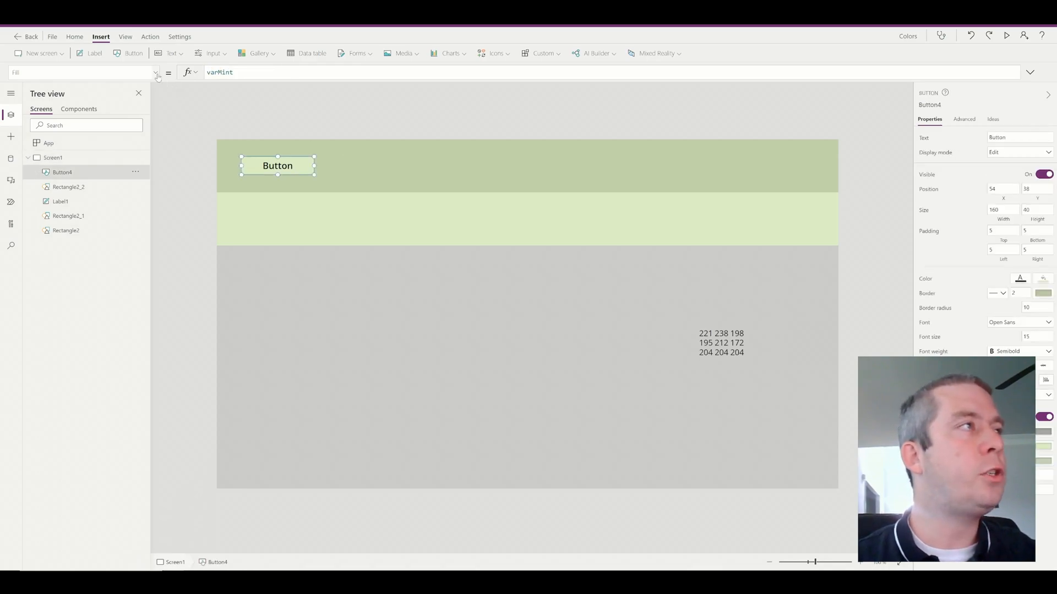
Set the button's HoverFill to ColorFade(varMint, -20%) and test the hover in preview
{"action": "left_click", "coordinate": [156, 72]}
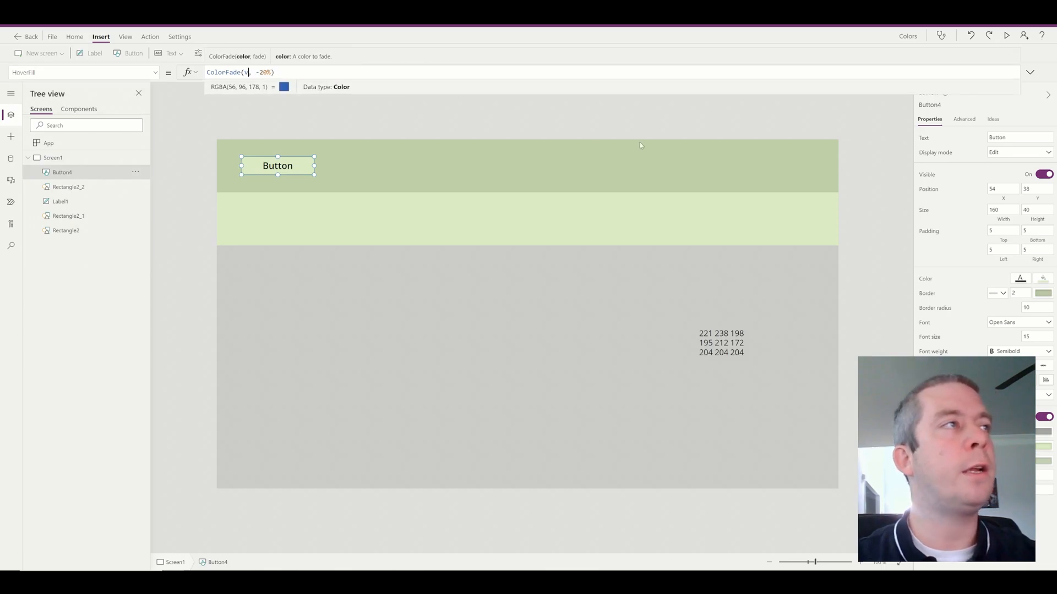
{"action": "type", "text": "varMint"}
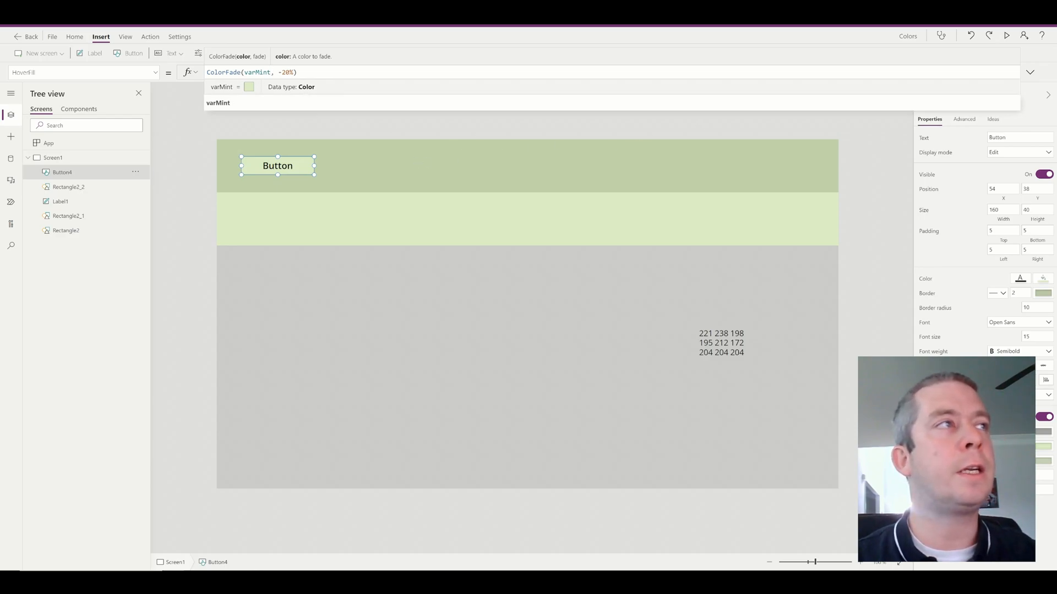
{"action": "left_click", "coordinate": [1006, 35]}
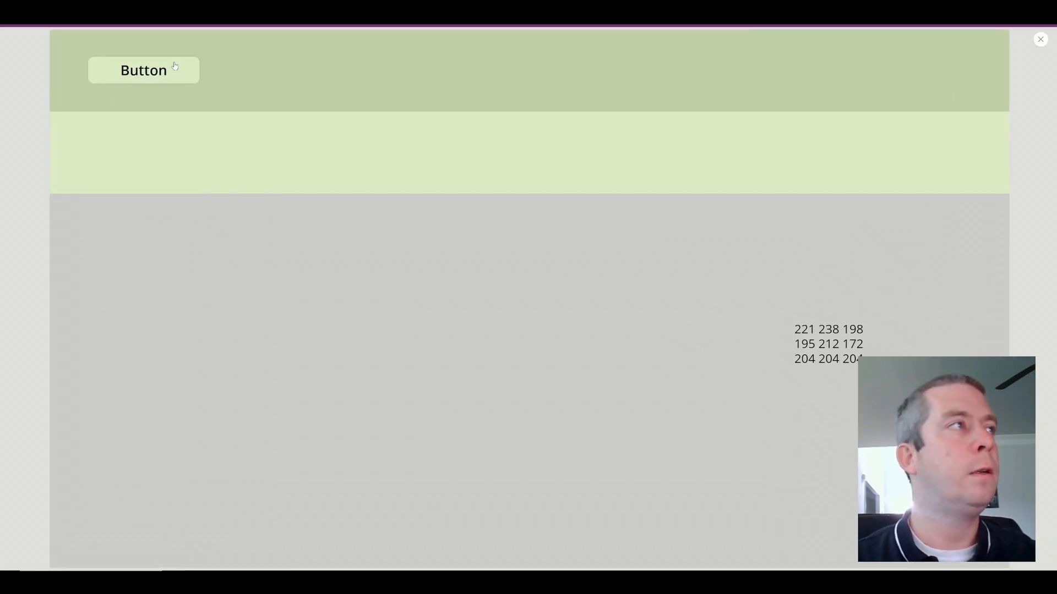
{"action": "left_click", "coordinate": [143, 70]}
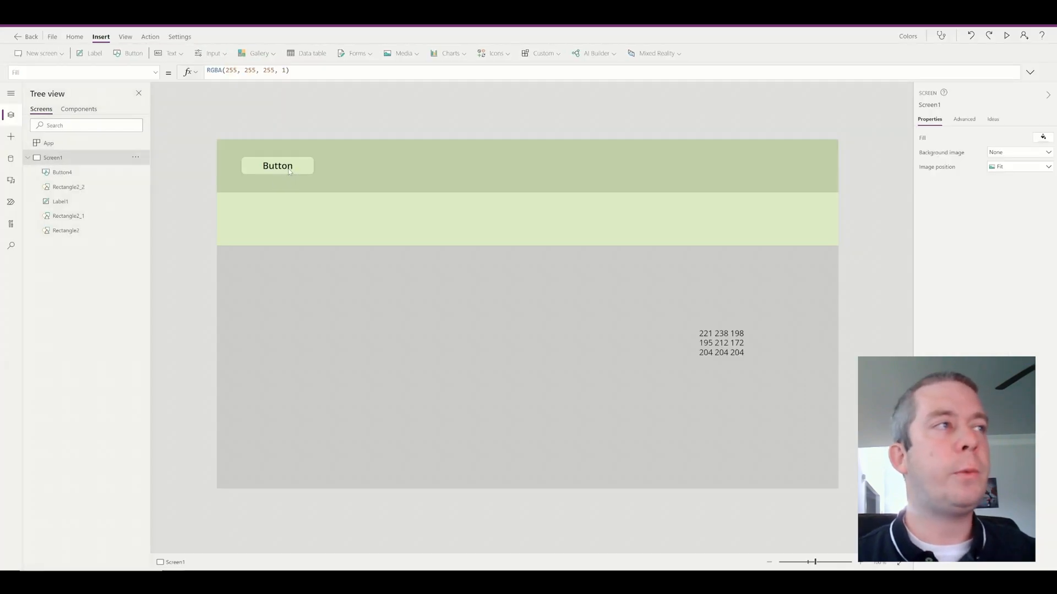
Change the button's Text to "Back" and revisit its HoverFill ColorFade amount
{"action": "left_click", "coordinate": [277, 166]}
{"action": "type", "text": "Back"}
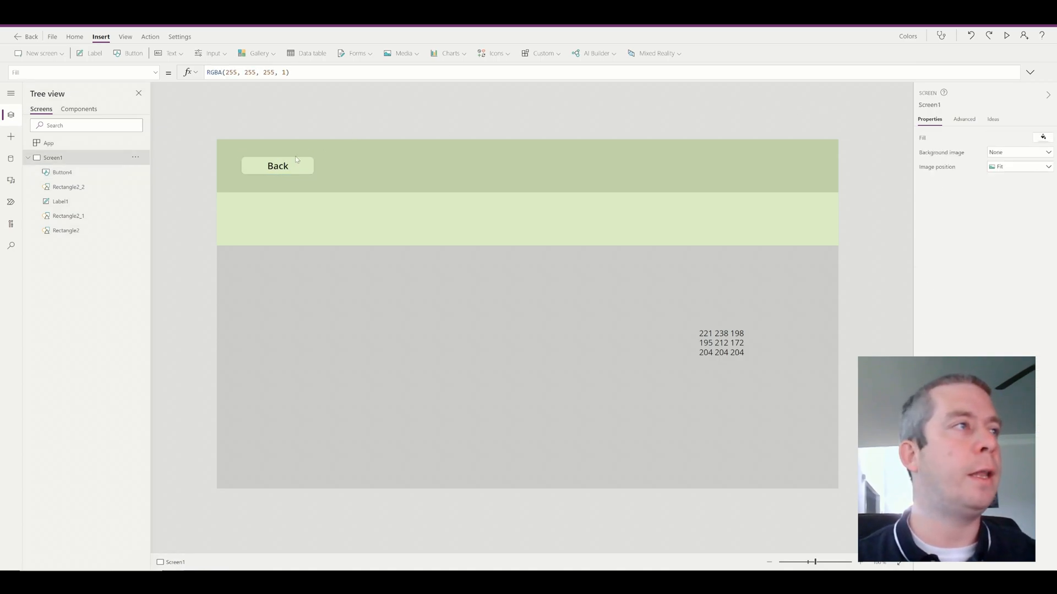
{"action": "mouse_move", "coordinate": [542, 276]}
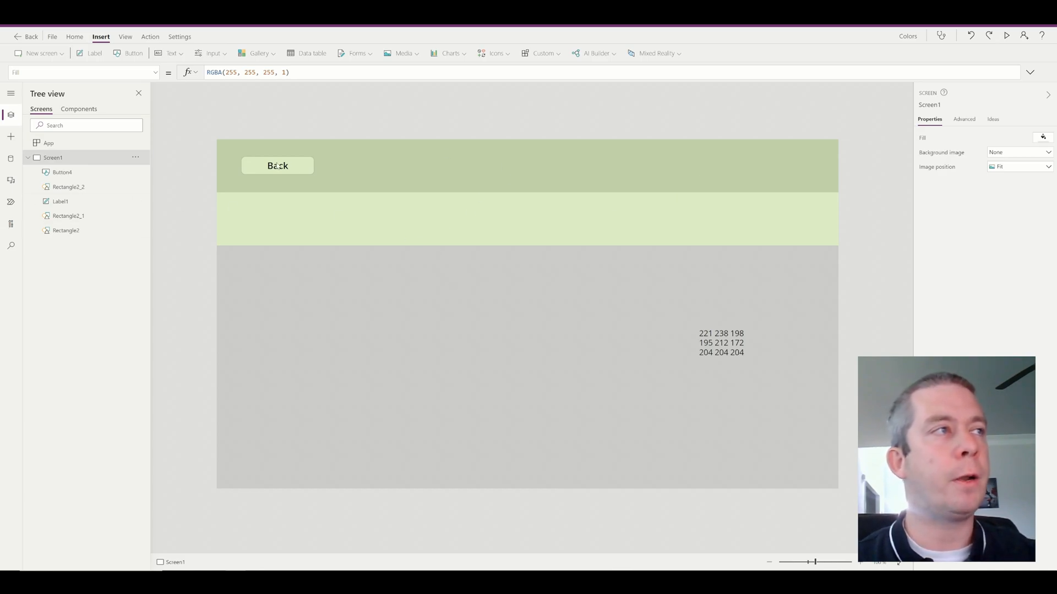
{"action": "left_click", "coordinate": [278, 165]}
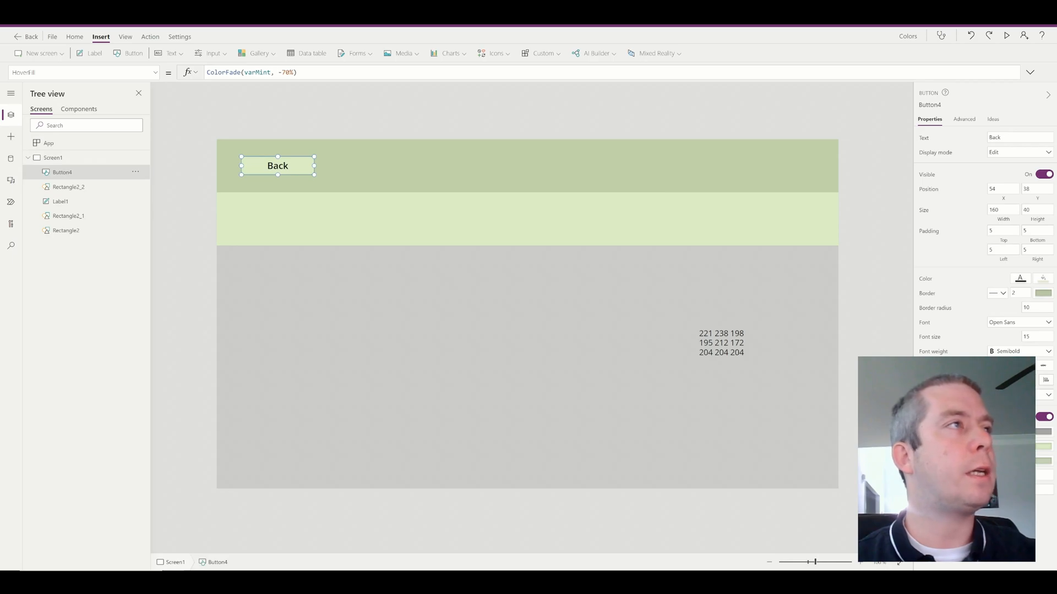
{"action": "left_click", "coordinate": [287, 73]}
{"action": "type", "text": "2"}
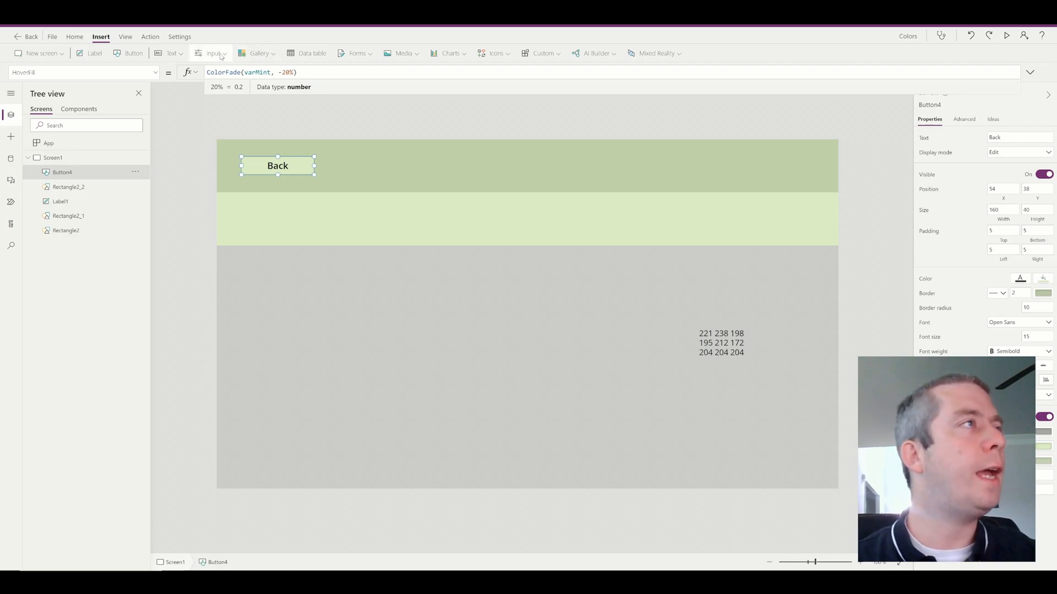
Insert a checkbox labelled "Dark Screen" at the right end of the top band
{"action": "left_click", "coordinate": [212, 52]}
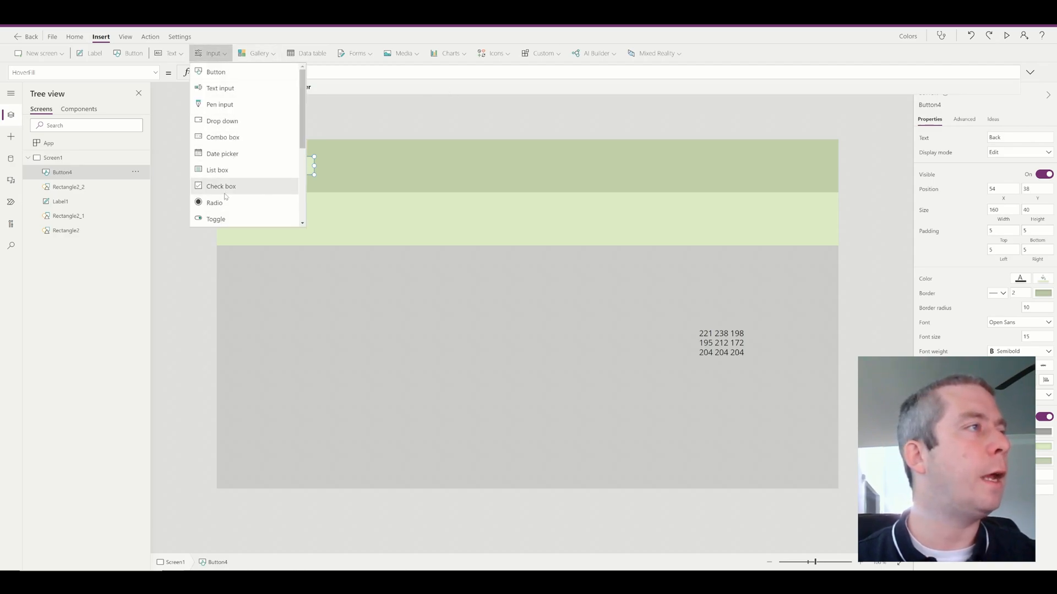
{"action": "left_click", "coordinate": [221, 186]}
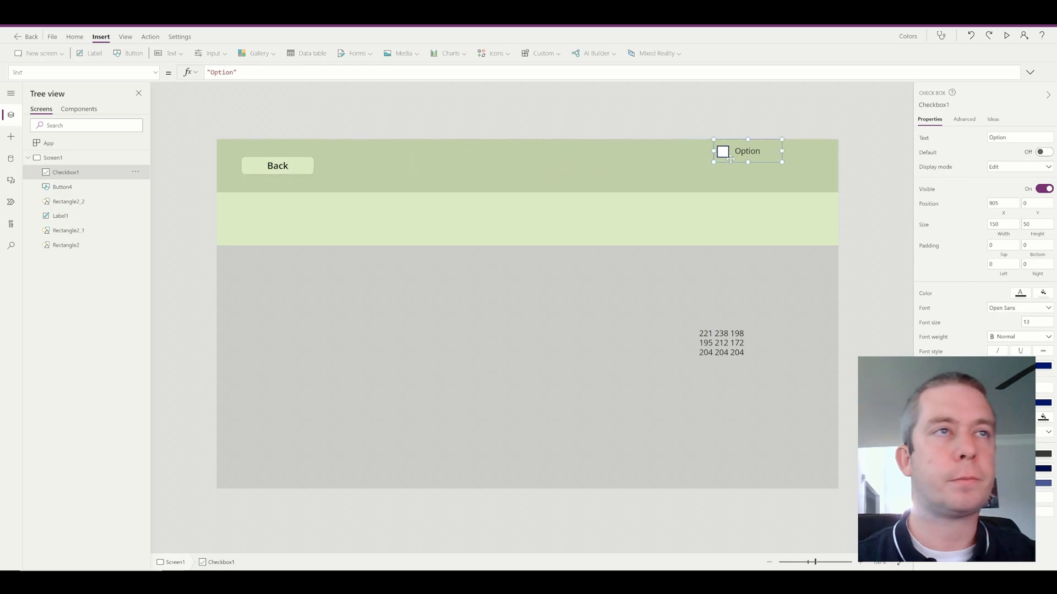
{"action": "left_click_drag", "start_coordinate": [746, 150], "coordinate": [780, 166]}
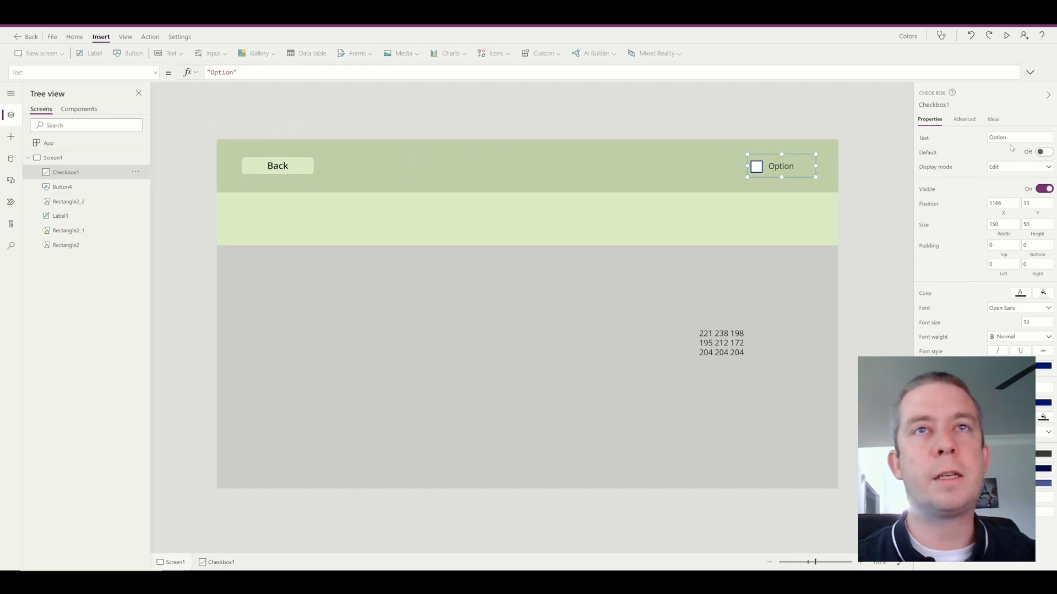
{"action": "type", "text": "Dark Screen"}
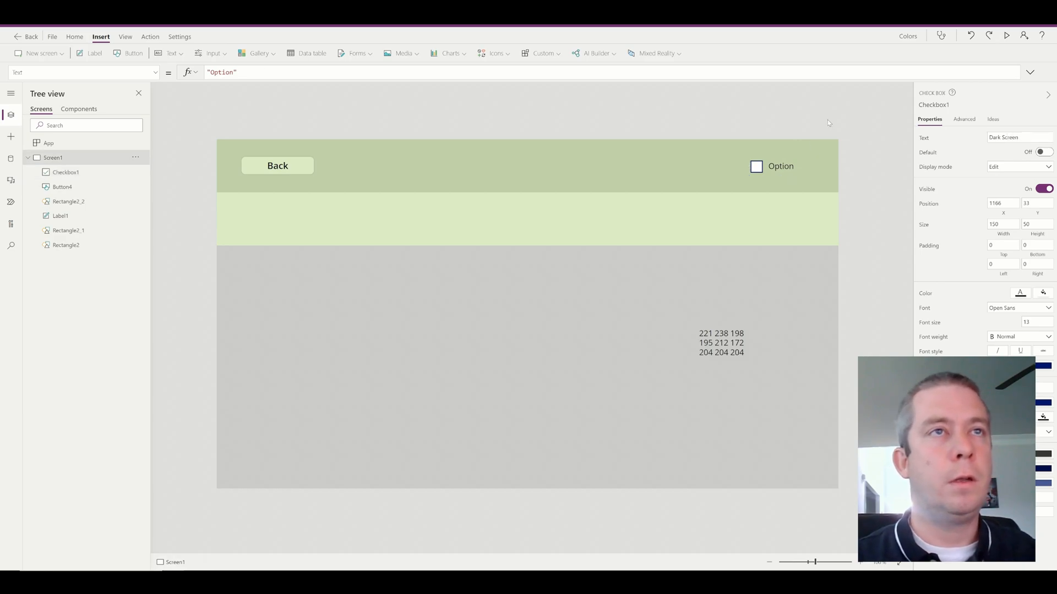
Make the checkbox's OnUncheck and OnCheck formulas set the varDarkScreen variable
{"action": "left_click", "coordinate": [757, 166]}
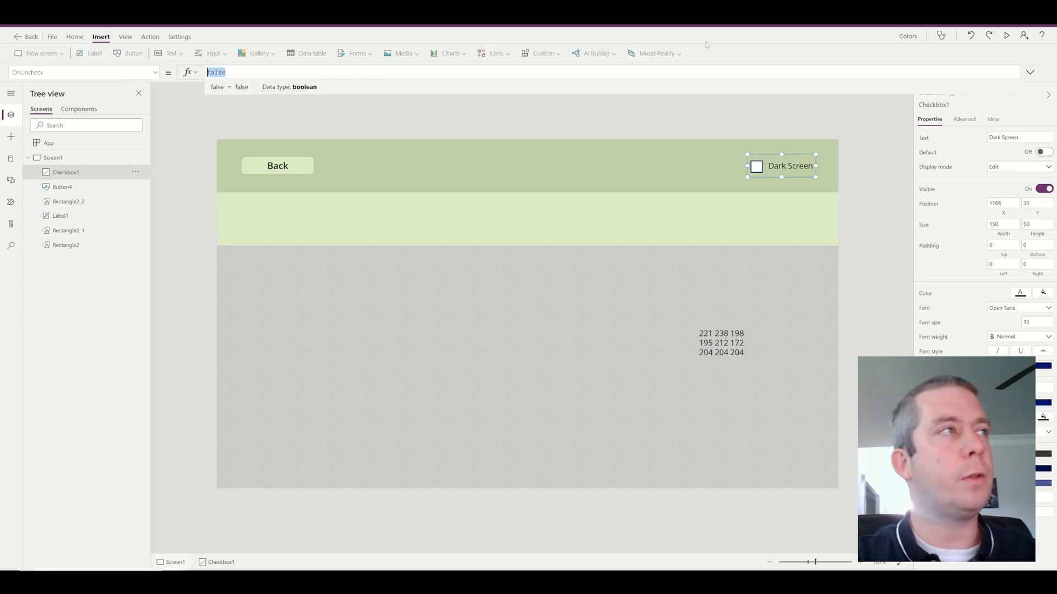
{"action": "type", "text": "var"}
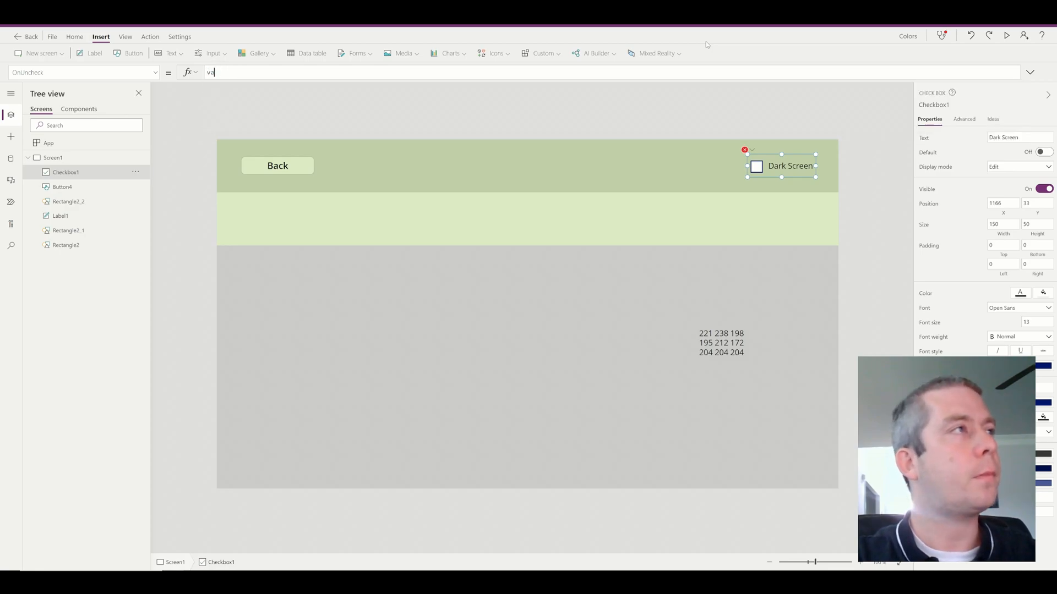
{"action": "type", "text": "Set(varDarkScreen,0"}
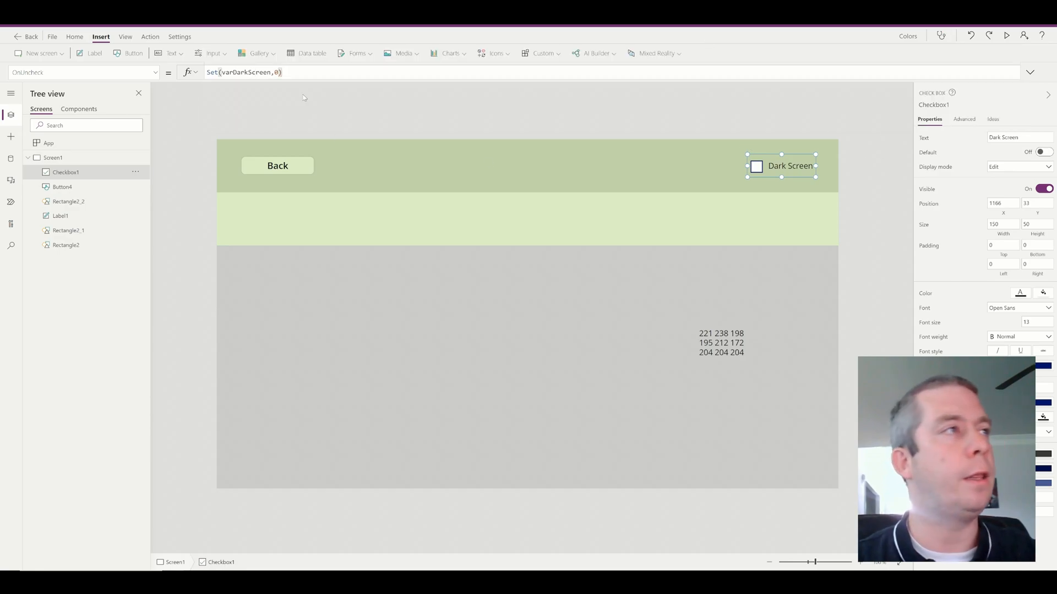
{"action": "left_click", "coordinate": [83, 72]}
{"action": "type", "text": "Set("}
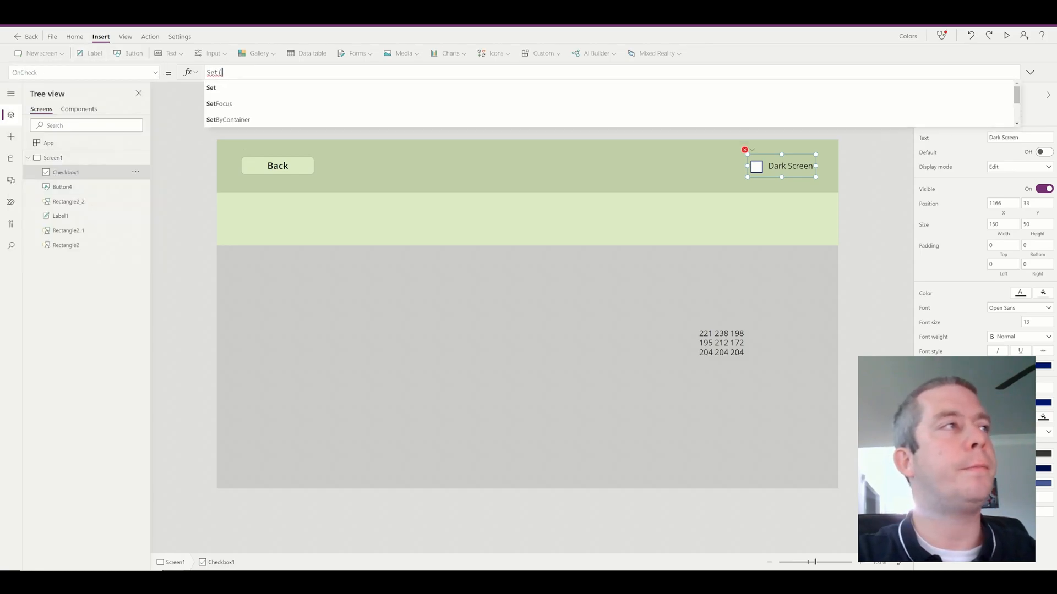
{"action": "type", "text": "varDarkScreen,-65%)"}
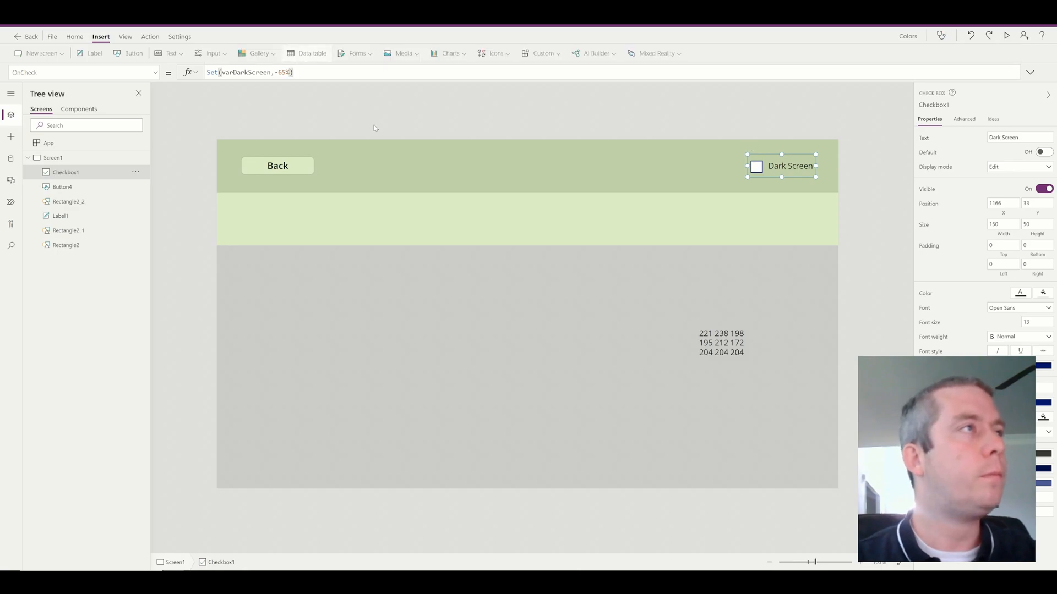
{"action": "mouse_move", "coordinate": [456, 174]}
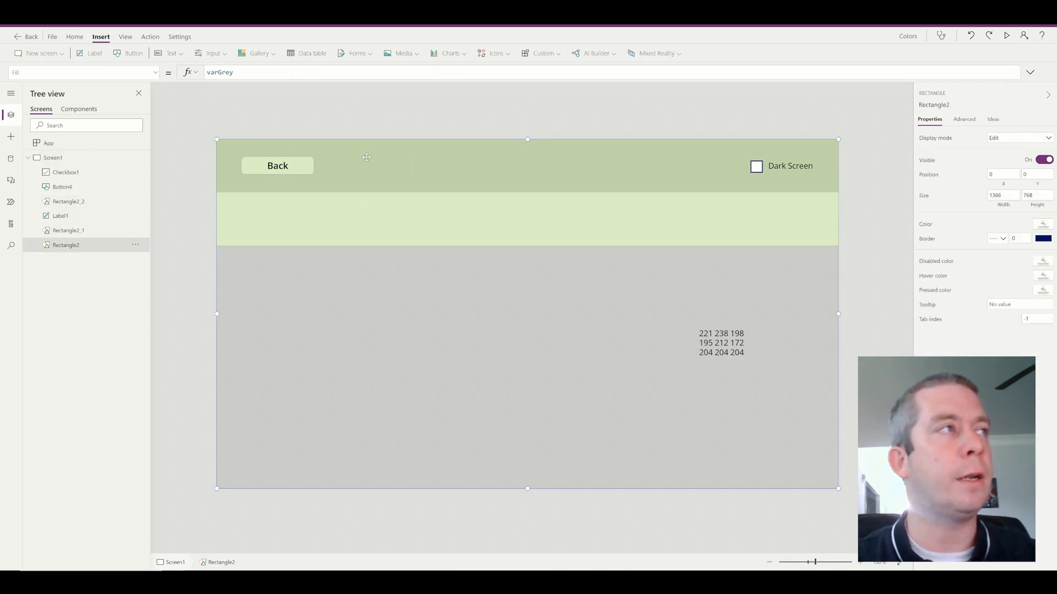
Set the dark green header's Fill to ColorFade(varDarkGreen, varDarkScreen)
{"action": "left_click", "coordinate": [67, 230]}
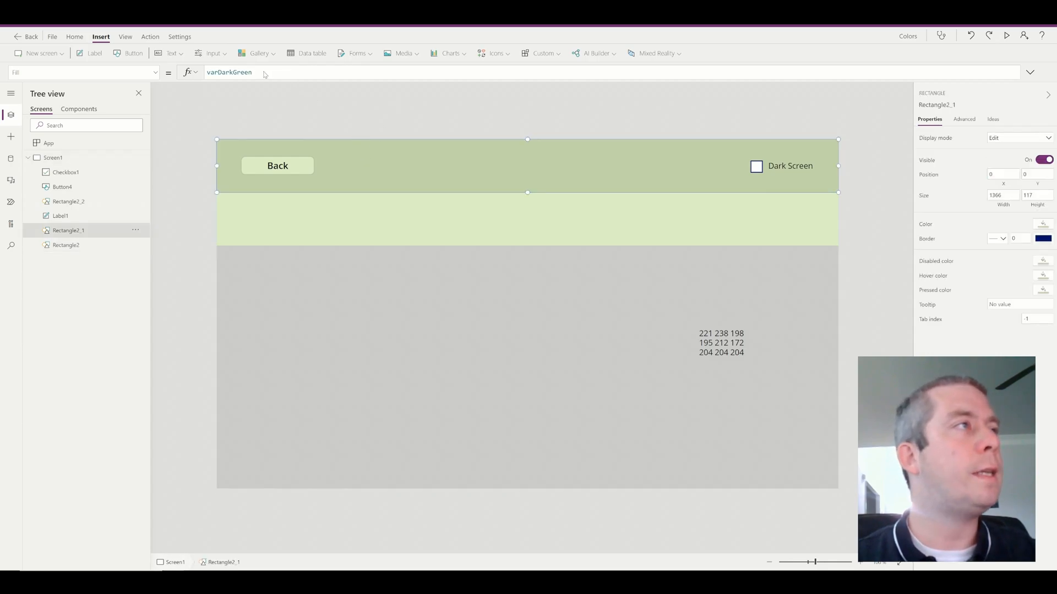
{"action": "type", "text": "ColorFade(varMint, -20%)"}
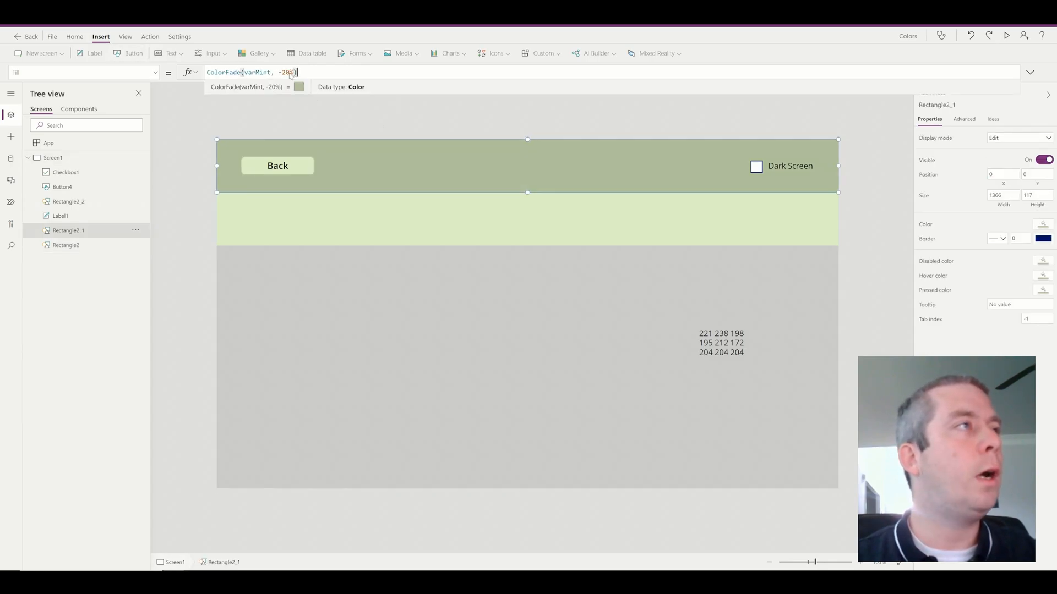
{"action": "type", "text": "varDarkGreen"}
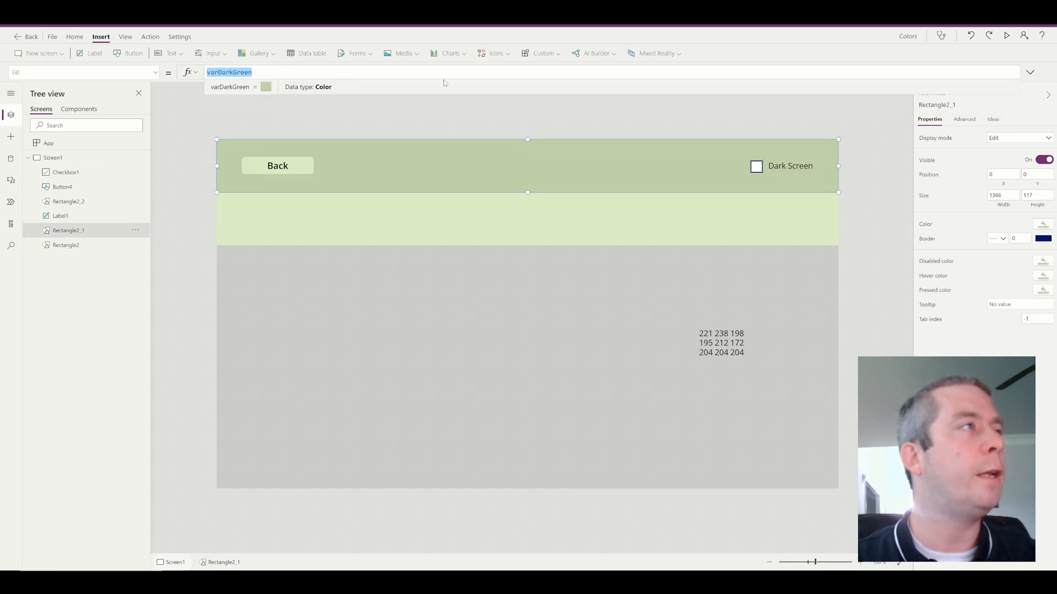
{"action": "type", "text": "0"}
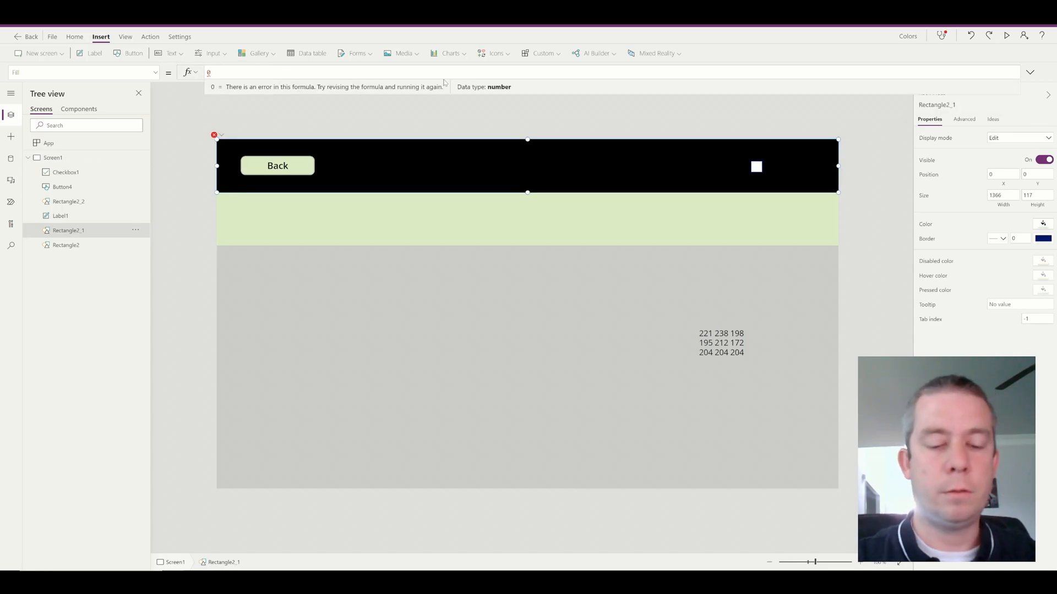
{"action": "type", "text": "ColorFace(var"}
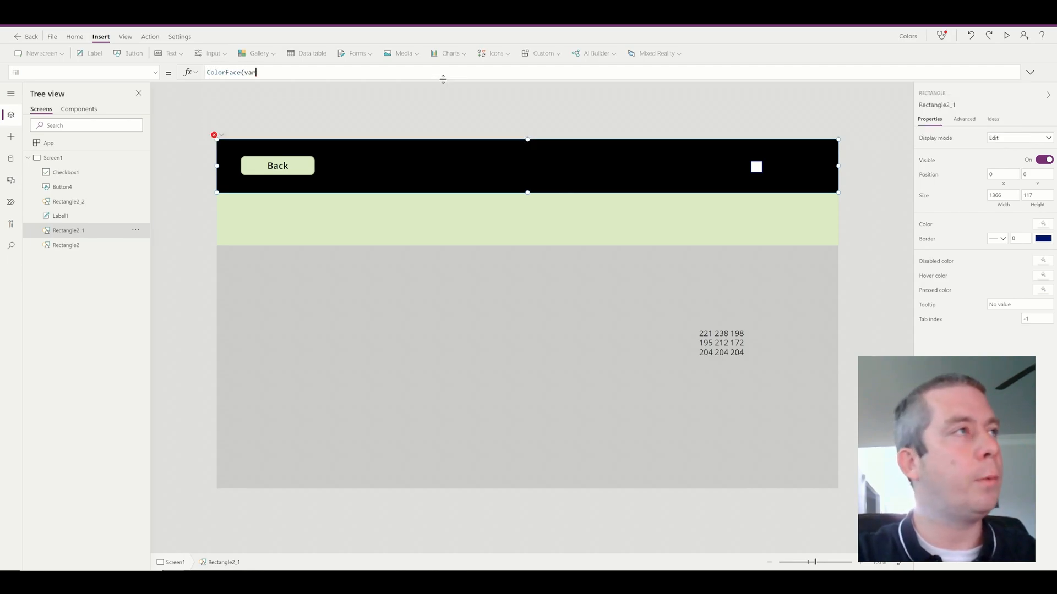
{"action": "type", "text": "DarkGreen,va"}
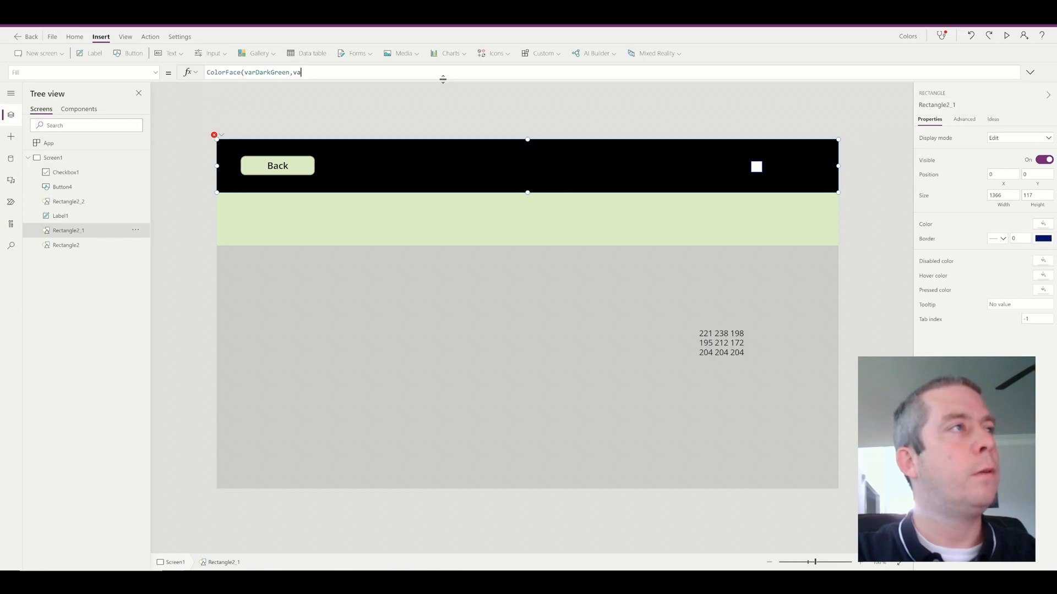
{"action": "type", "text": "varDark"}
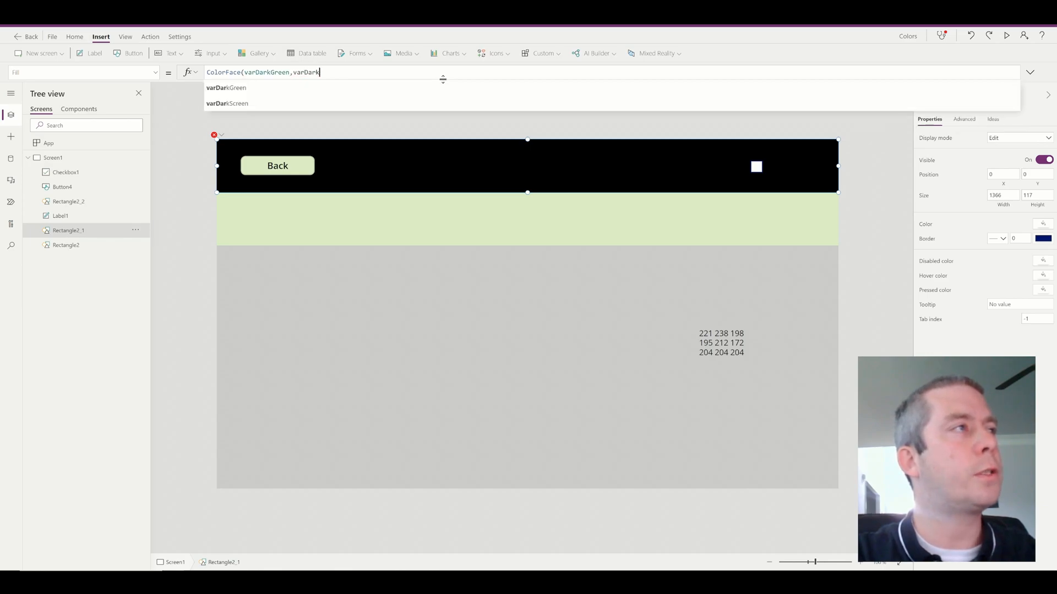
{"action": "left_click", "coordinate": [227, 104]}
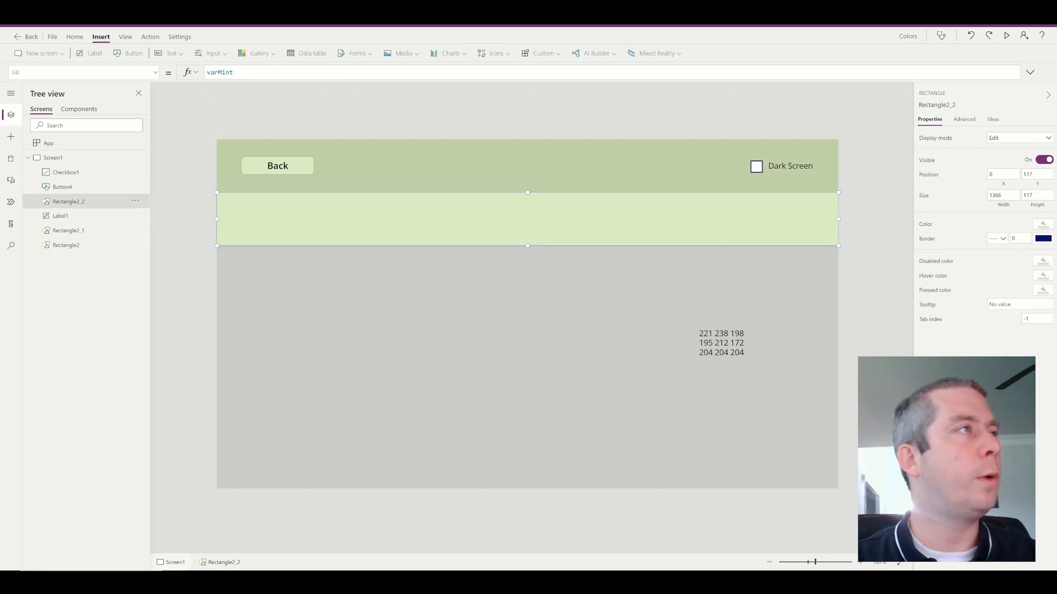
Set the mint band and grey body Fills to ColorFade(varMint/varGrey, varDarkScreen)
{"action": "type", "text": "ColorFade("}
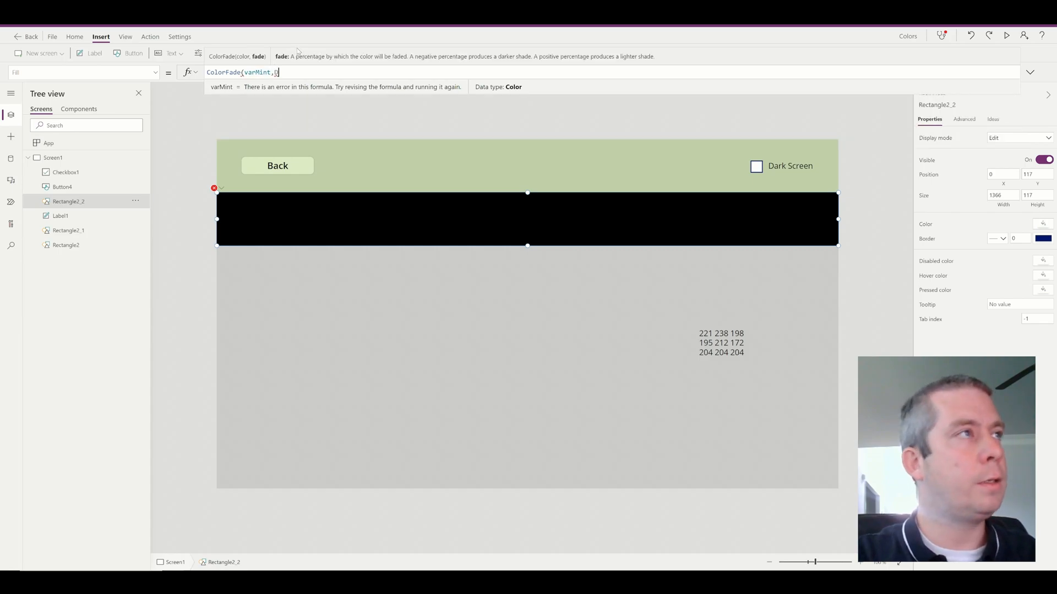
{"action": "type", "text": "DarkScr"}
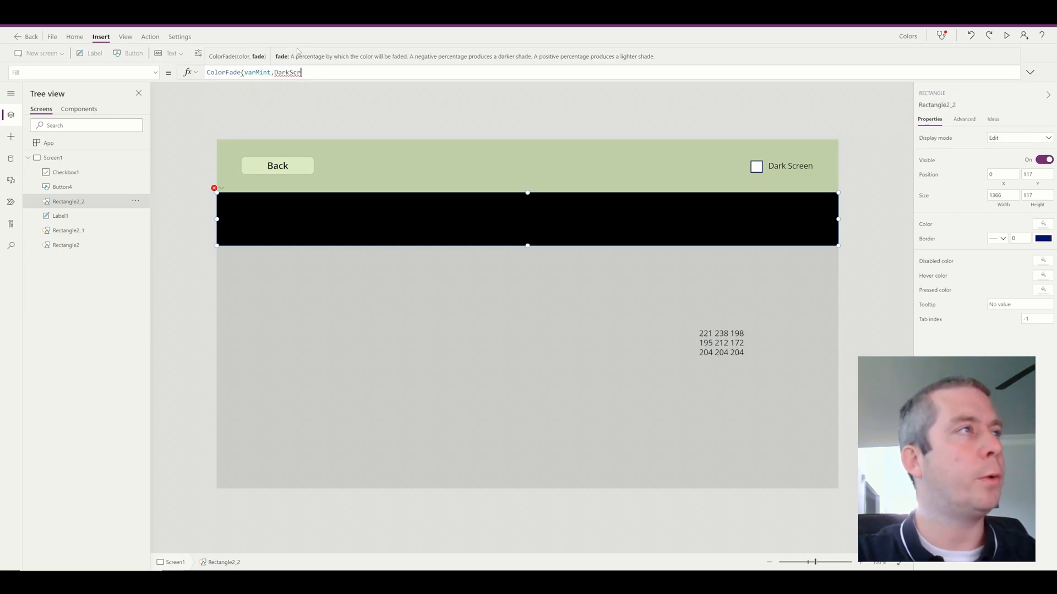
{"action": "type", "text": "var"}
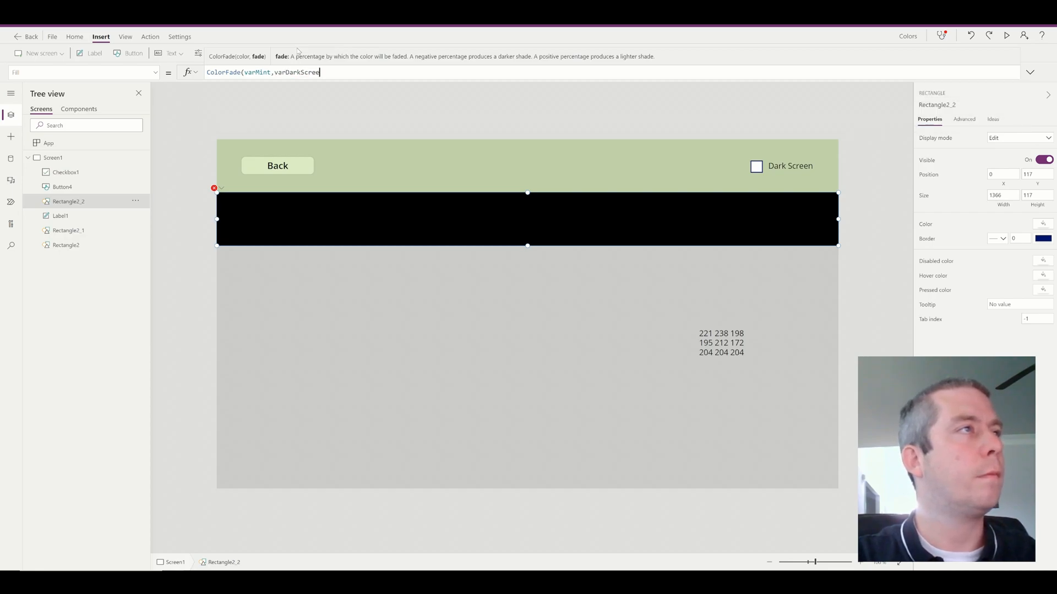
{"action": "key", "text": "Enter"}
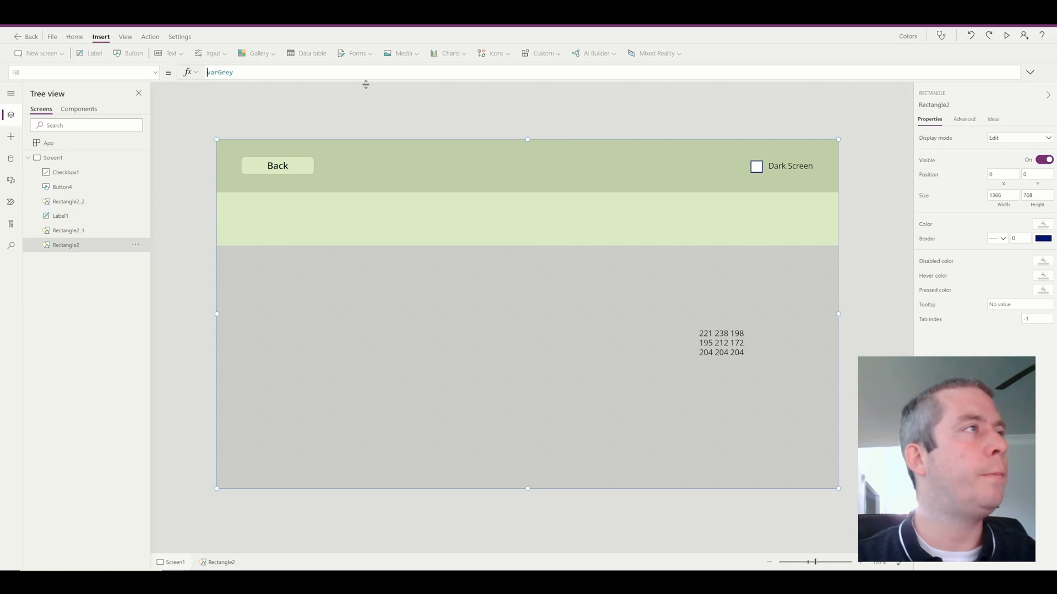
{"action": "type", "text": "ColorFade("}
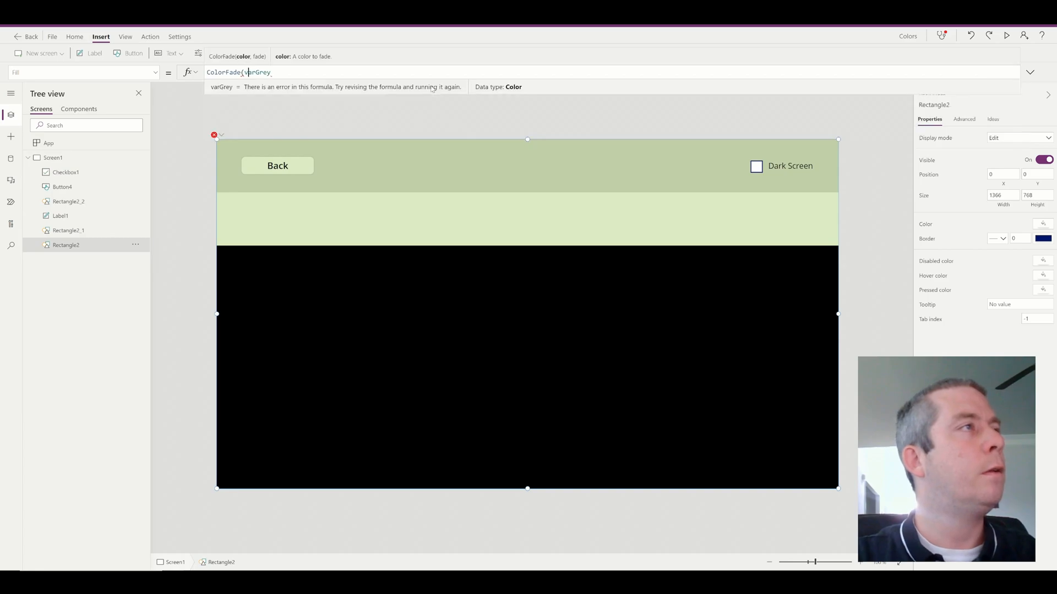
{"action": "type", "text": ",varDarkScreen)"}
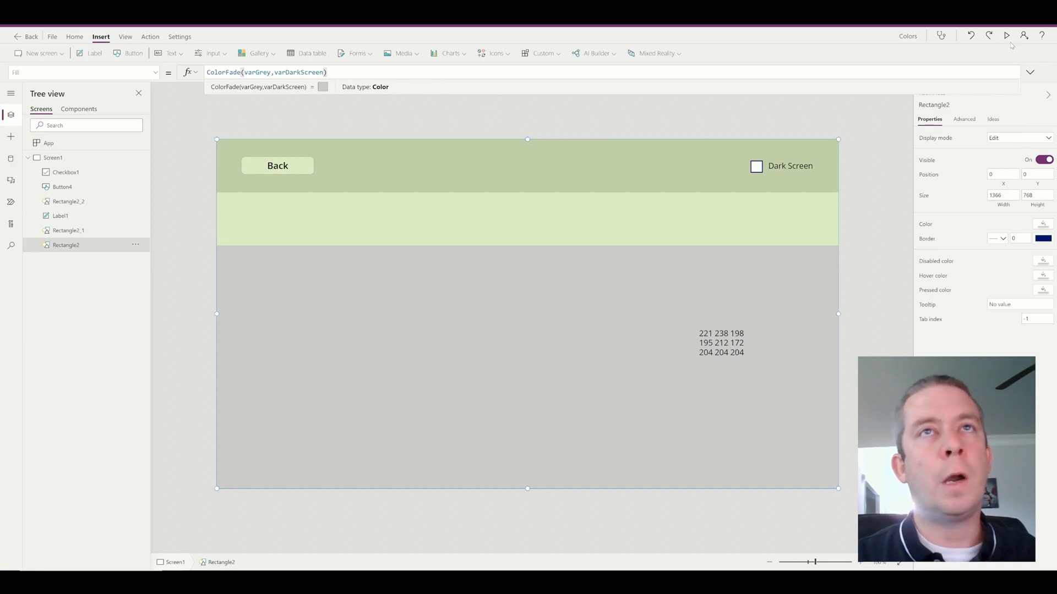
Preview the app, toggle Dark Screen on and off to confirm all bands darken, then stop
{"action": "left_click", "coordinate": [1005, 36]}
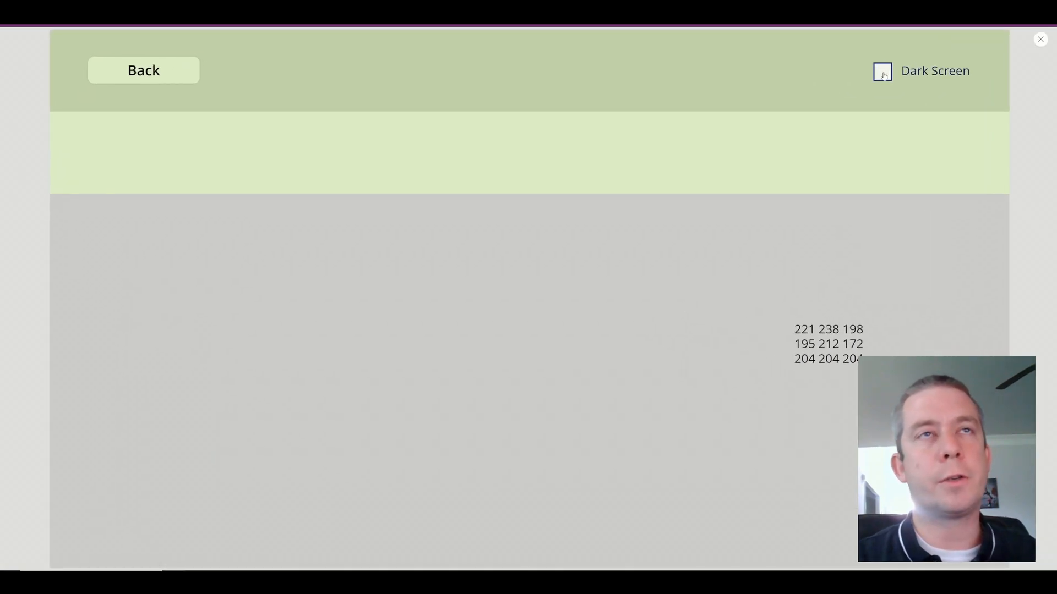
{"action": "left_click", "coordinate": [881, 72]}
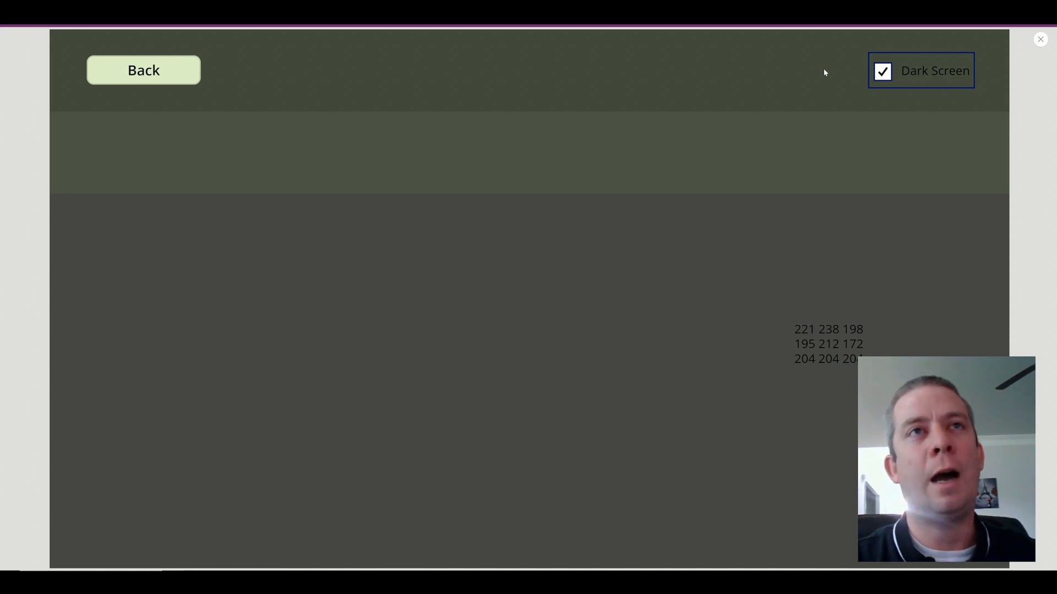
{"action": "left_click", "coordinate": [883, 72]}
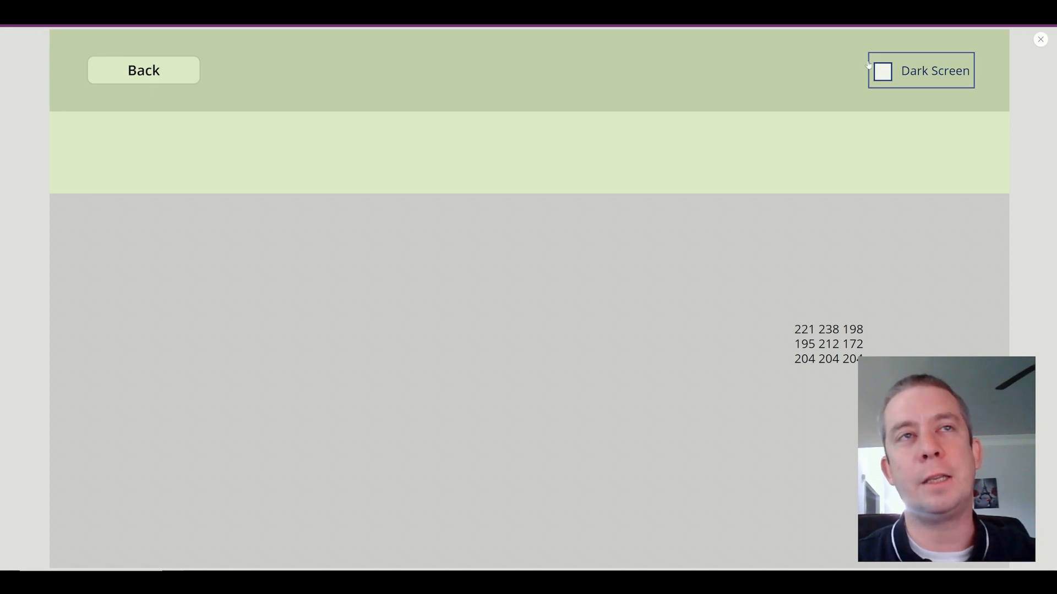
{"action": "left_click", "coordinate": [882, 72]}
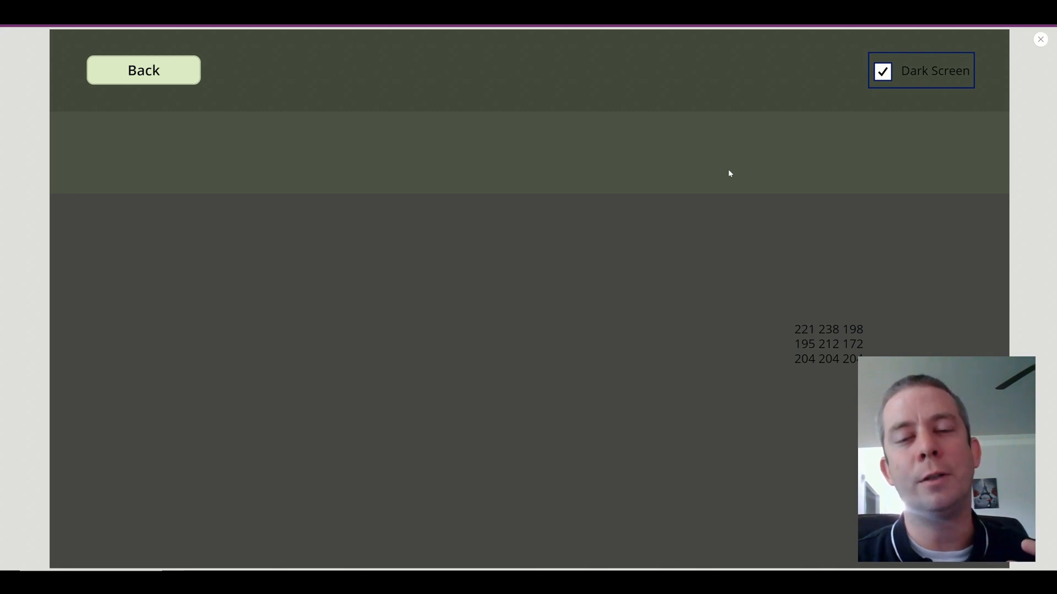
{"action": "left_click", "coordinate": [883, 70]}
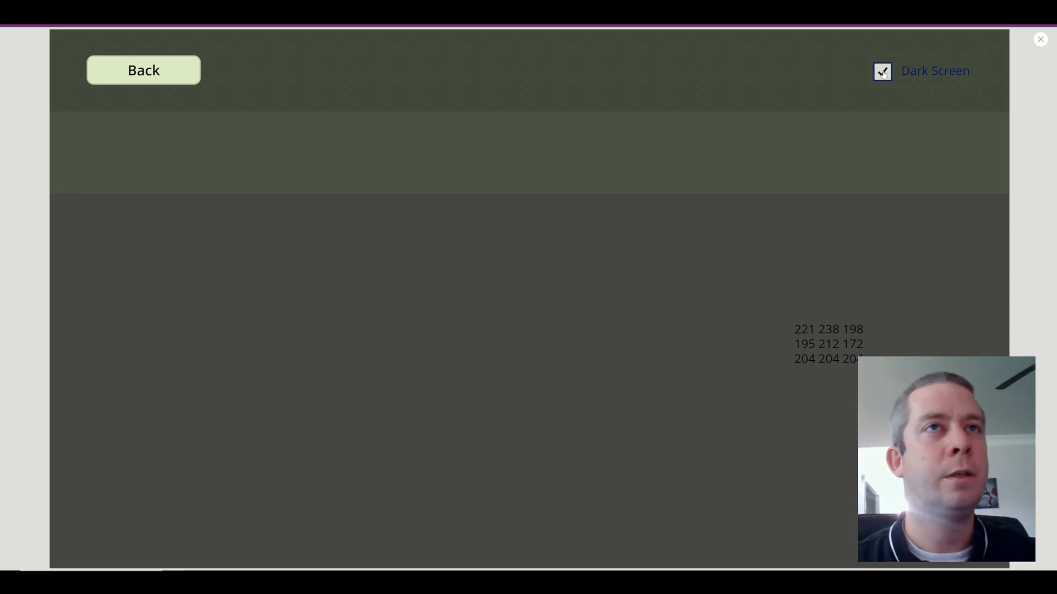
{"action": "left_click", "coordinate": [882, 70]}
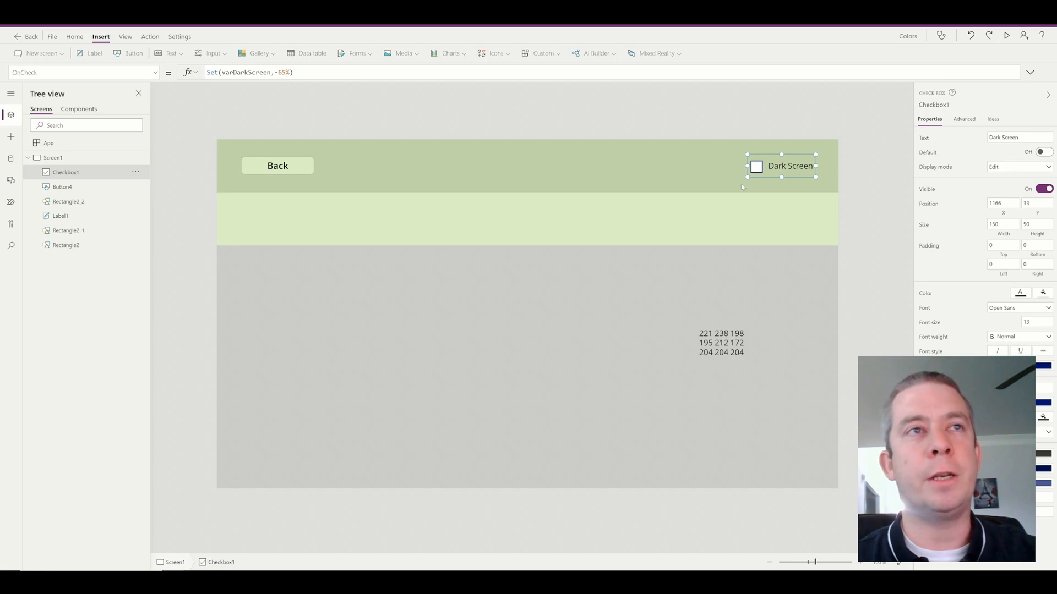
{"action": "mouse_move", "coordinate": [631, 208]}
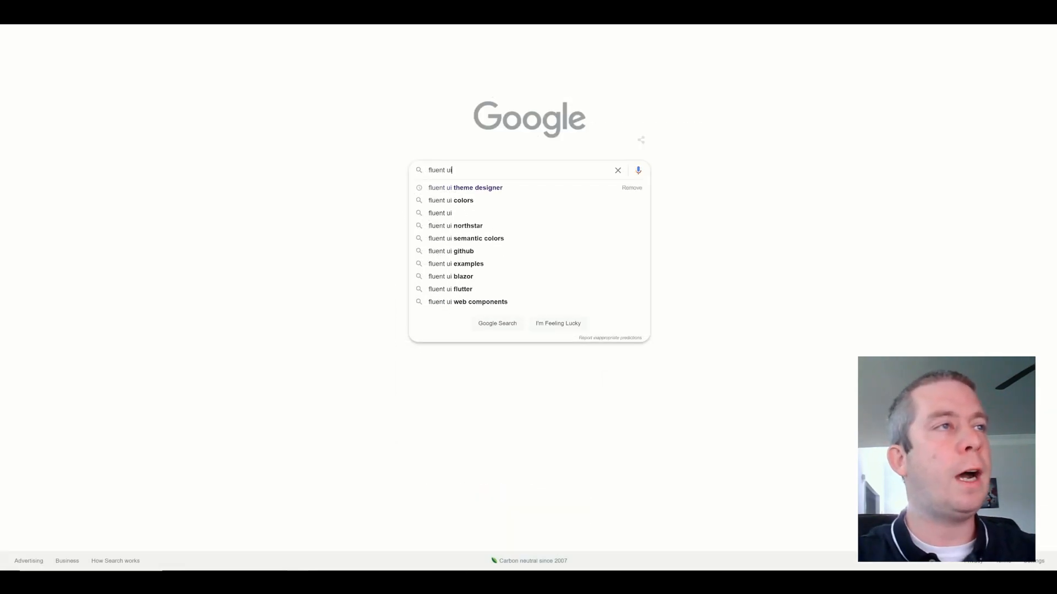
Search Google for 'fluent ui theme designer' and open the Fluent UI Theme Designer site
{"action": "left_click", "coordinate": [464, 187]}
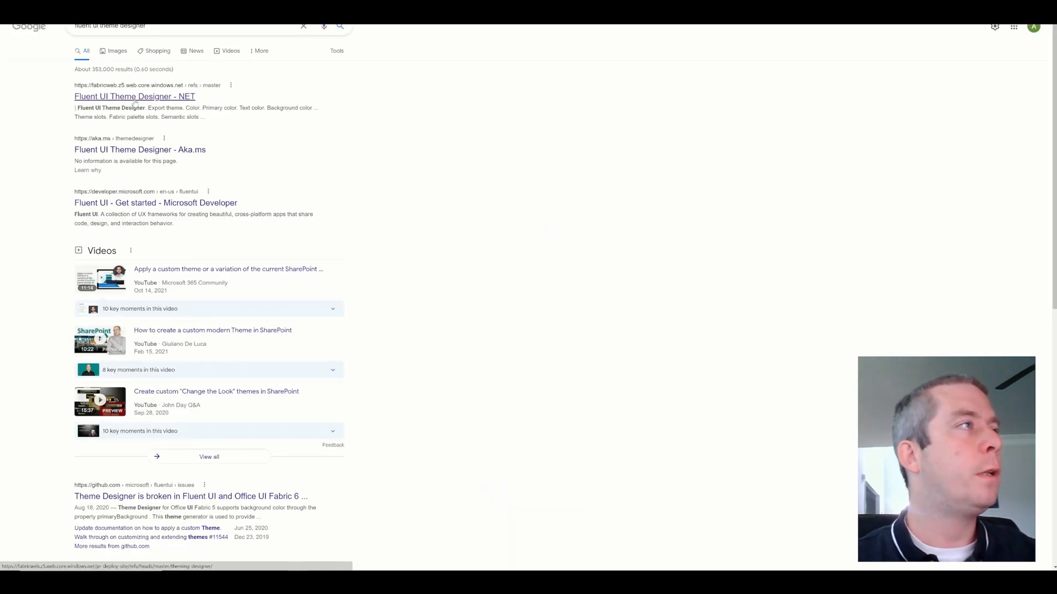
{"action": "left_click", "coordinate": [134, 97]}
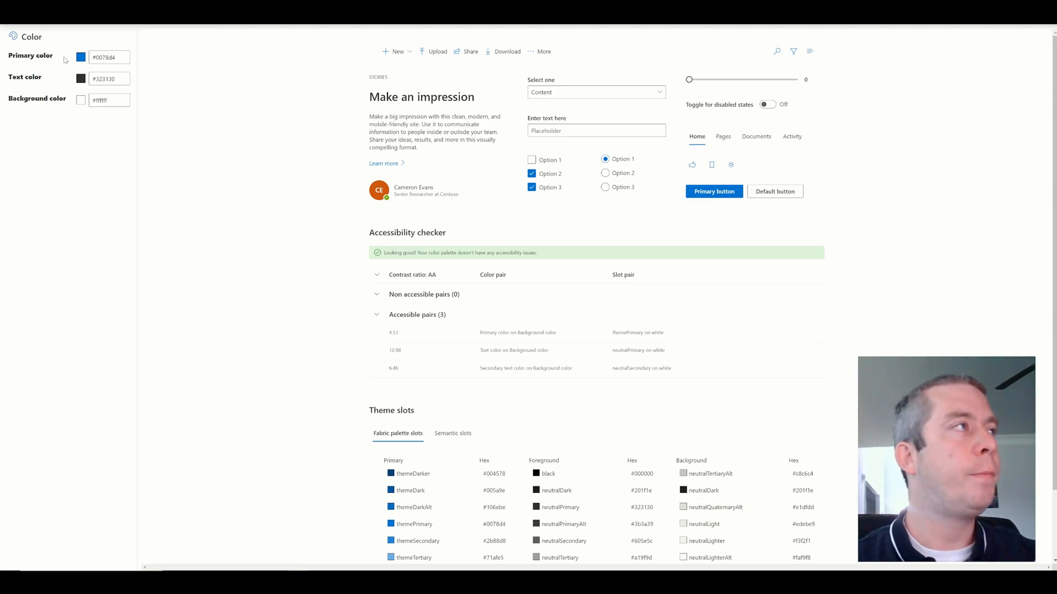
Adjust the primary colour to a darker blue until the accessibility checker passes
{"action": "left_click", "coordinate": [80, 56]}
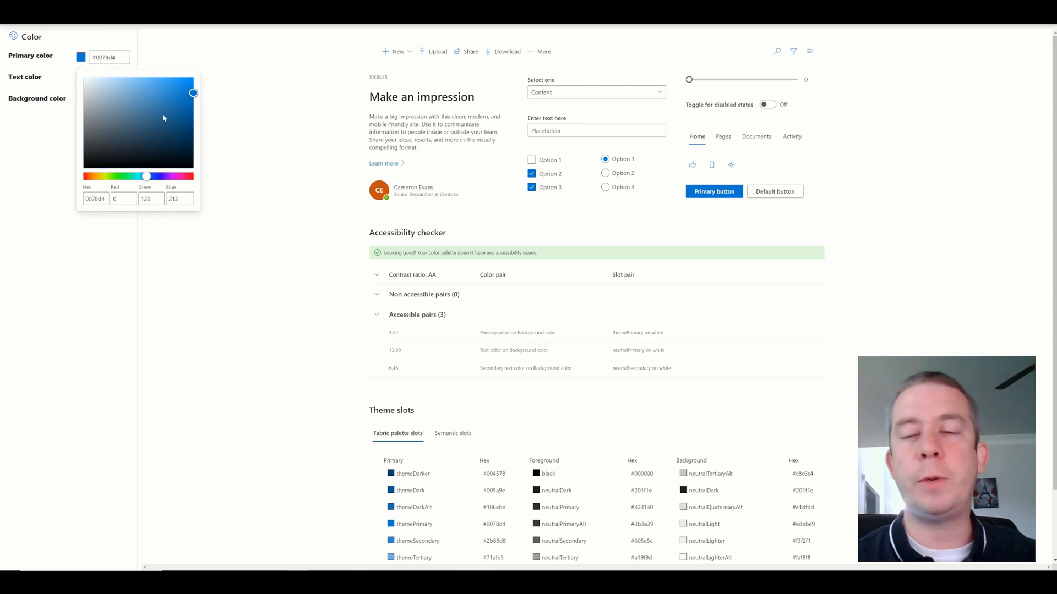
{"action": "left_click_drag", "start_coordinate": [193, 92], "coordinate": [187, 84]}
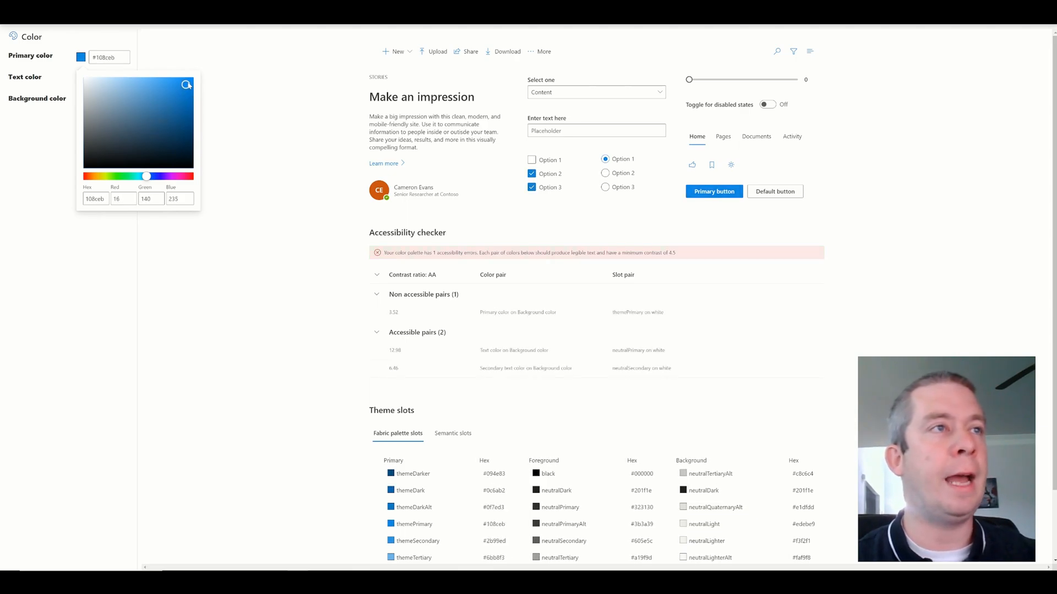
{"action": "left_click_drag", "start_coordinate": [187, 84], "coordinate": [175, 104]}
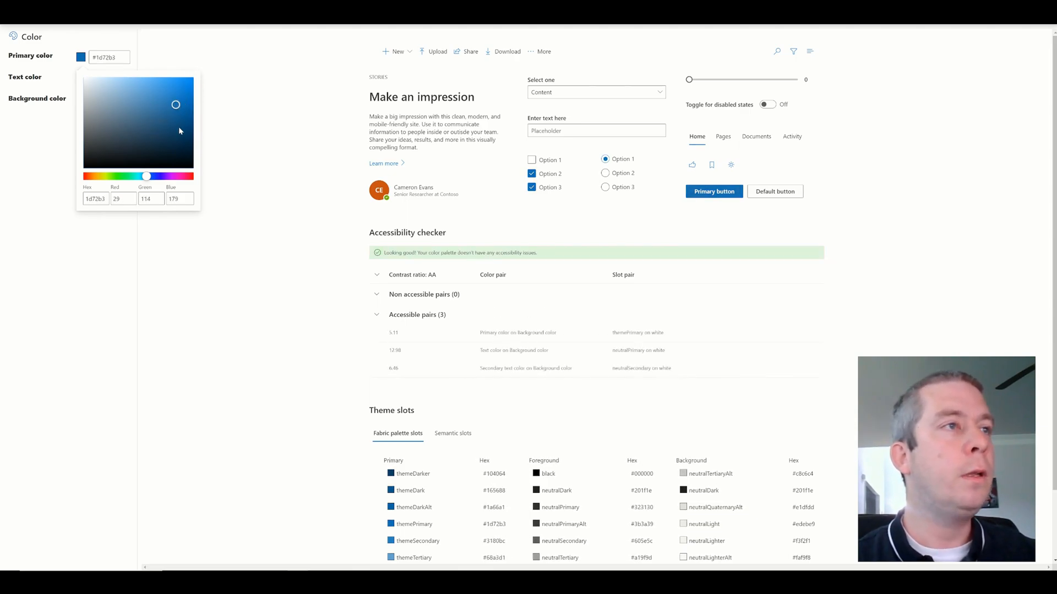
{"action": "mouse_move", "coordinate": [370, 240]}
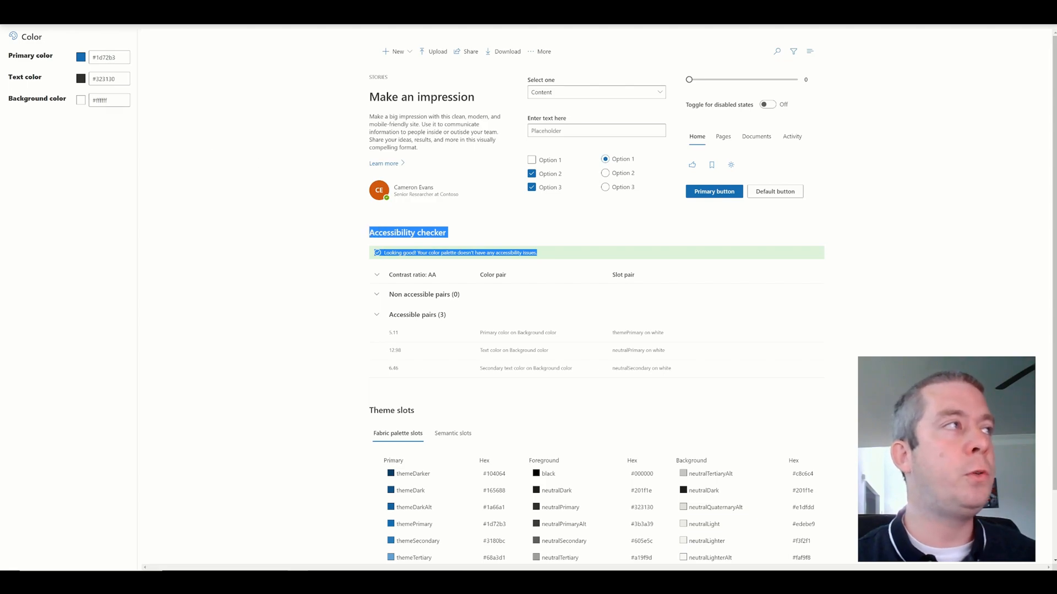
Set the background to black and lighten the primary to a pale blue with no accessibility issues
{"action": "left_click", "coordinate": [108, 100]}
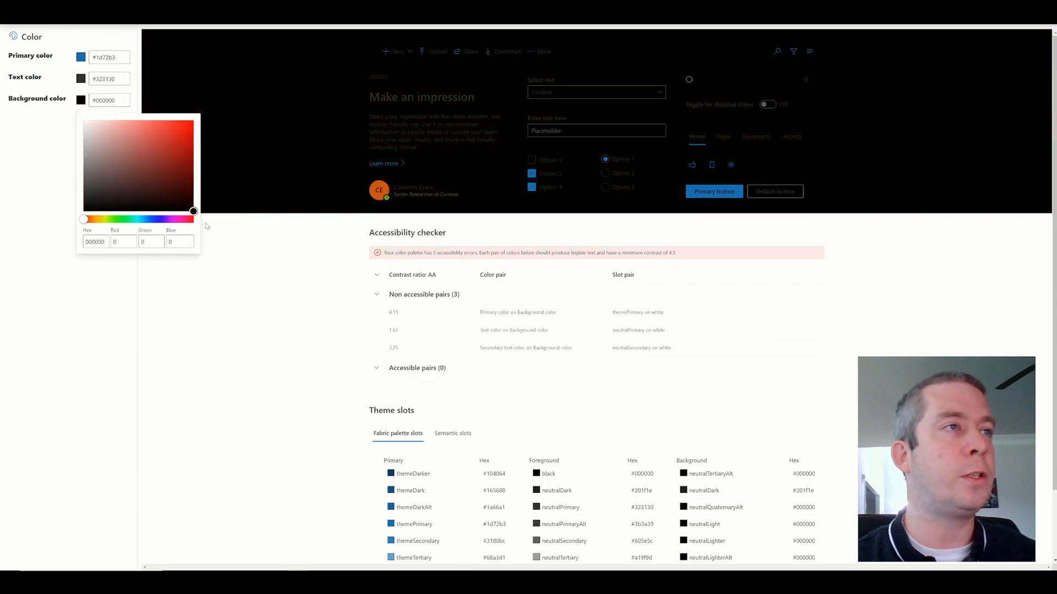
{"action": "left_click", "coordinate": [80, 56]}
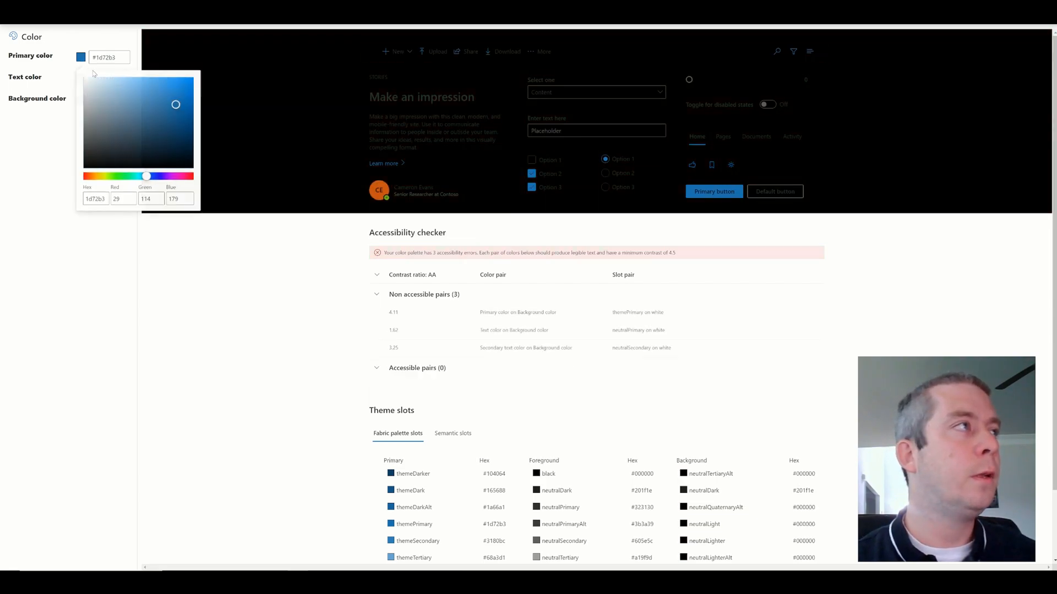
{"action": "left_click_drag", "start_coordinate": [176, 105], "coordinate": [113, 77]}
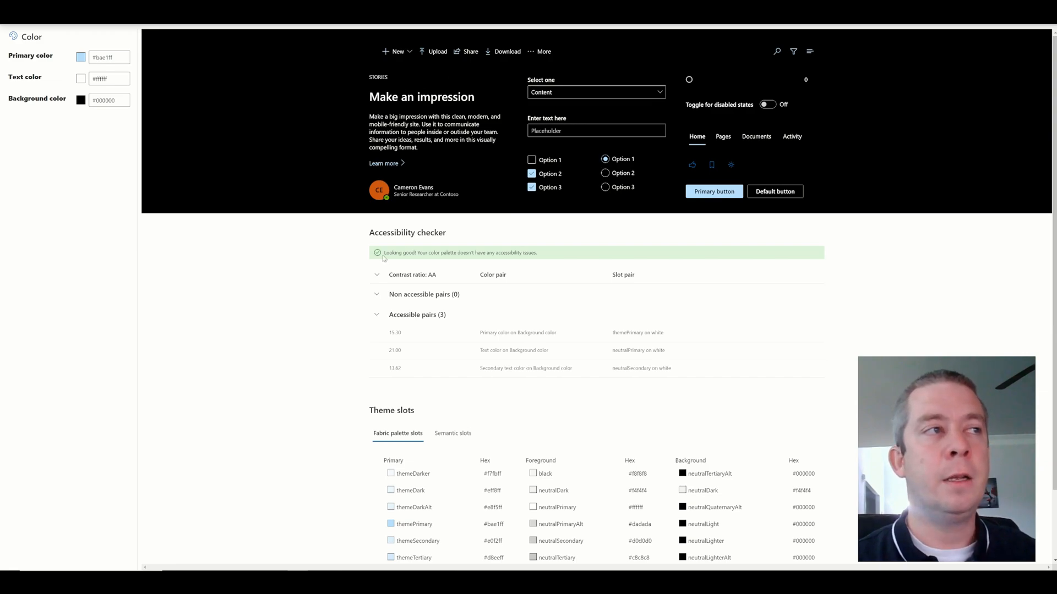
{"action": "left_click_drag", "start_coordinate": [382, 253], "coordinate": [537, 253]}
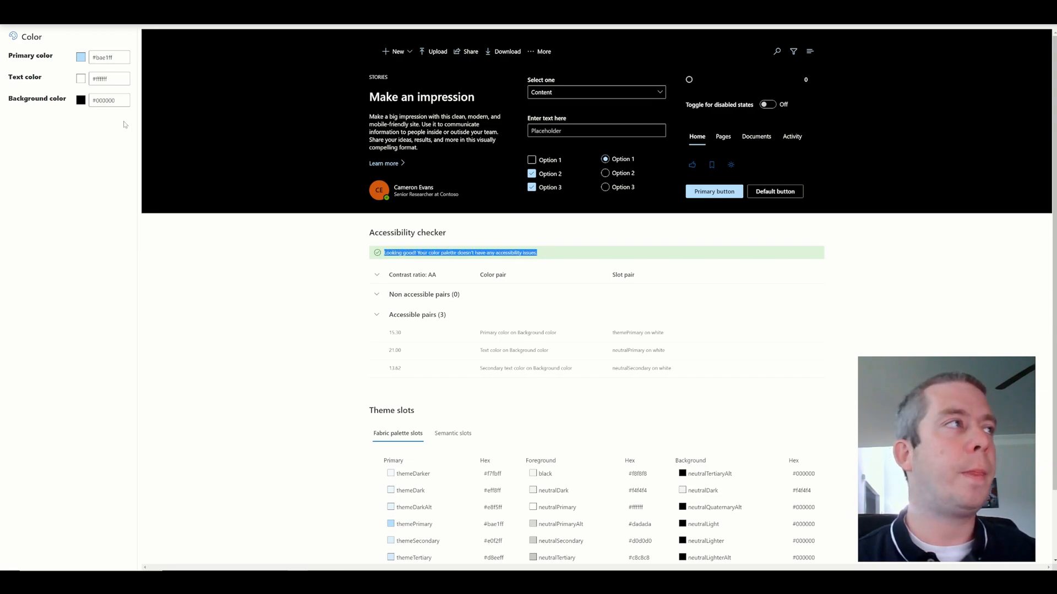
{"action": "mouse_move", "coordinate": [200, 193]}
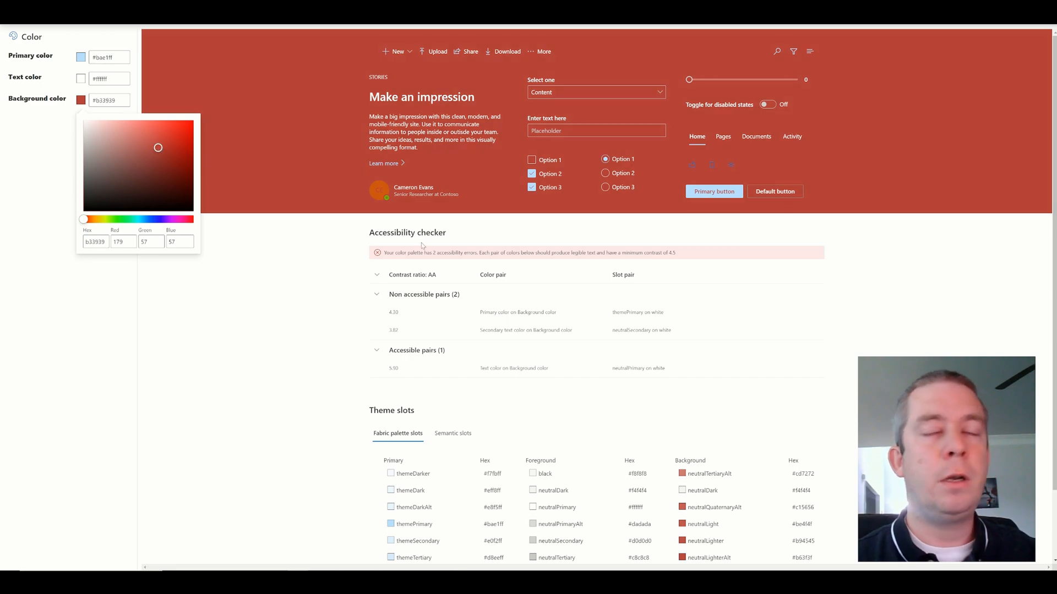
{"action": "mouse_move", "coordinate": [440, 267]}
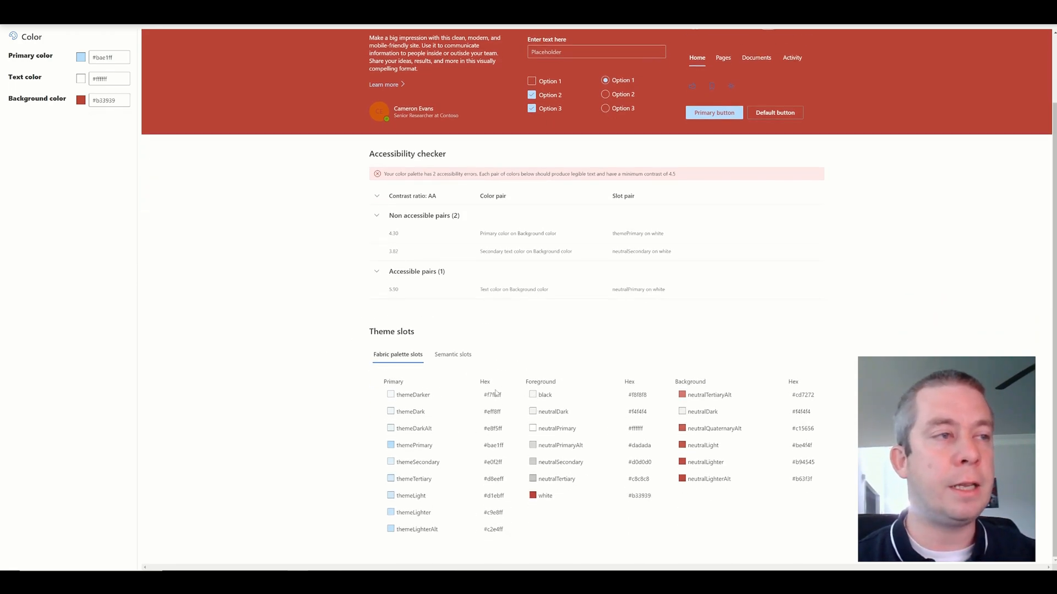
Inspect the themeDarker, neutralQuaternaryAlt and neutralLighterAlt theme slot values
{"action": "double_click", "coordinate": [492, 394]}
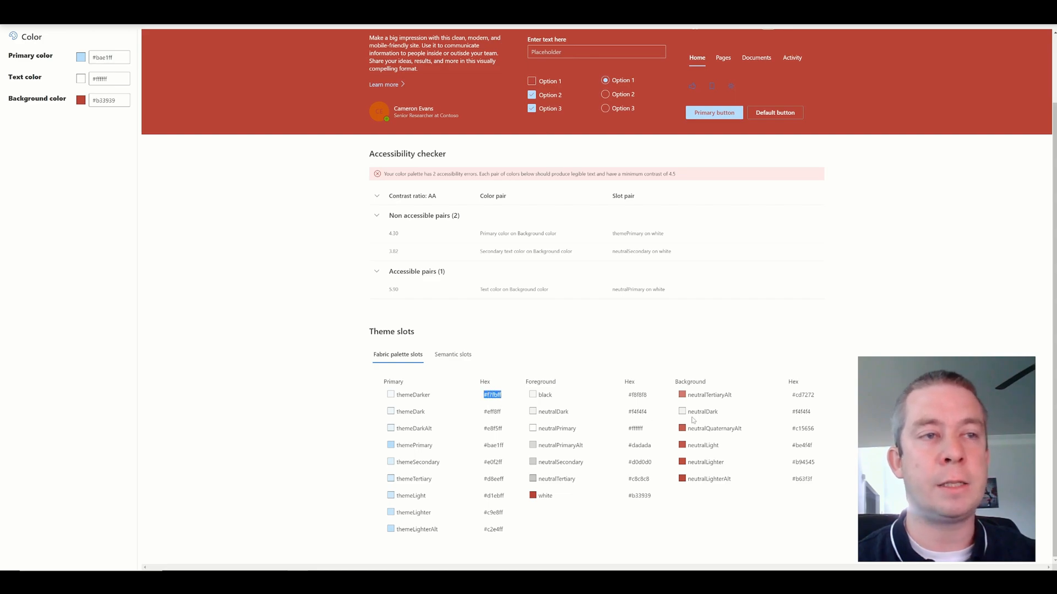
{"action": "double_click", "coordinate": [714, 428]}
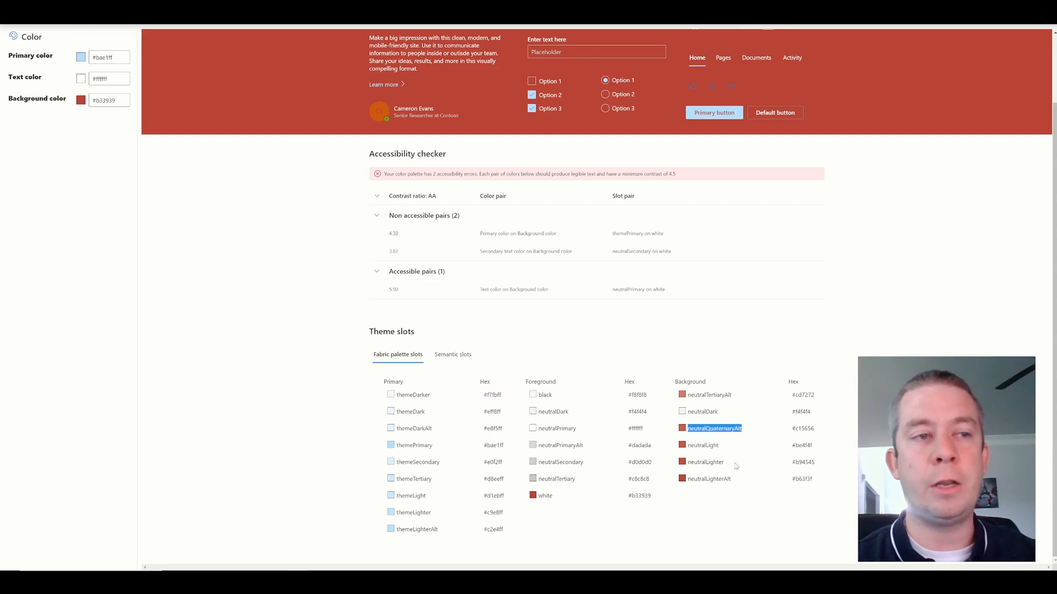
{"action": "left_click", "coordinate": [712, 479]}
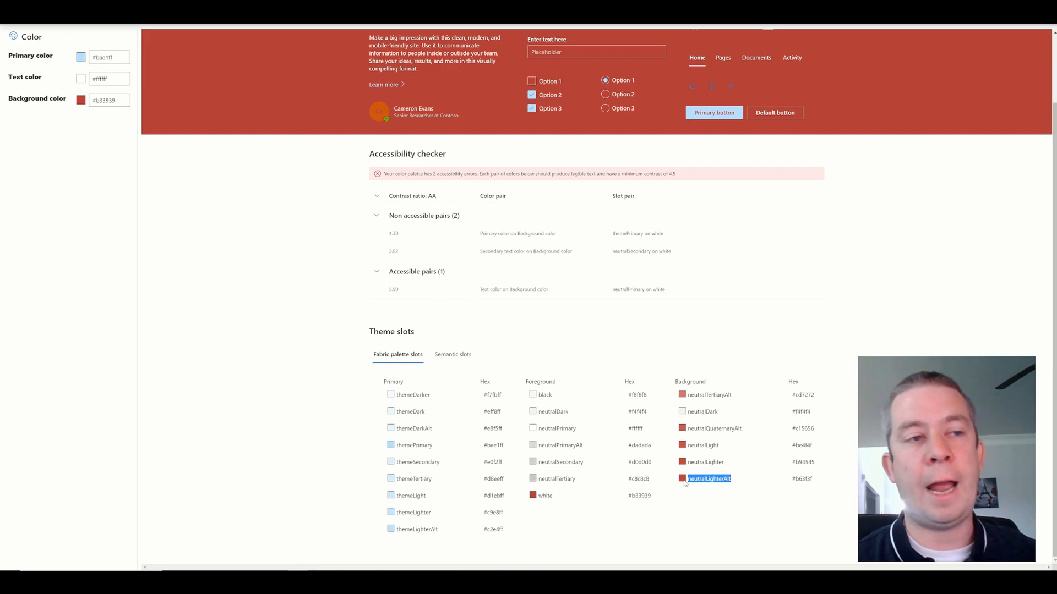
Push the Background colour to a vivid pure red in the colour picker
{"action": "left_click", "coordinate": [80, 100]}
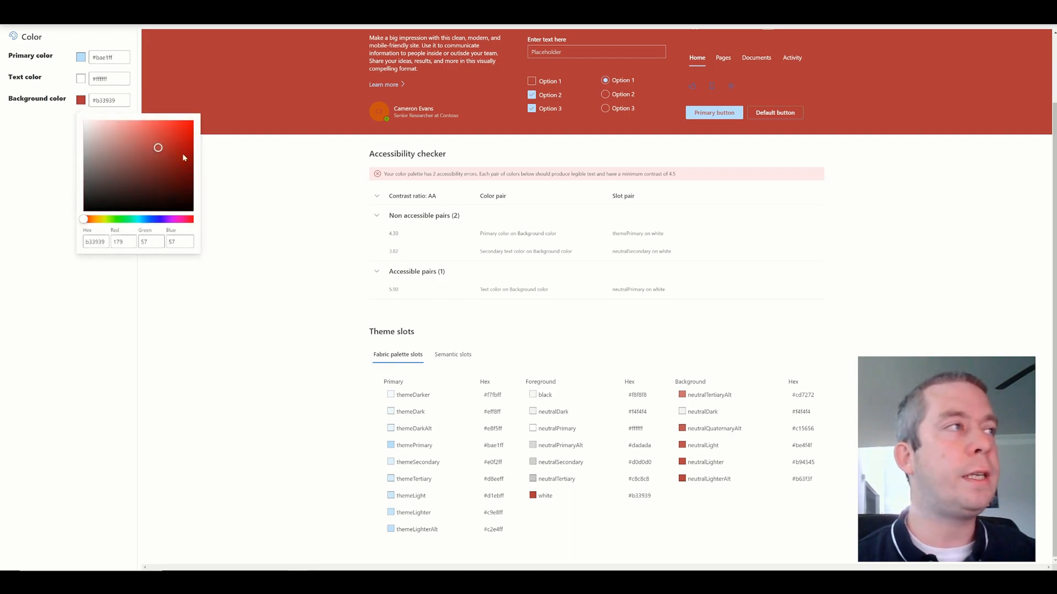
{"action": "left_click_drag", "start_coordinate": [158, 148], "coordinate": [194, 120]}
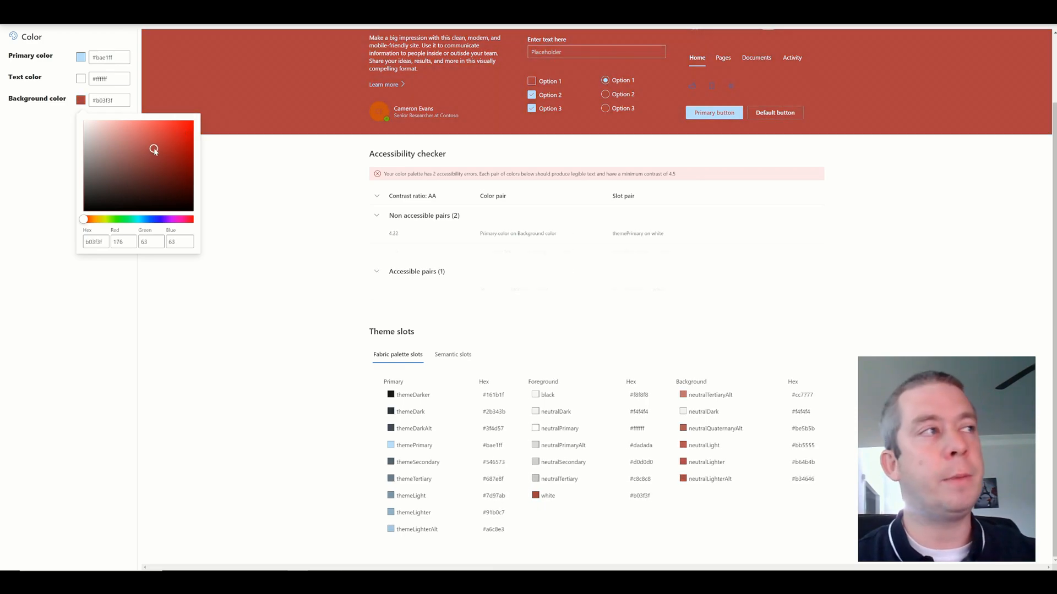
{"action": "left_click_drag", "start_coordinate": [154, 148], "coordinate": [194, 120]}
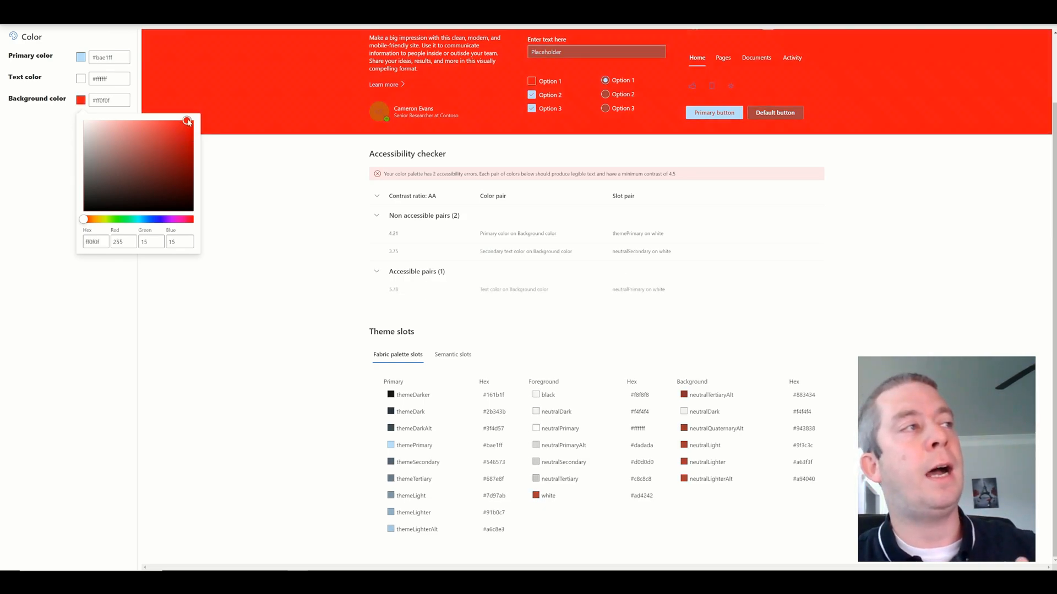
{"action": "left_click_drag", "start_coordinate": [188, 121], "coordinate": [194, 120]}
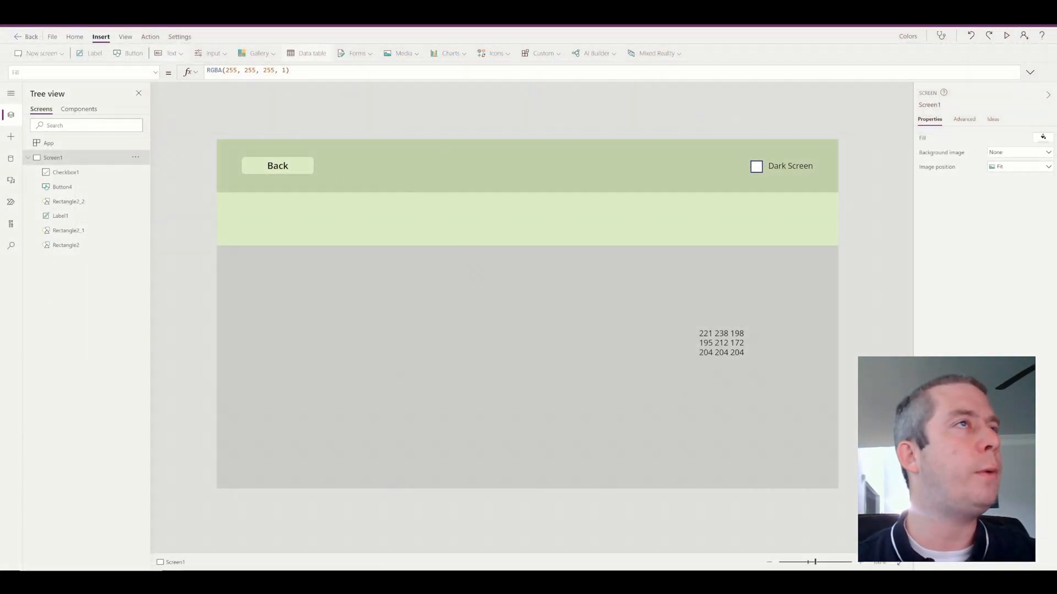
Add a rectangle from the Icons list and enlarge it across the left area
{"action": "left_click", "coordinate": [493, 53]}
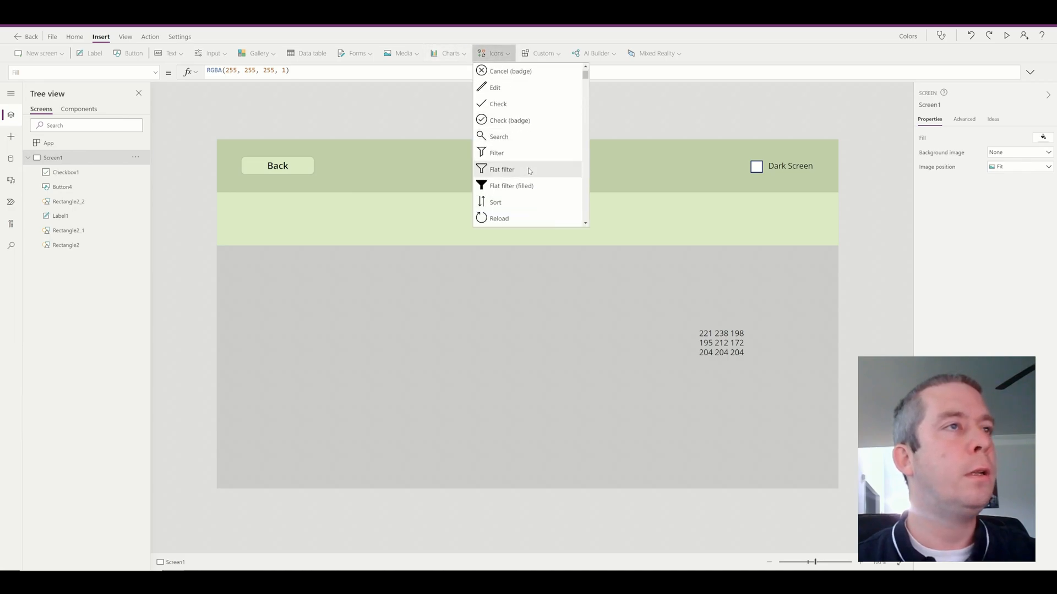
{"action": "scroll", "scroll_direction": "down", "scroll_amount": 3}
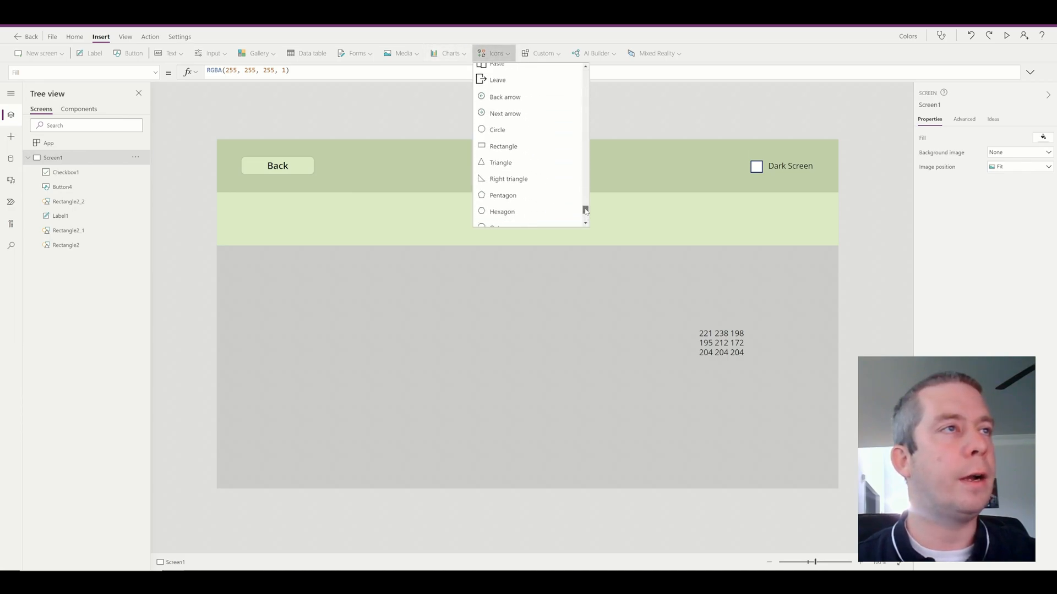
{"action": "scroll", "scroll_direction": "down", "scroll_amount": 3}
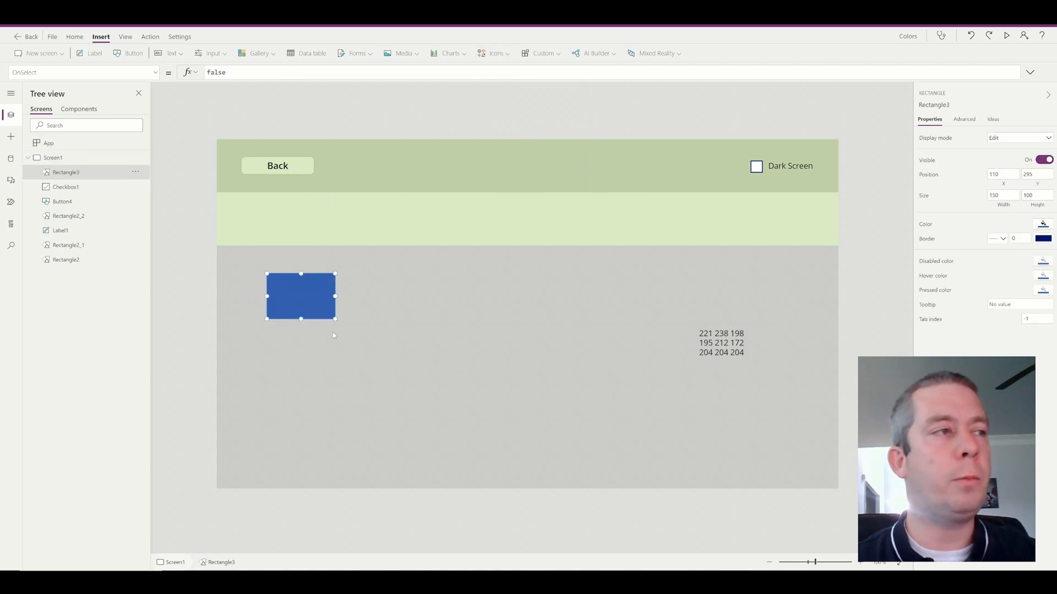
{"action": "left_click_drag", "start_coordinate": [334, 320], "coordinate": [598, 436]}
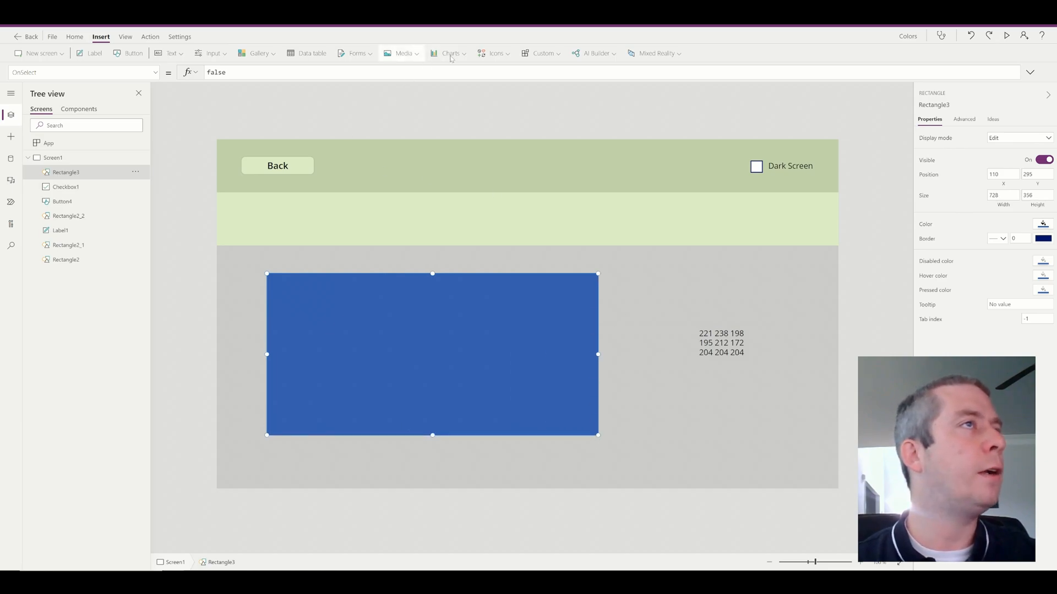
{"action": "left_click", "coordinate": [495, 53]}
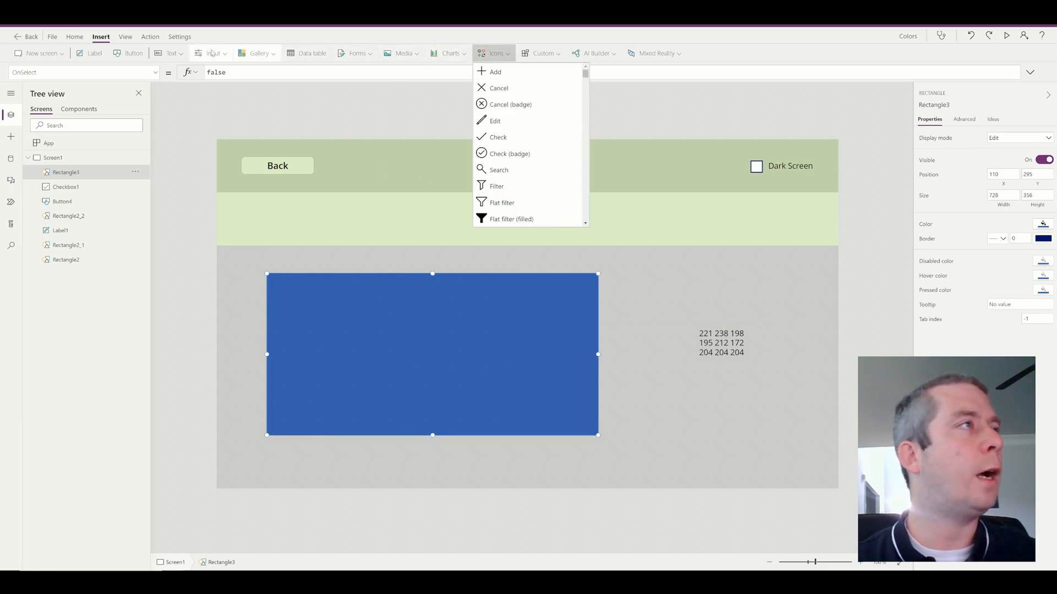
Add a slider with maximum 255 and tie the rectangle's RGBA fill to Slider2.Value
{"action": "left_click", "coordinate": [214, 53]}
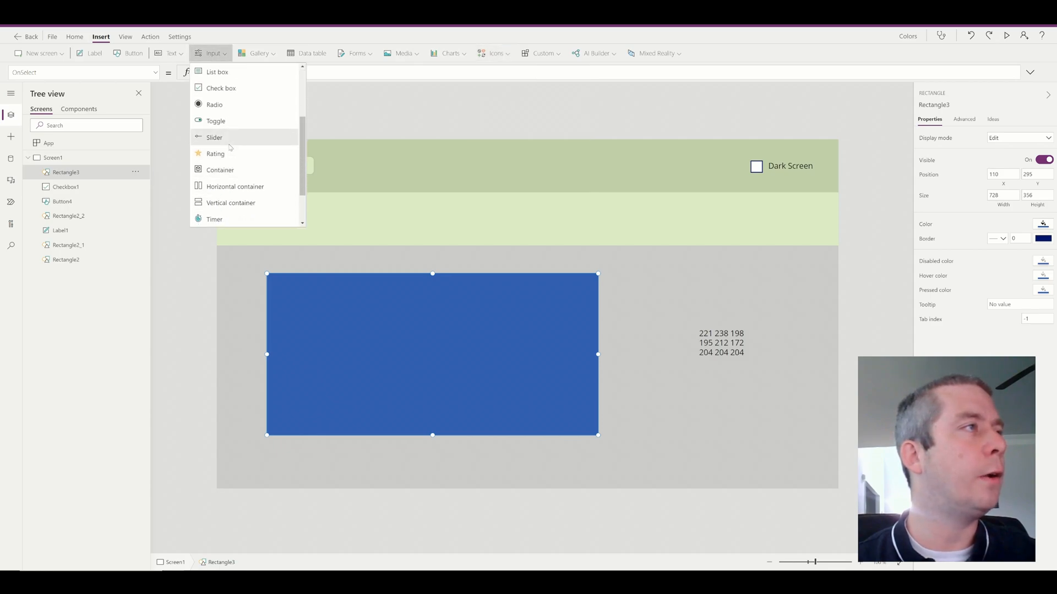
{"action": "left_click", "coordinate": [214, 138]}
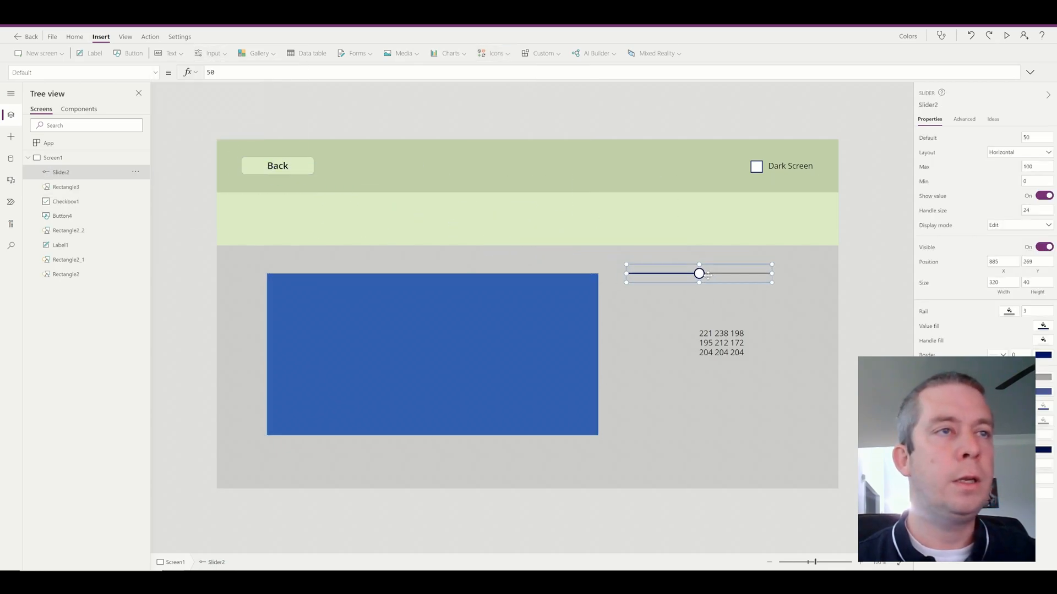
{"action": "left_click", "coordinate": [1035, 166]}
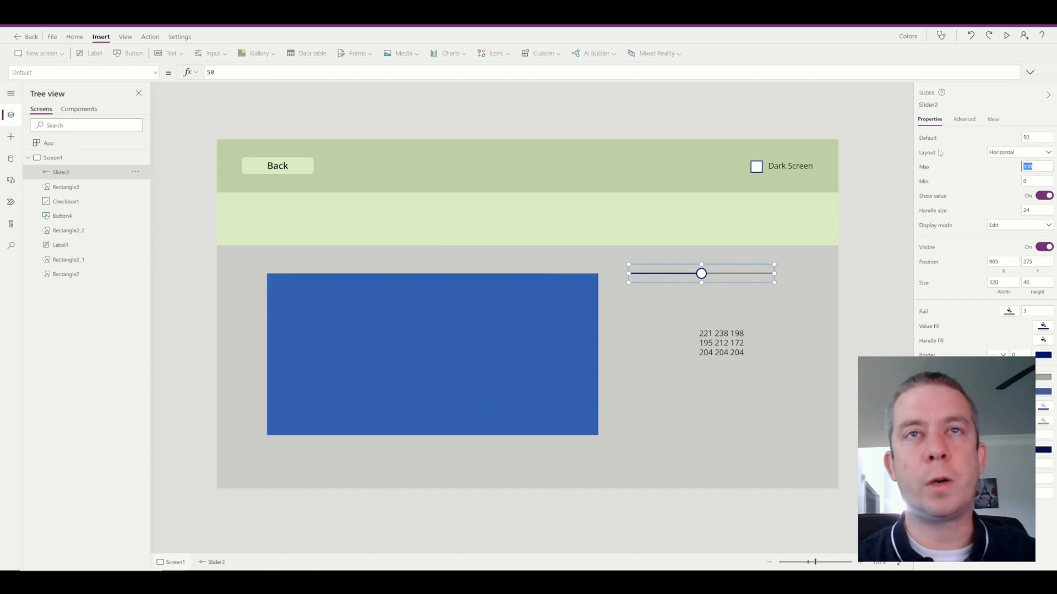
{"action": "type", "text": "255"}
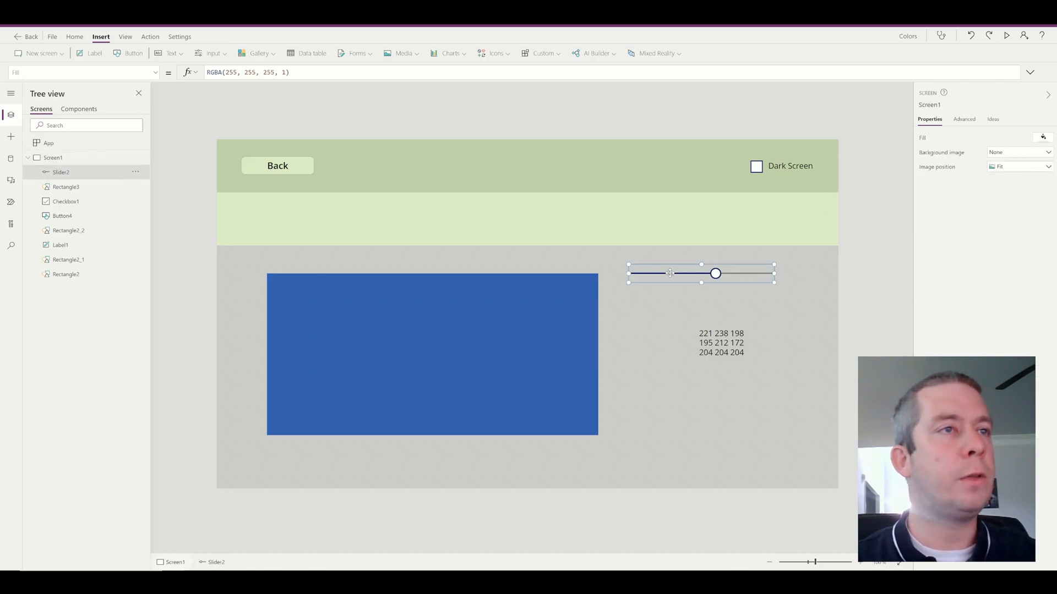
{"action": "left_click", "coordinate": [701, 273]}
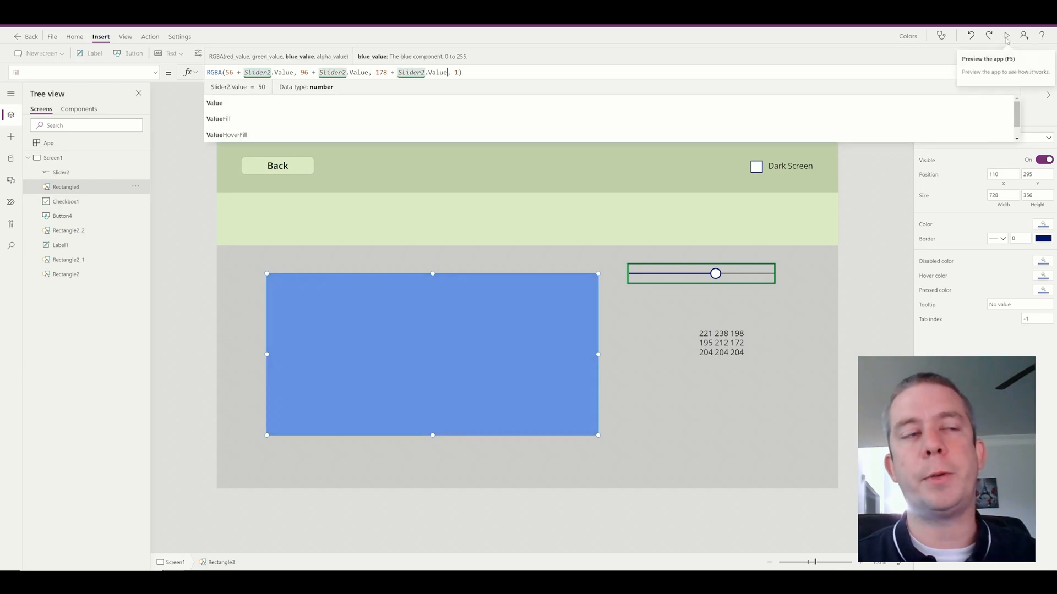
Preview the app and drag the slider to shift the rectangle between black, blues and white
{"action": "left_click", "coordinate": [1005, 35]}
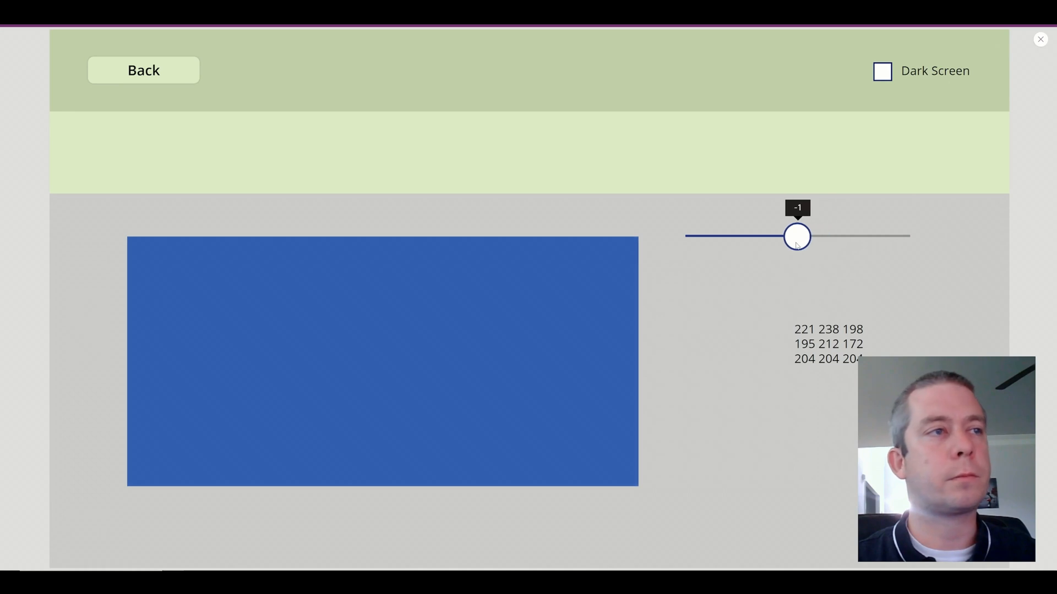
{"action": "left_click_drag", "start_coordinate": [797, 235], "coordinate": [718, 235]}
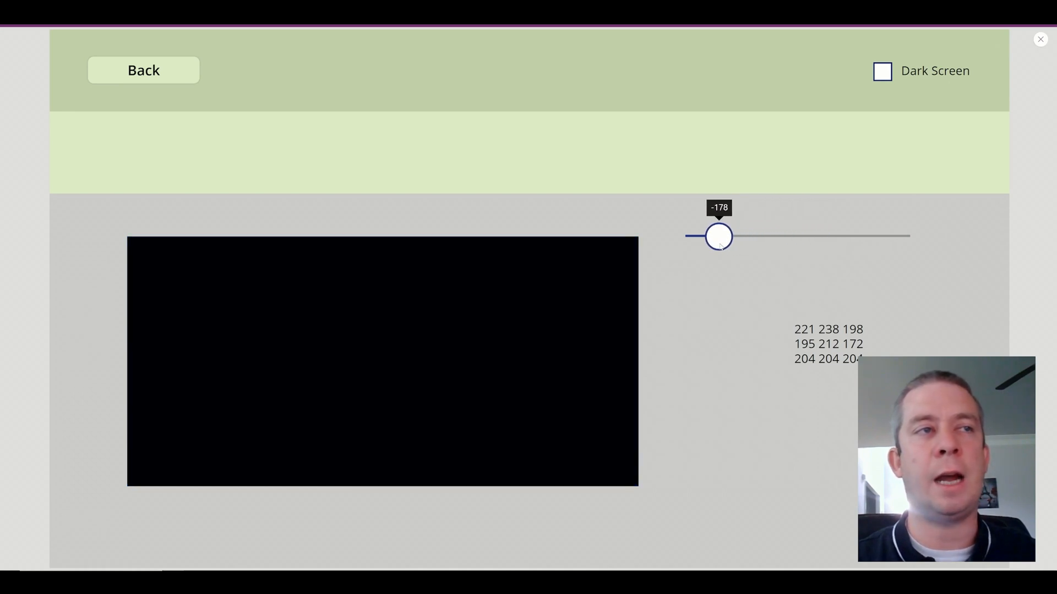
{"action": "left_click_drag", "start_coordinate": [719, 236], "coordinate": [882, 235]}
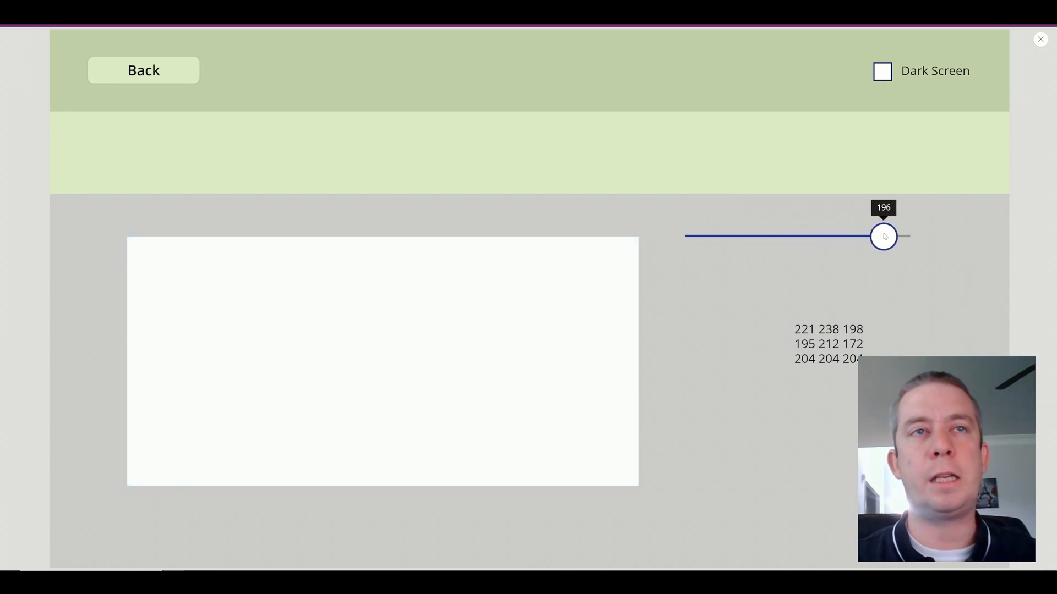
{"action": "left_click_drag", "start_coordinate": [883, 236], "coordinate": [741, 235]}
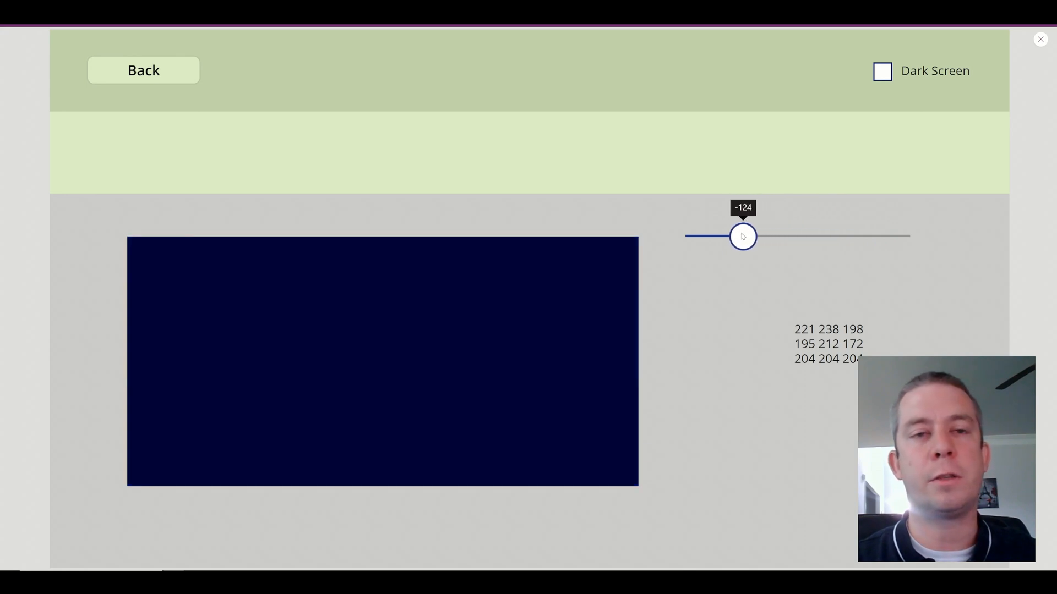
{"action": "left_click_drag", "start_coordinate": [741, 236], "coordinate": [788, 235]}
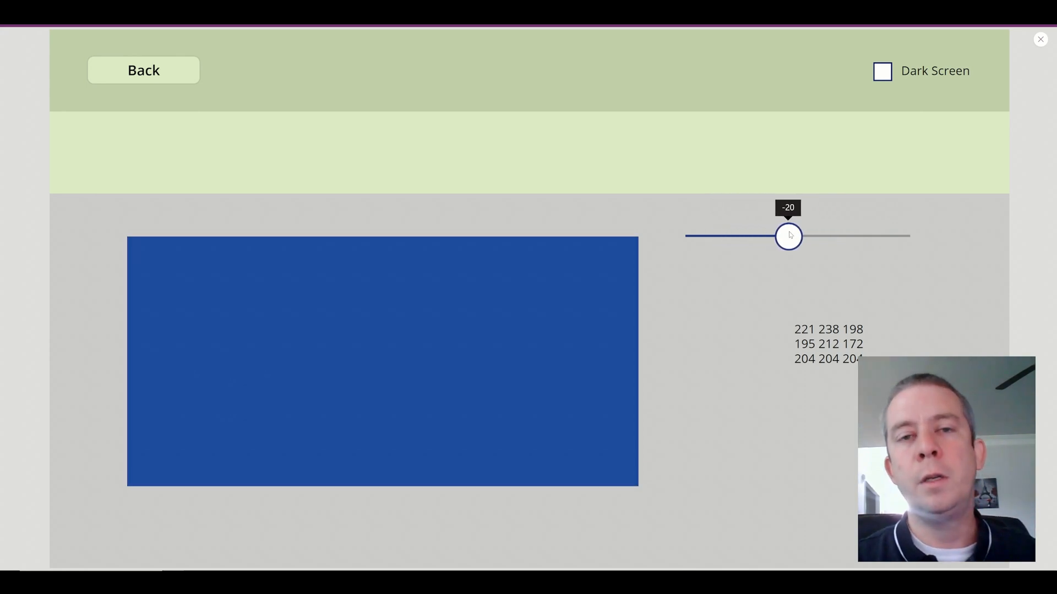
{"action": "left_click_drag", "start_coordinate": [788, 236], "coordinate": [879, 236]}
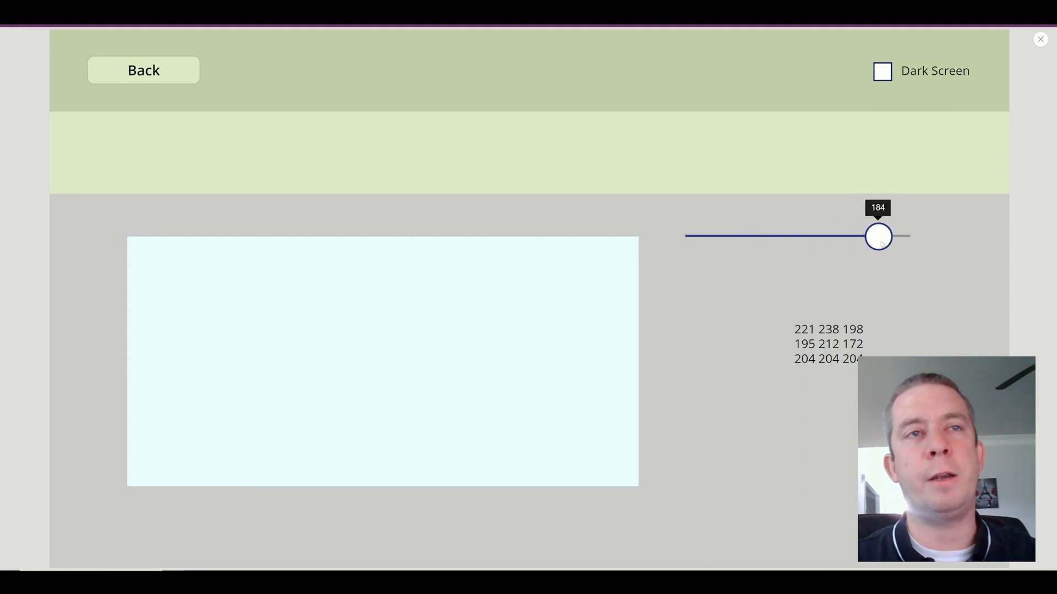
{"action": "left_click_drag", "start_coordinate": [878, 236], "coordinate": [800, 237]}
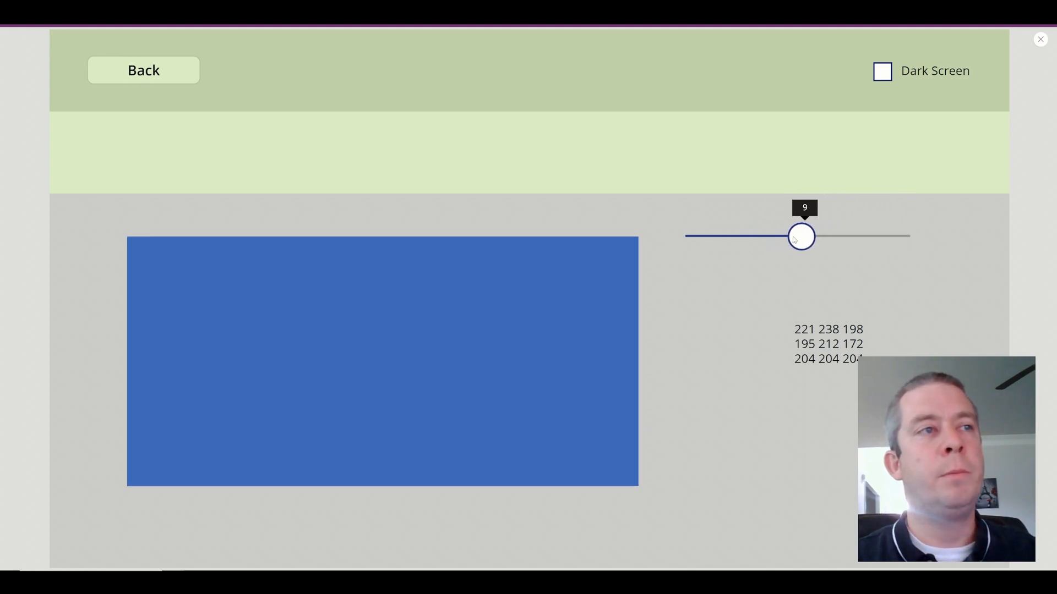
{"action": "left_click_drag", "start_coordinate": [800, 235], "coordinate": [733, 236]}
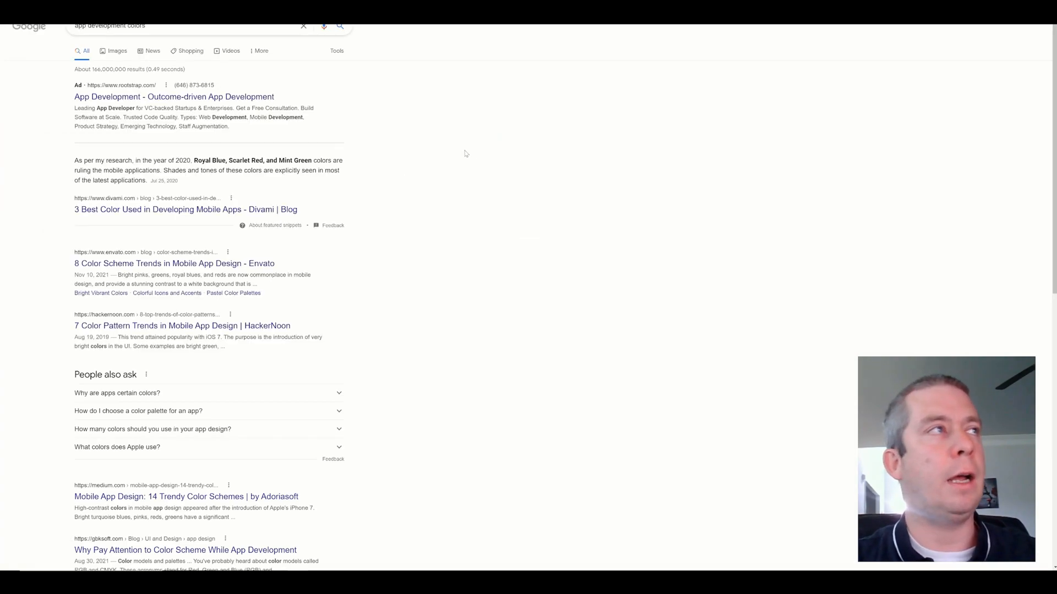
{"action": "mouse_move", "coordinate": [182, 325]}
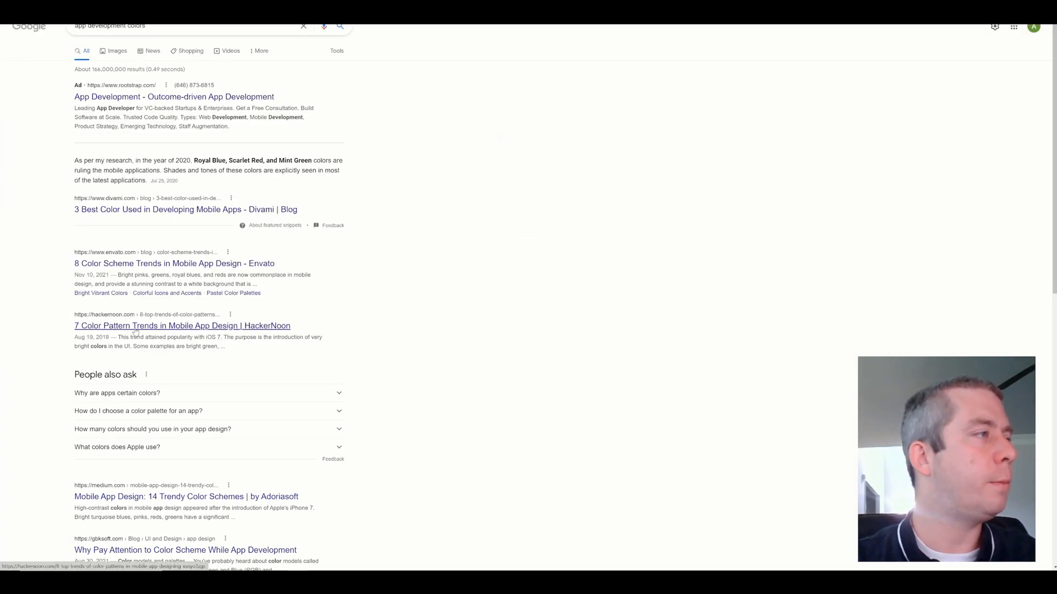
Open HackerNoon's '7 Color Pattern Trends in Mobile App Design' from the results
{"action": "left_click", "coordinate": [182, 326]}
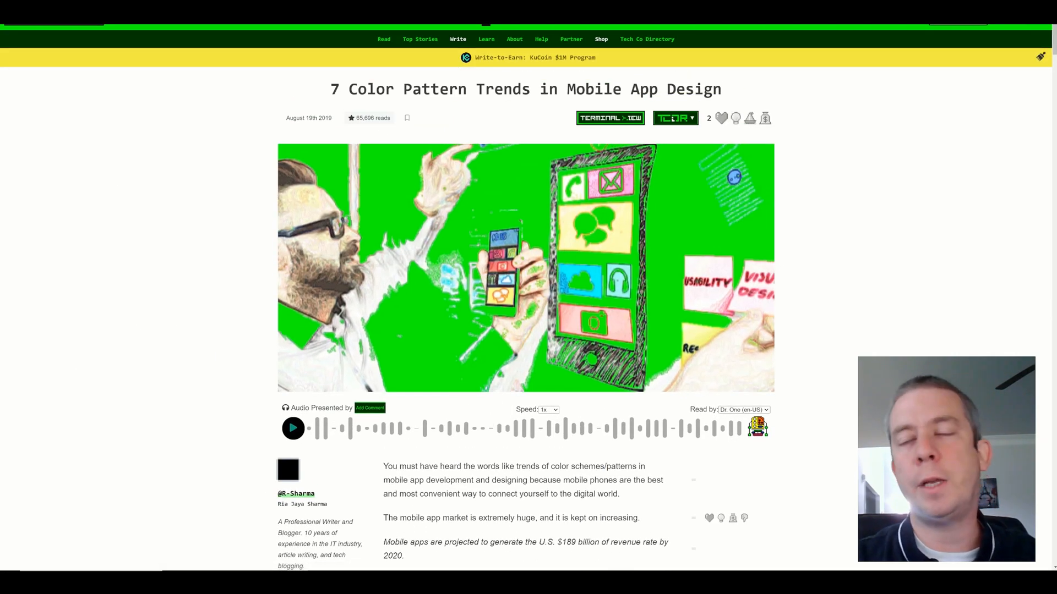
{"action": "scroll", "scroll_direction": "down", "scroll_amount": 3}
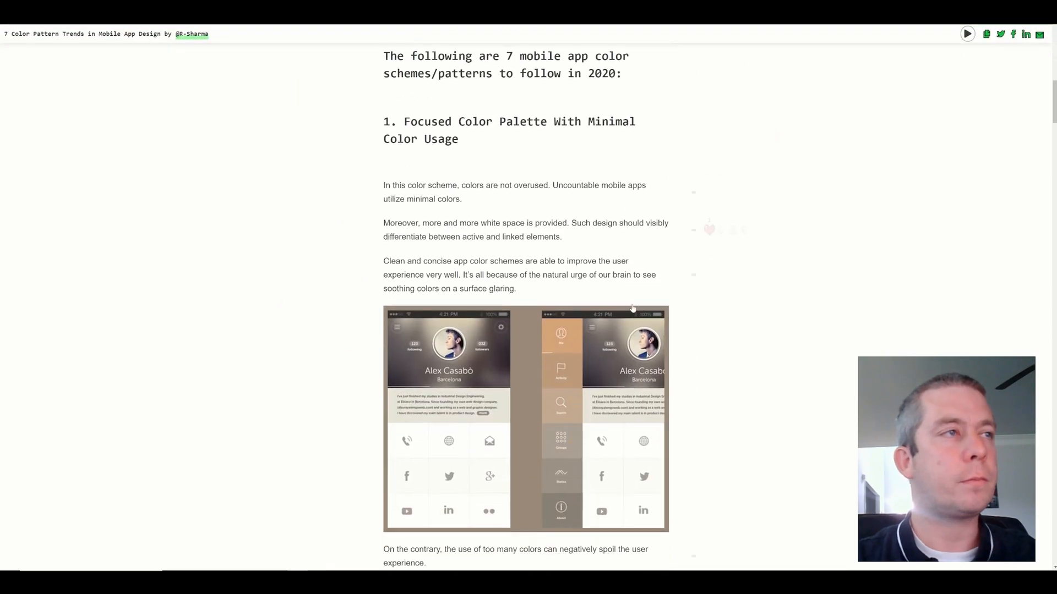
{"action": "scroll", "scroll_direction": "down", "scroll_amount": 3}
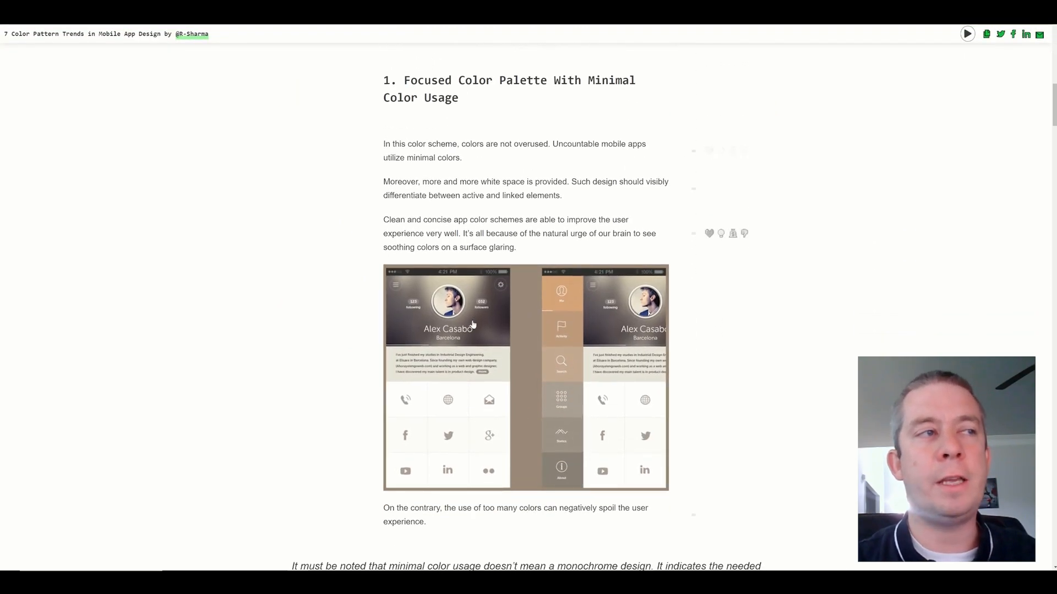
{"action": "mouse_move", "coordinate": [536, 359]}
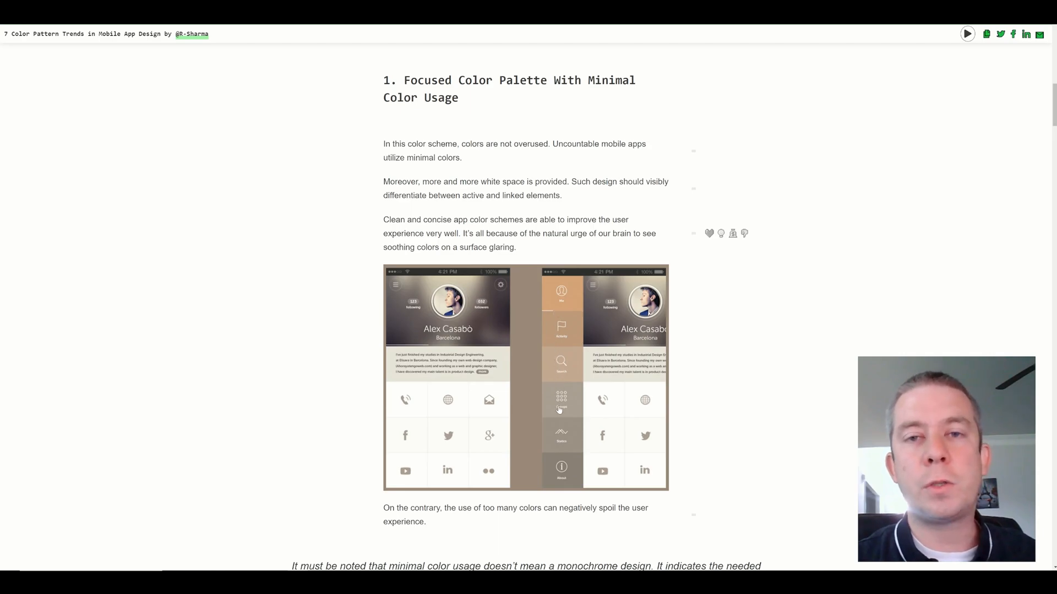
{"action": "scroll", "scroll_direction": "down", "scroll_amount": 3}
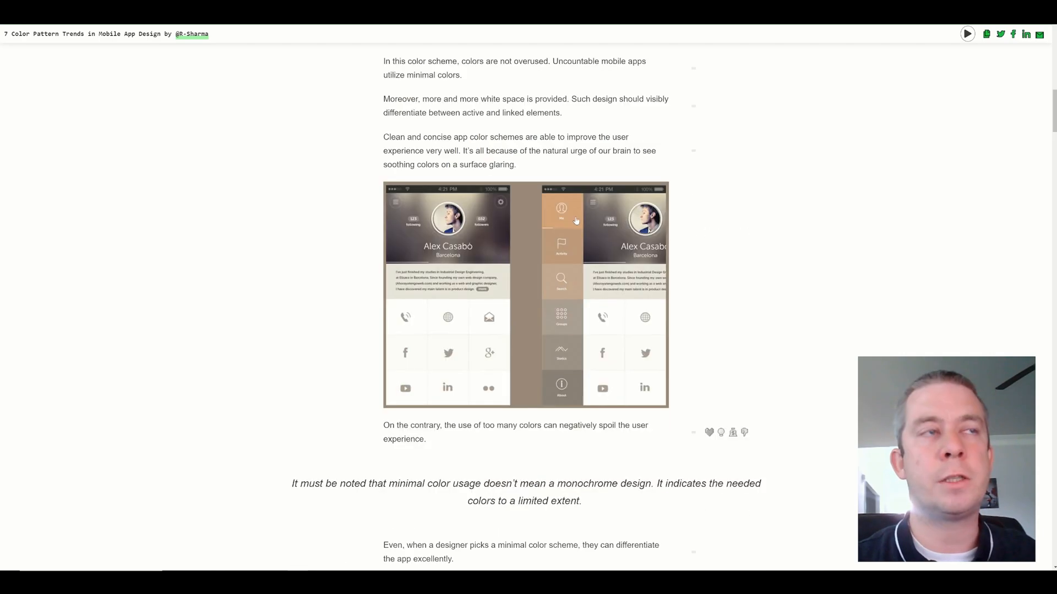
{"action": "mouse_move", "coordinate": [569, 257]}
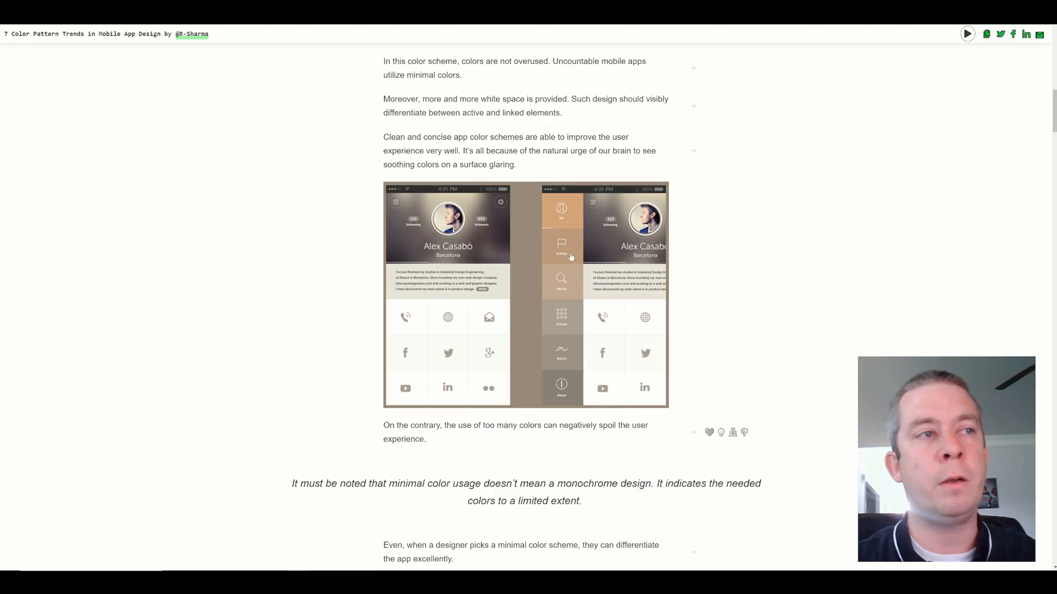
{"action": "mouse_move", "coordinate": [554, 385]}
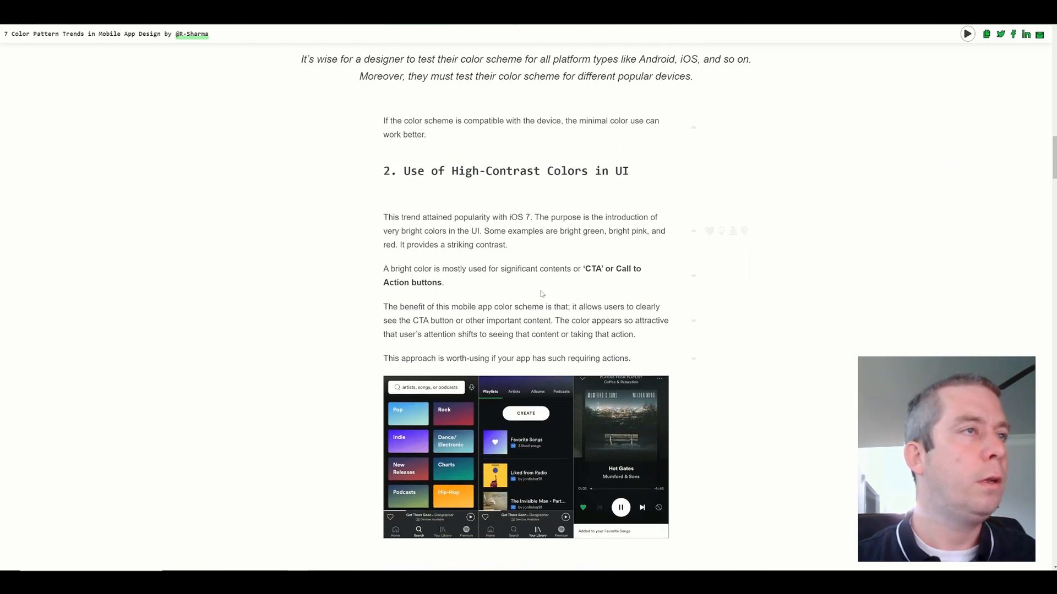
{"action": "scroll", "scroll_direction": "down", "scroll_amount": 3}
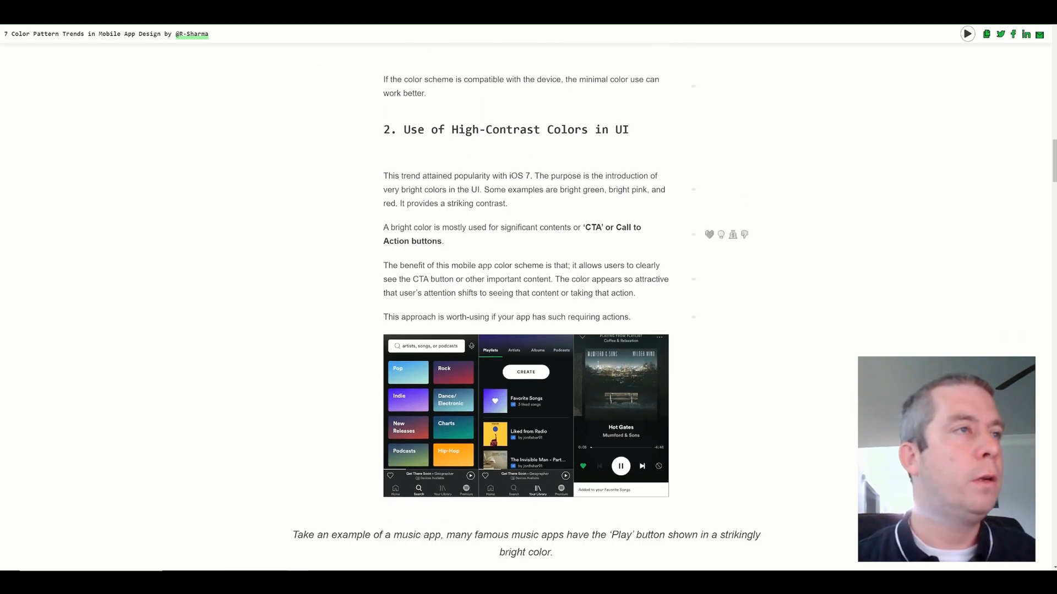
{"action": "double_click", "coordinate": [621, 227]}
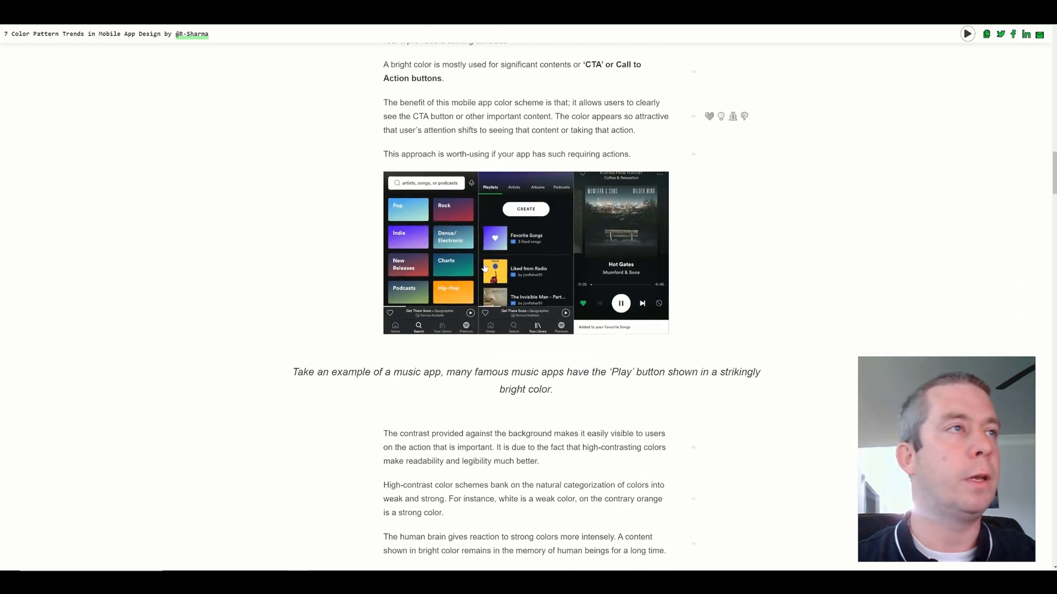
{"action": "scroll", "scroll_direction": "down", "scroll_amount": 3}
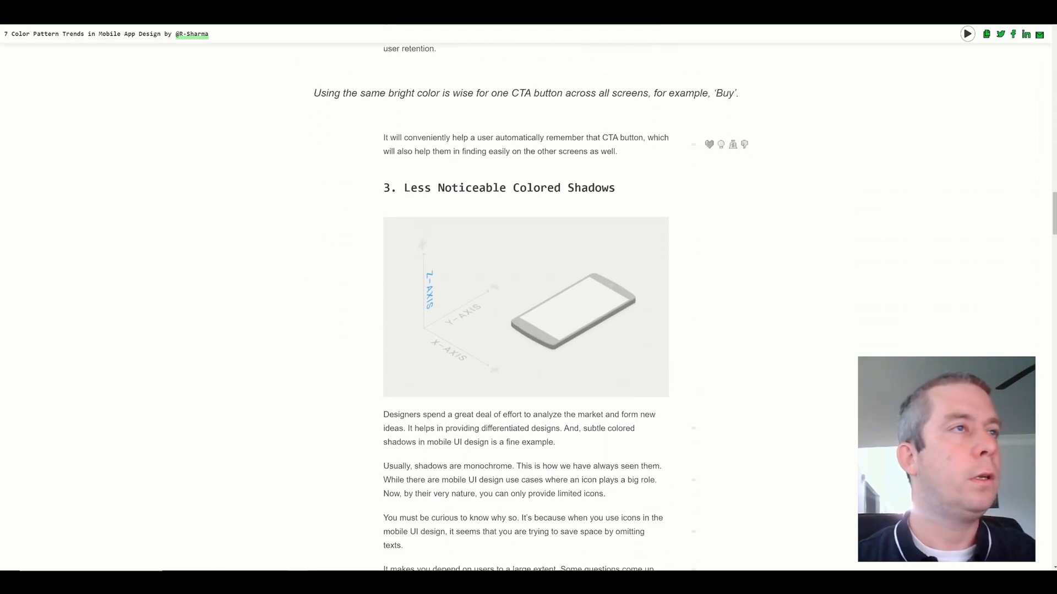
{"action": "double_click", "coordinate": [537, 188]}
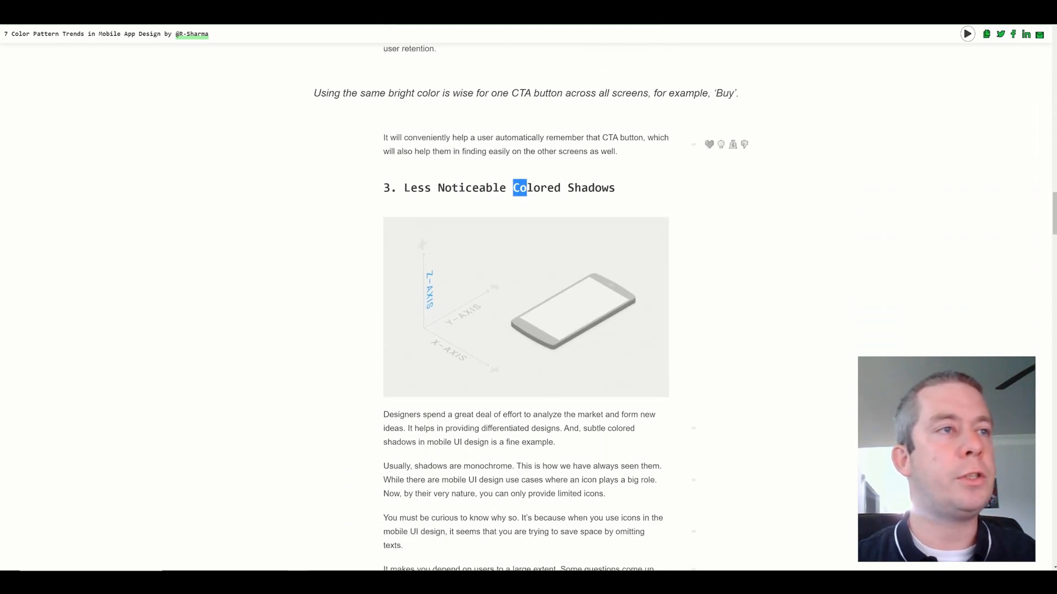
{"action": "scroll", "scroll_direction": "down", "scroll_amount": 3}
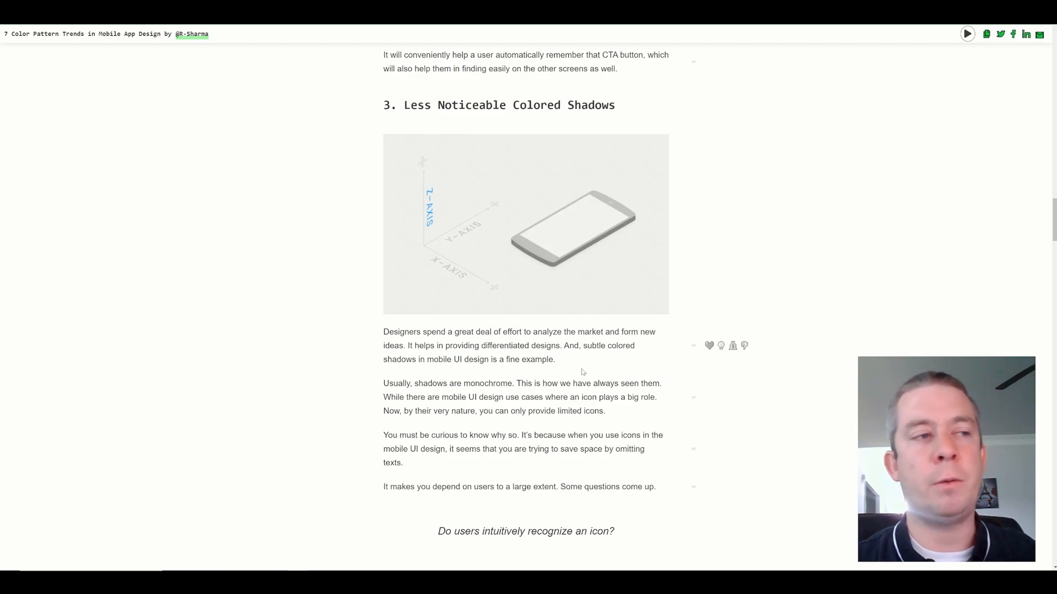
{"action": "scroll", "scroll_direction": "down", "scroll_amount": 3}
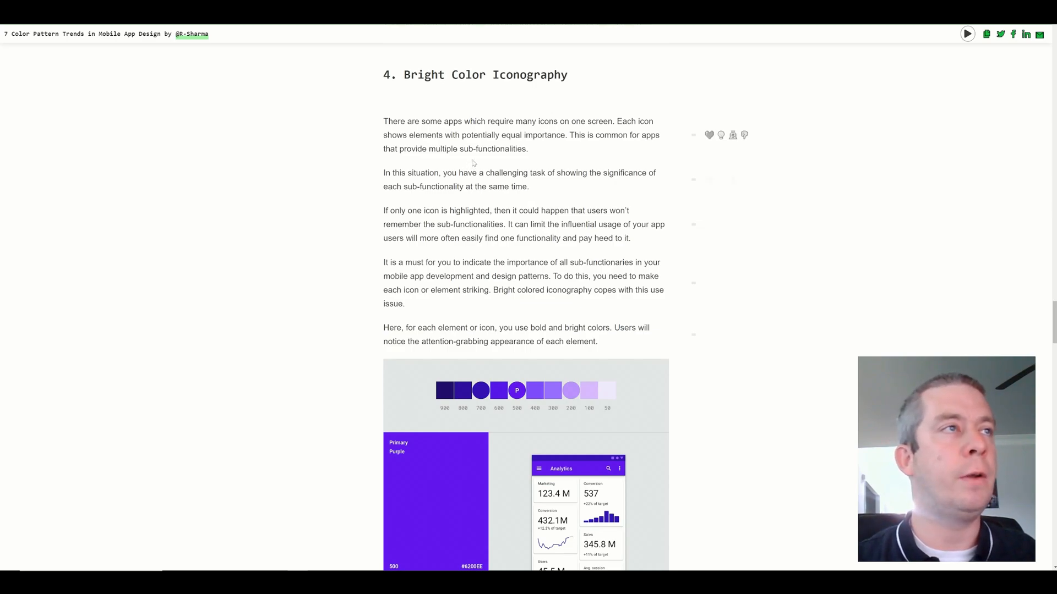
{"action": "scroll", "scroll_direction": "down", "scroll_amount": 3}
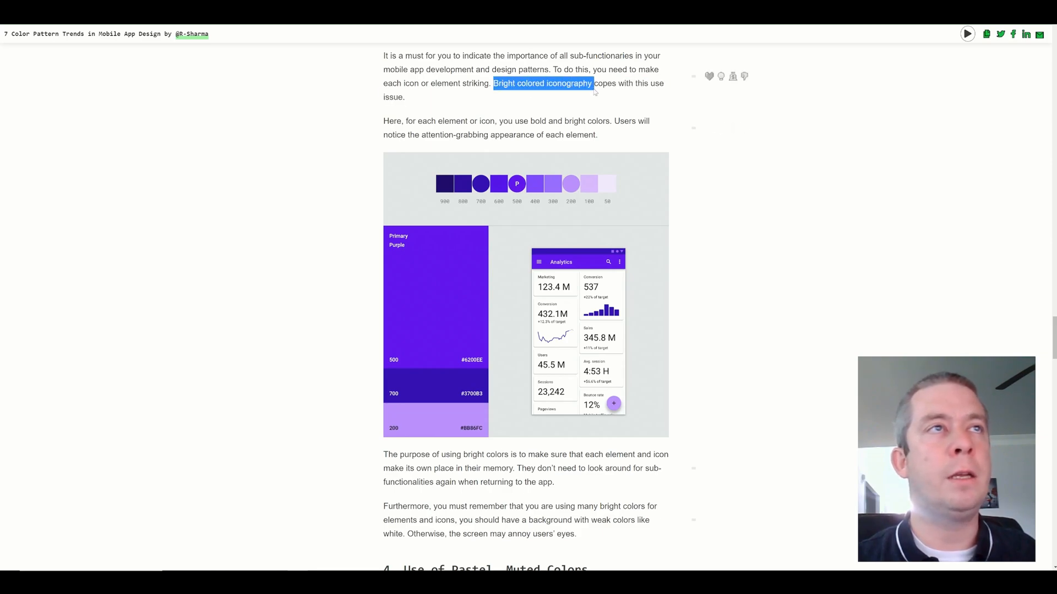
{"action": "scroll", "scroll_direction": "down", "scroll_amount": 3}
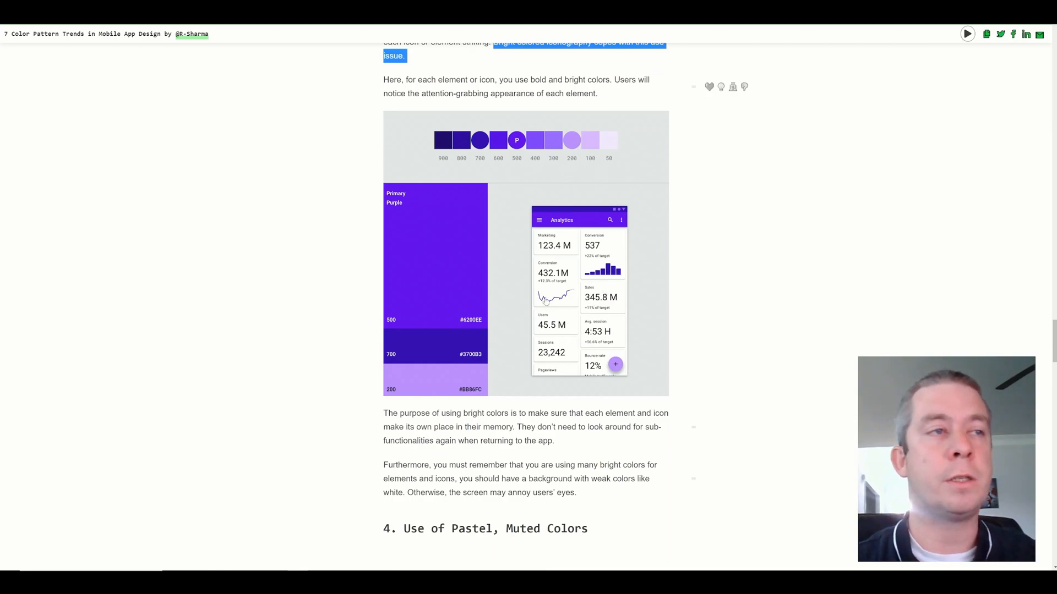
{"action": "mouse_move", "coordinate": [427, 220]}
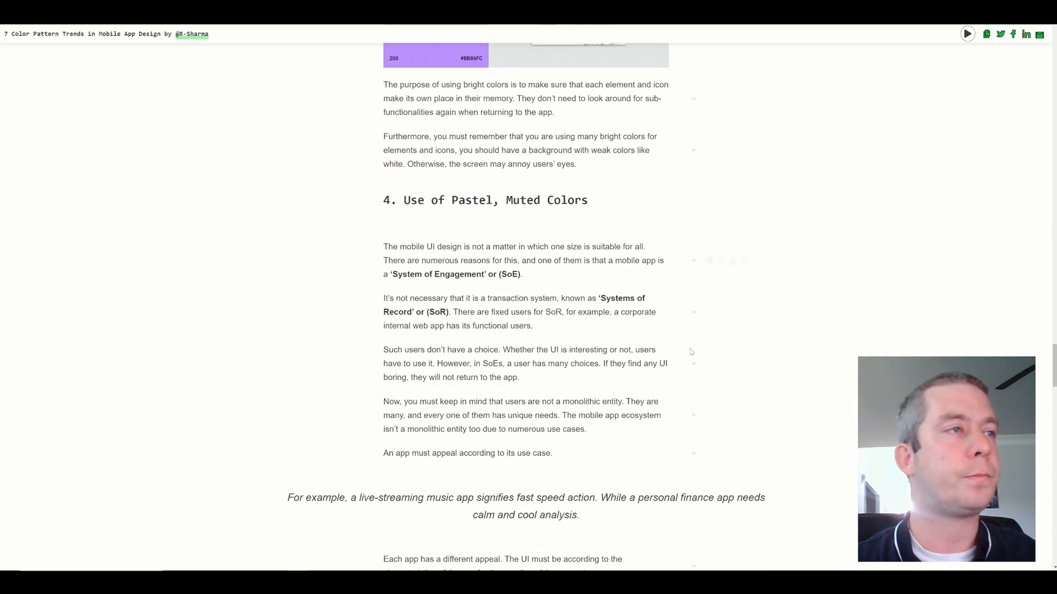
{"action": "scroll", "scroll_direction": "down", "scroll_amount": 3}
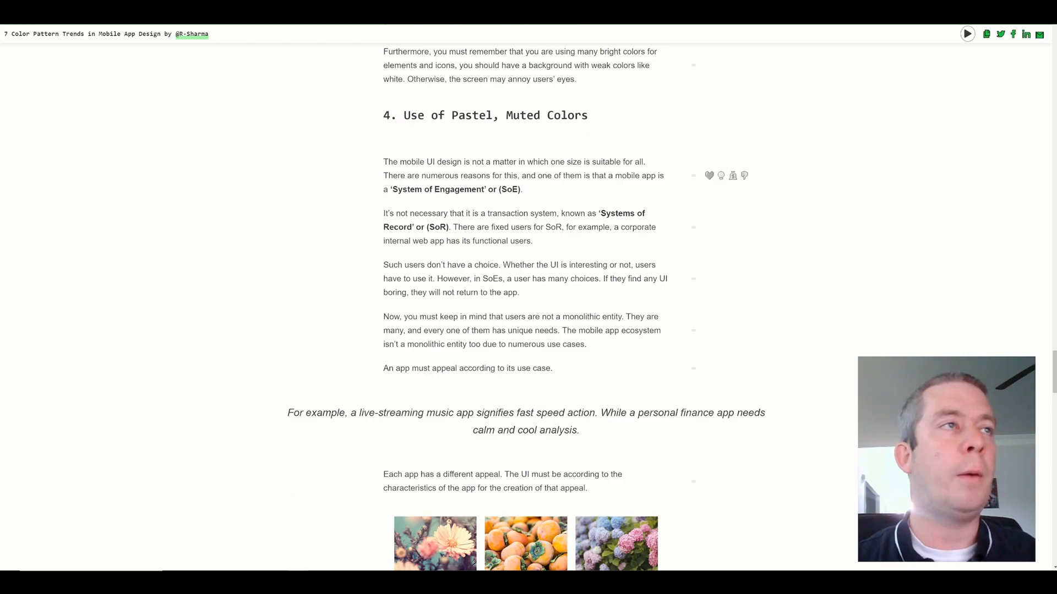
{"action": "left_click_drag", "start_coordinate": [383, 162], "coordinate": [504, 161]}
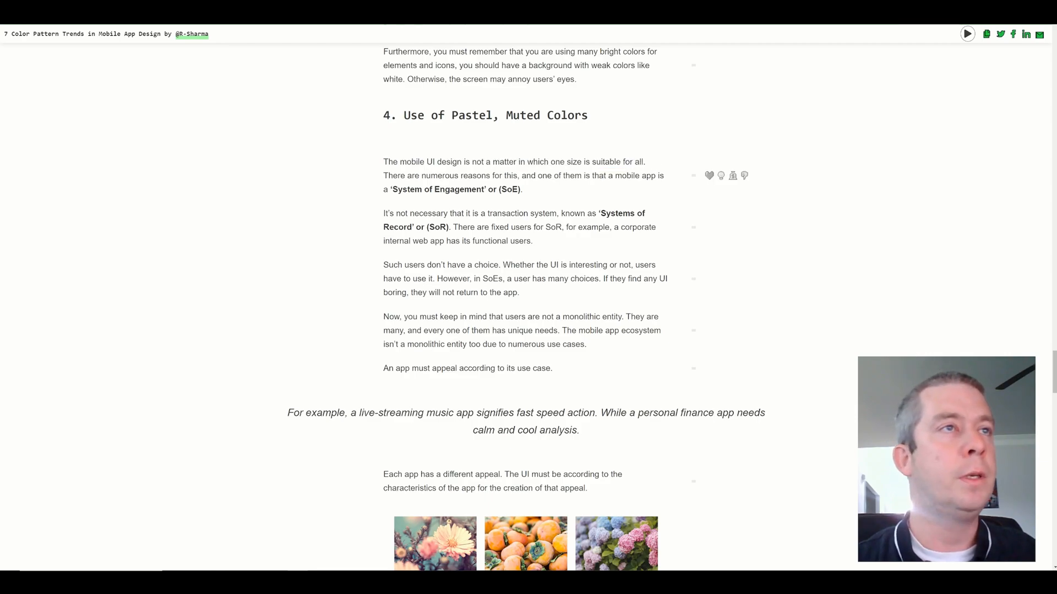
{"action": "scroll", "scroll_direction": "down", "scroll_amount": 3}
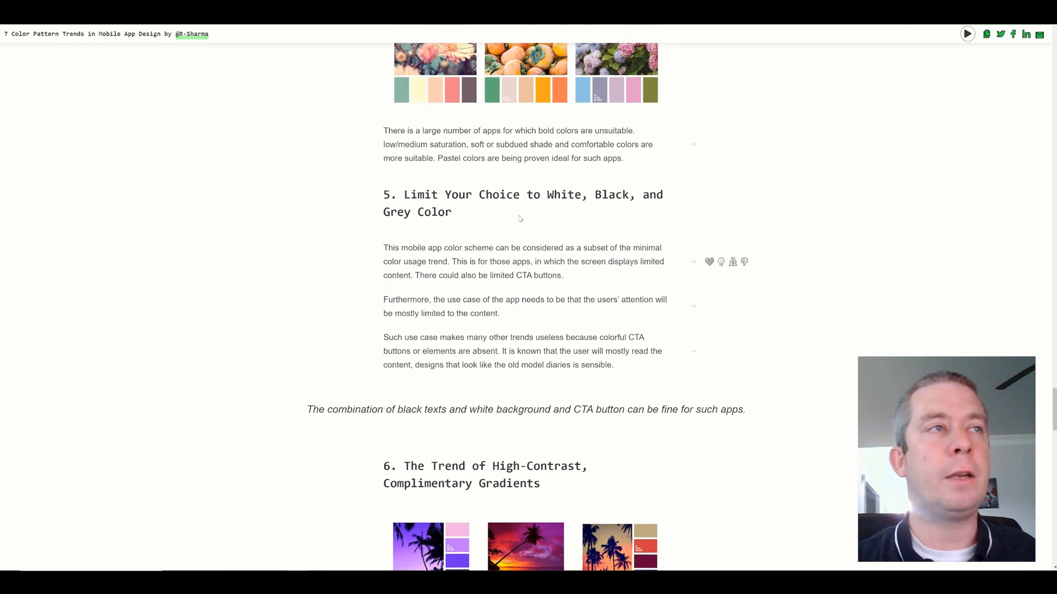
{"action": "scroll", "scroll_direction": "down", "scroll_amount": 3}
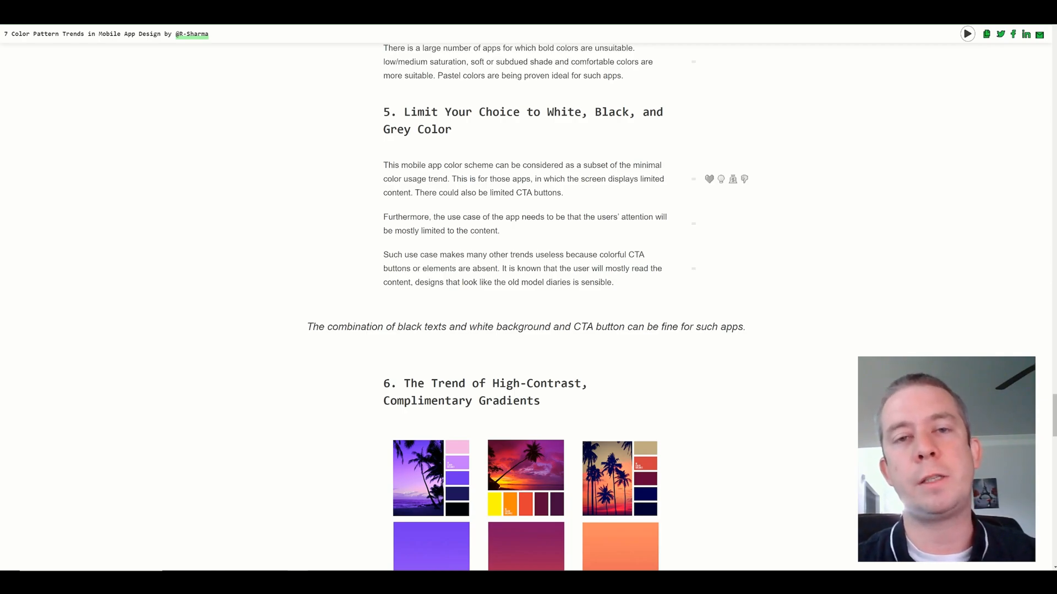
{"action": "scroll", "scroll_direction": "down", "scroll_amount": 3}
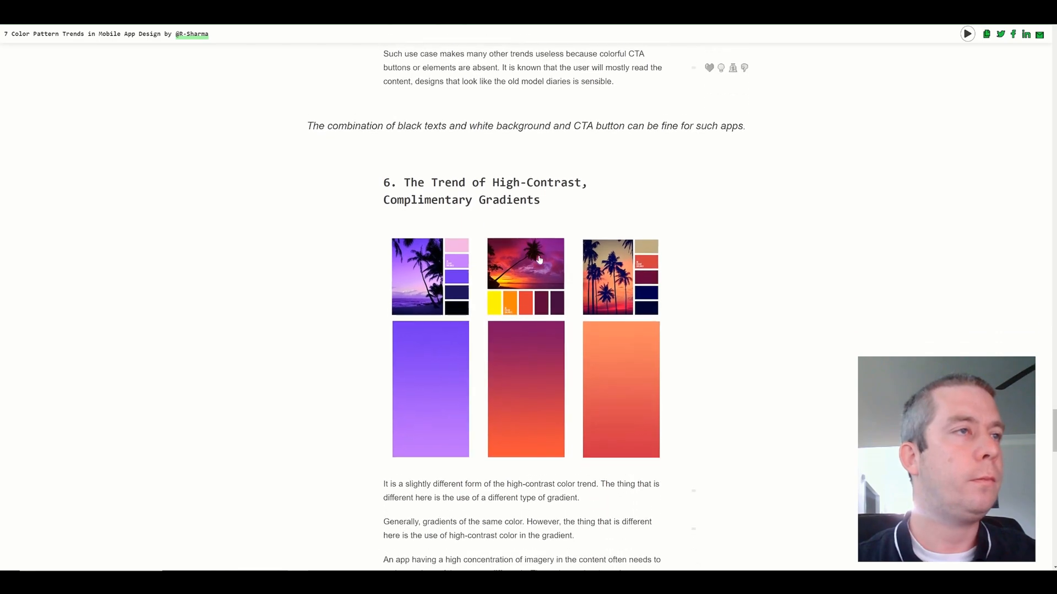
{"action": "scroll", "scroll_direction": "down", "scroll_amount": 3}
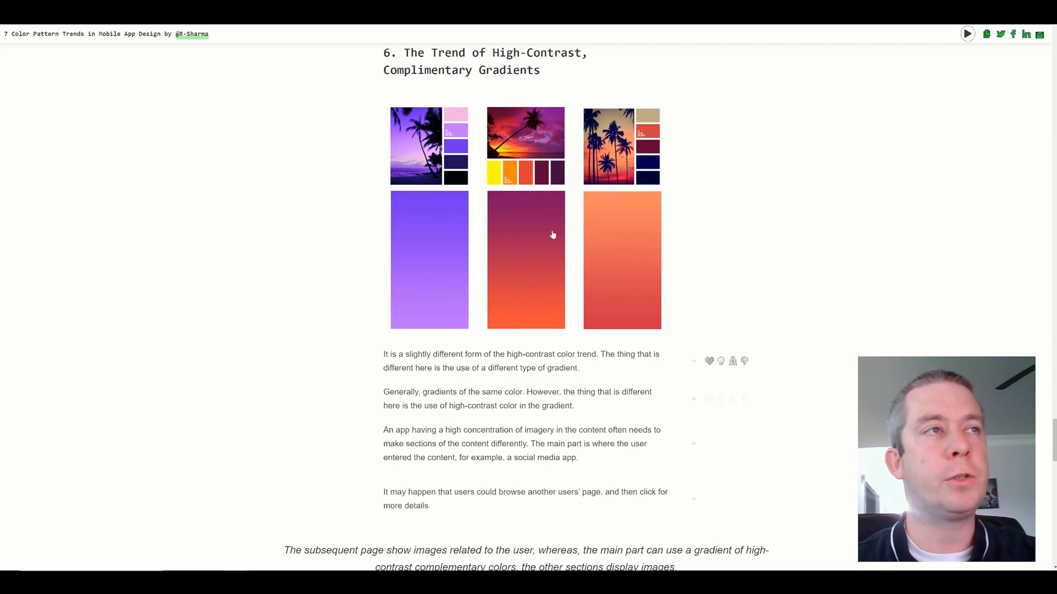
{"action": "mouse_move", "coordinate": [601, 263]}
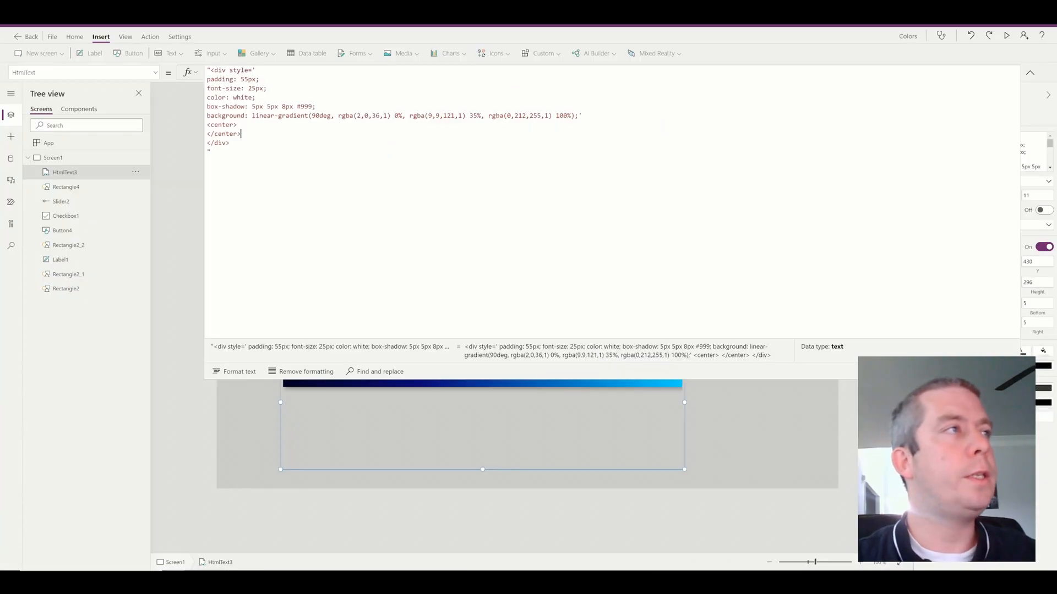
Recolour HtmlText3's gradient to rgba 221,238,198 / 195,212,172 / 204,212,255 and place it at the top
{"action": "key", "text": "ctrl+a"}
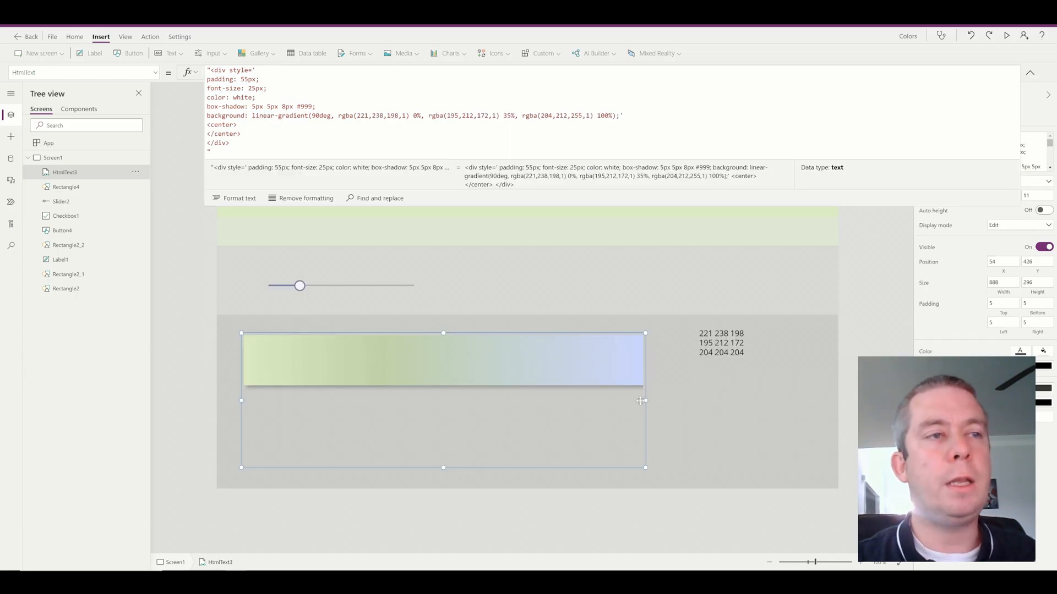
{"action": "left_click_drag", "start_coordinate": [645, 400], "coordinate": [798, 400]}
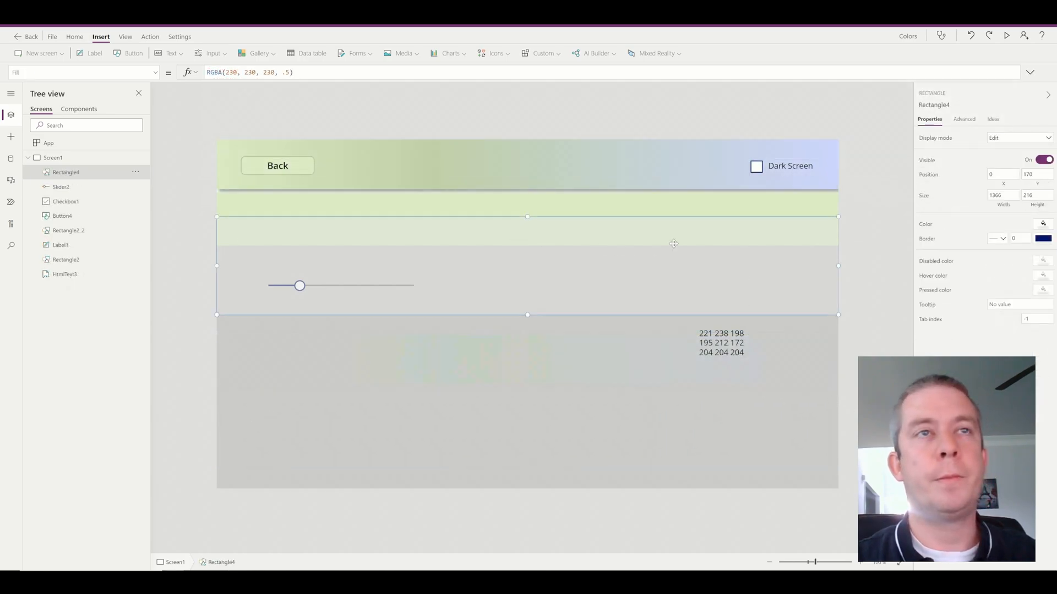
Send the green panel Rectangle2_2 behind the gradient header, then switch to Screen2
{"action": "left_click", "coordinate": [65, 274]}
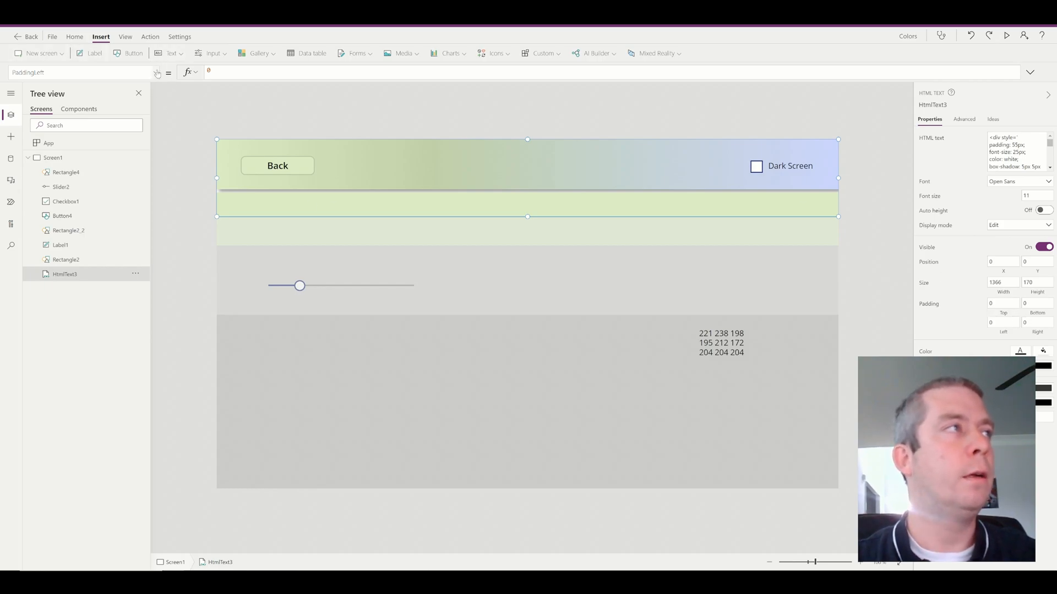
{"action": "left_click", "coordinate": [155, 72]}
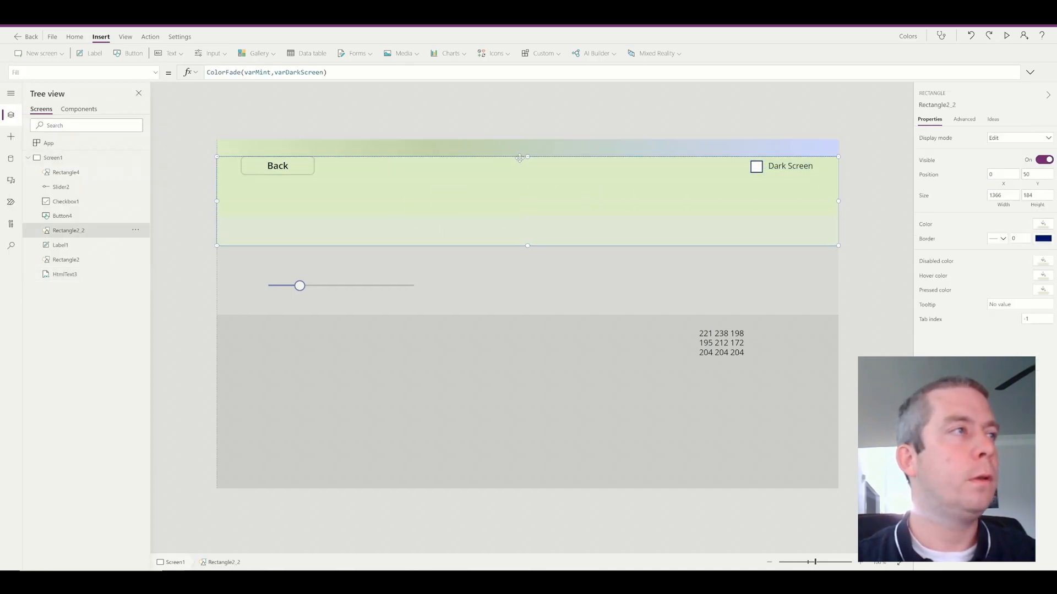
{"action": "left_click", "coordinate": [134, 230]}
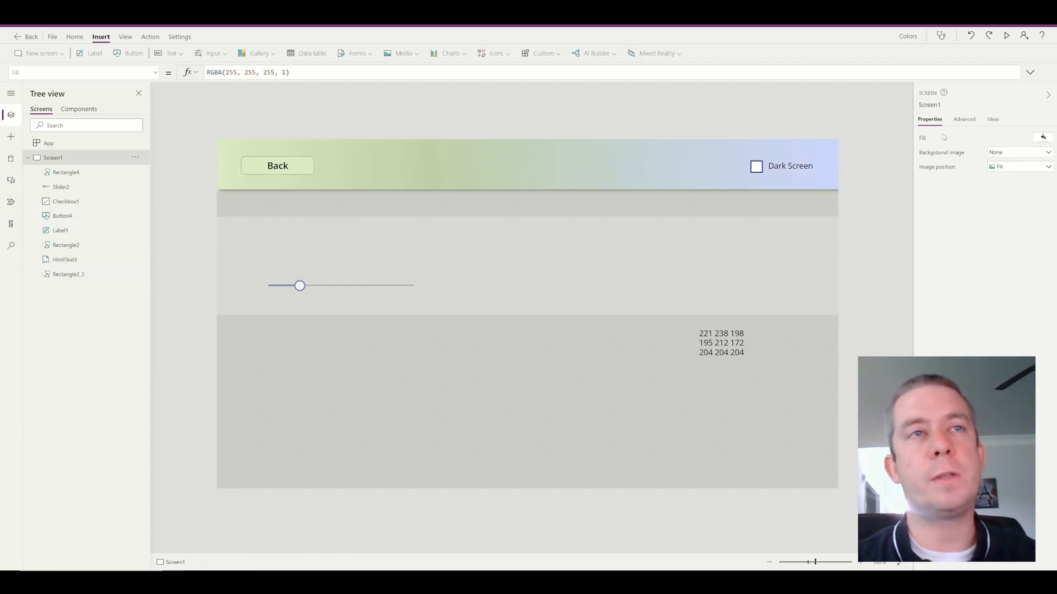
{"action": "left_click", "coordinate": [41, 53]}
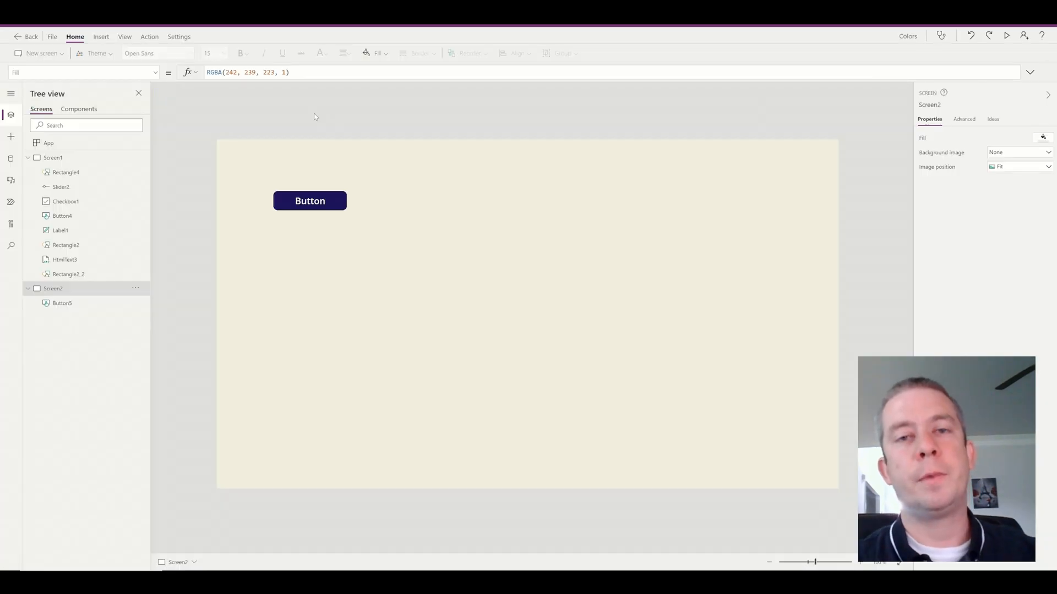